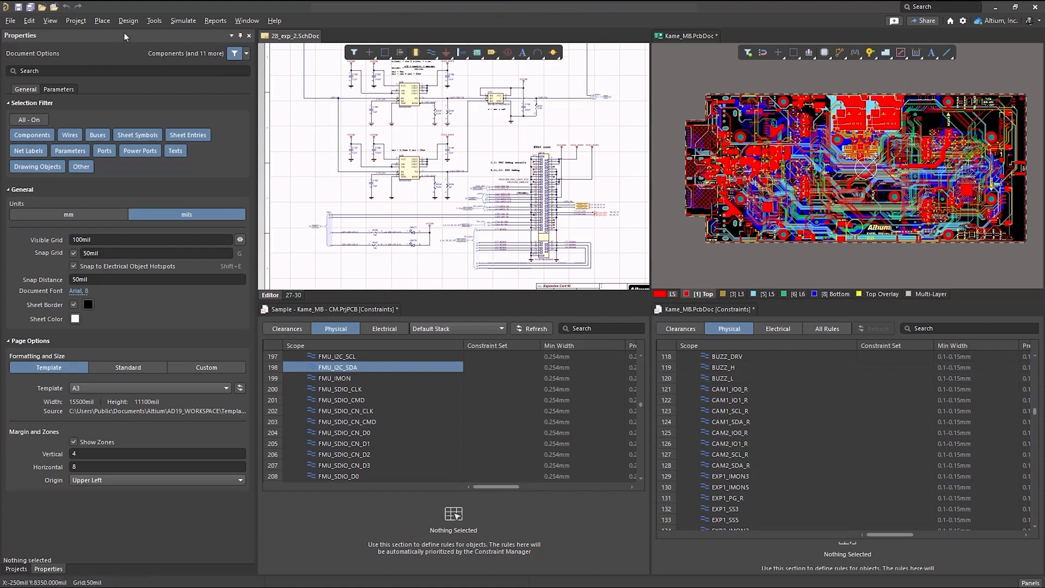
# Start Cross Probe and pick the FMU_I2C_SCL track on the board, showing its 0.15mm width.
pyautogui.click(154, 20)
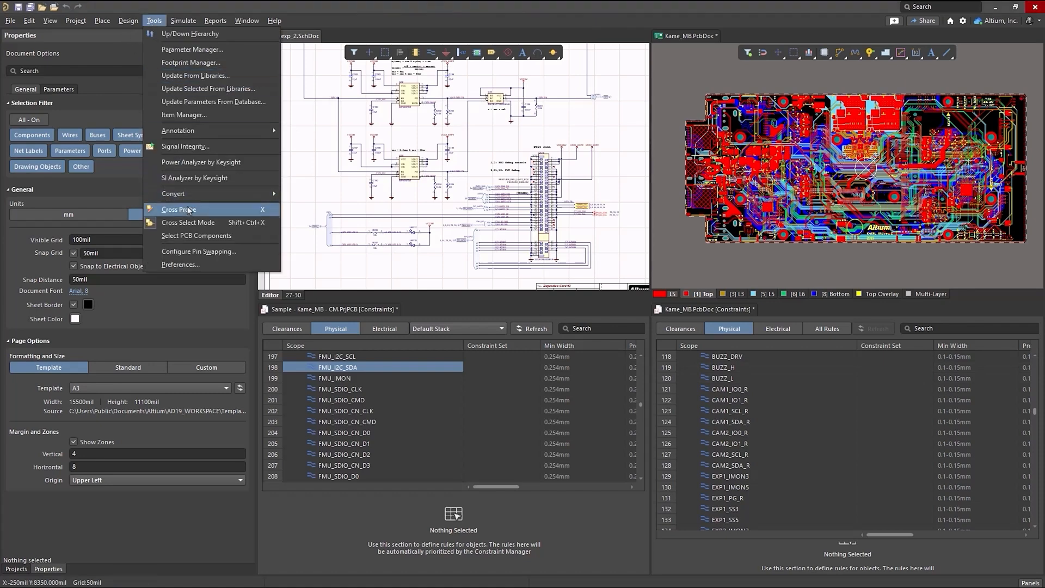
pyautogui.moveTo(187, 222)
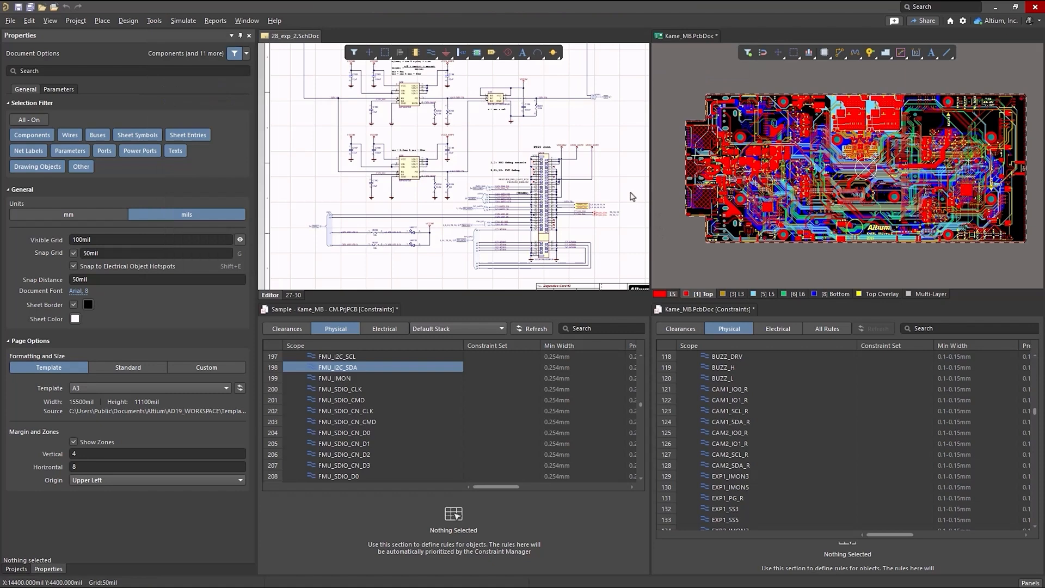
pyautogui.moveTo(464, 336)
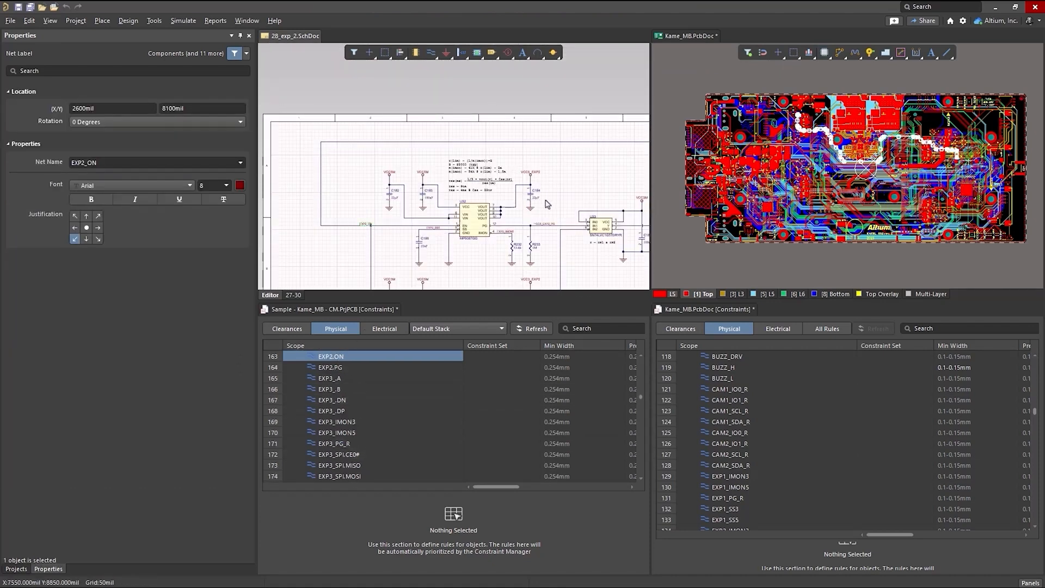
pyautogui.click(545, 225)
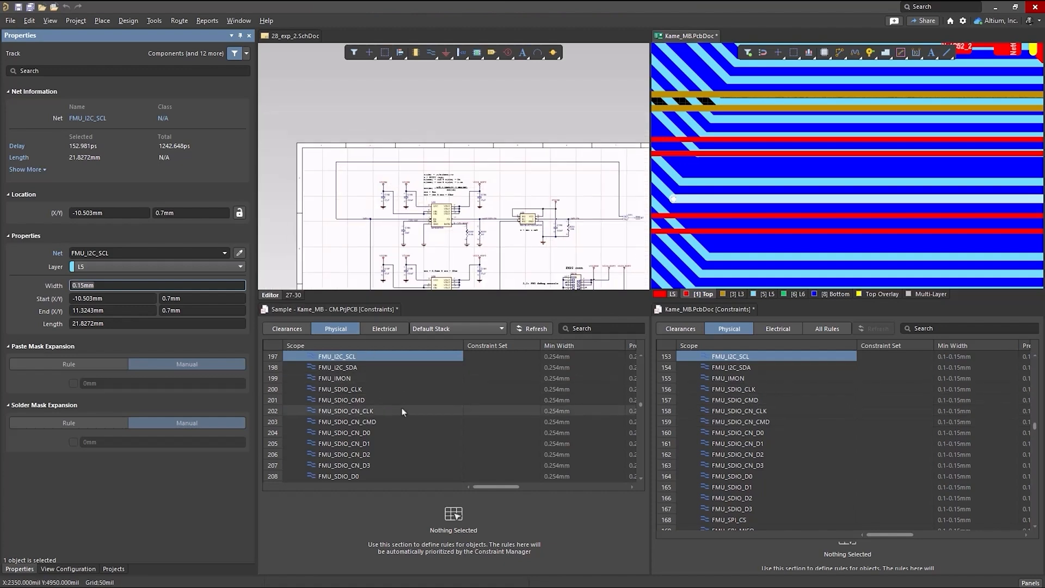
# Merge all tiled documents into one view and stop cross-probing from selecting objects.
pyautogui.click(372, 410)
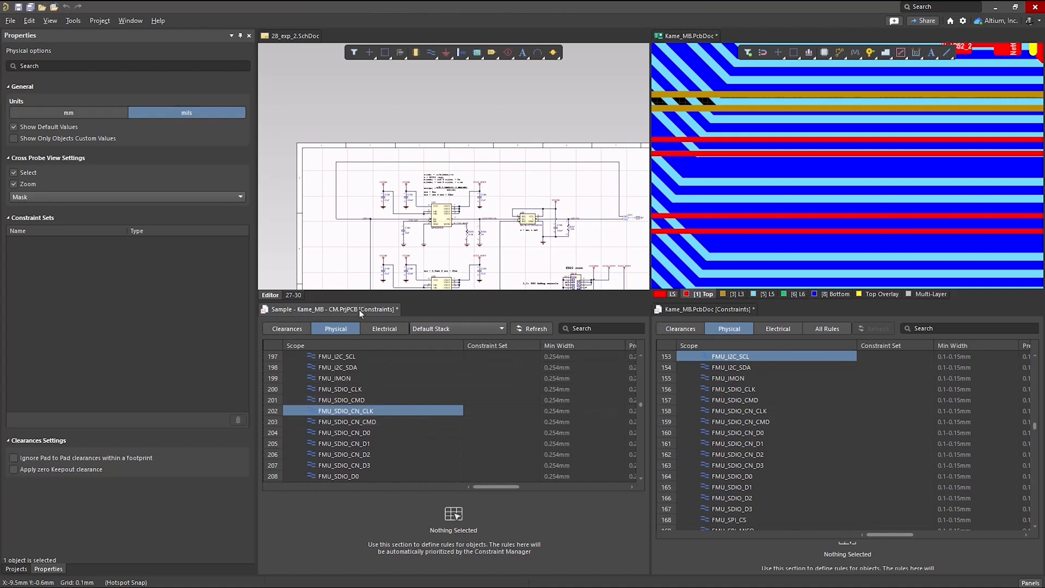
pyautogui.rightClick(330, 309)
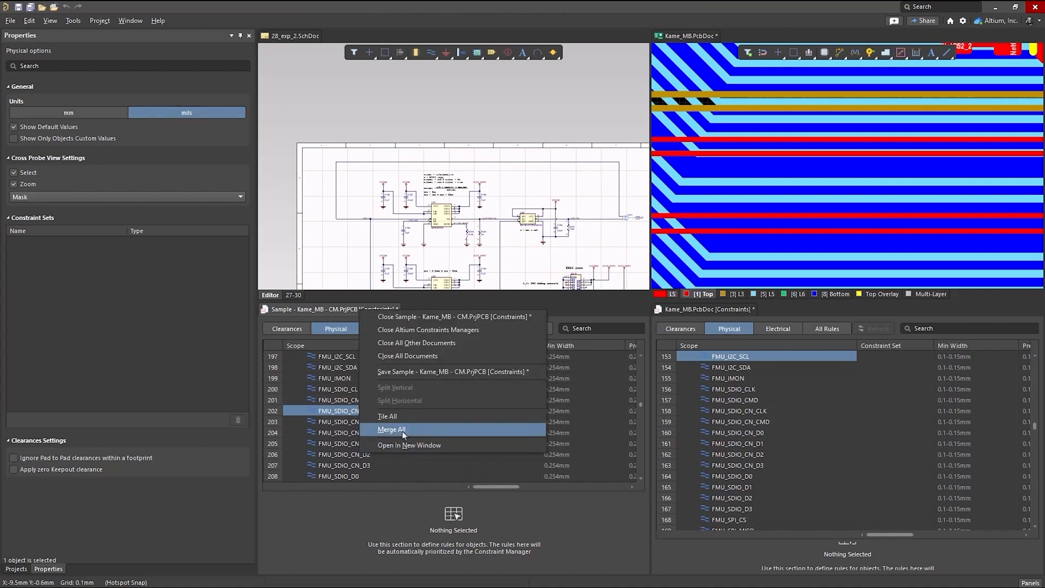
pyautogui.click(392, 429)
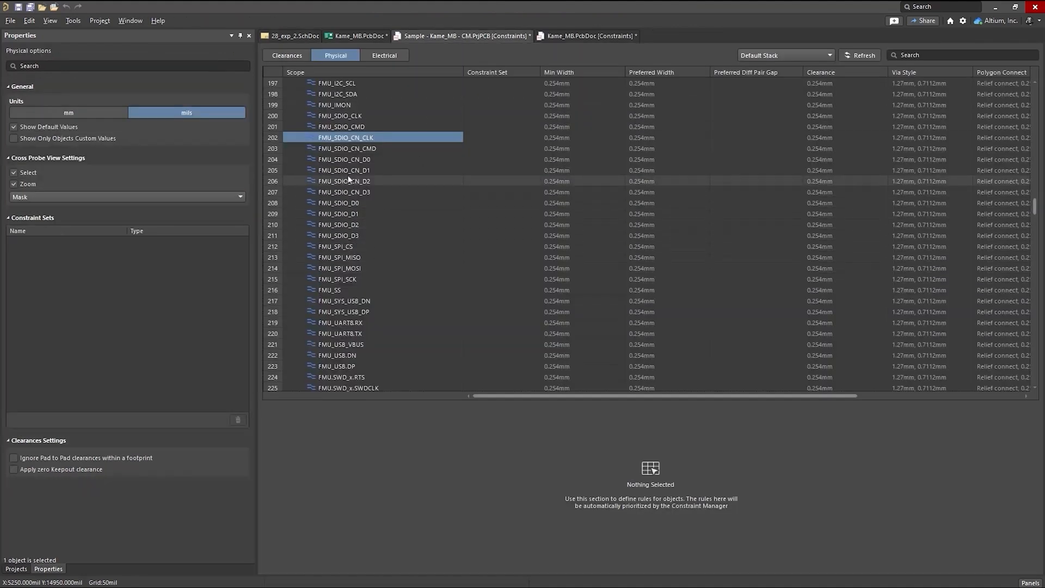
pyautogui.rightClick(335, 181)
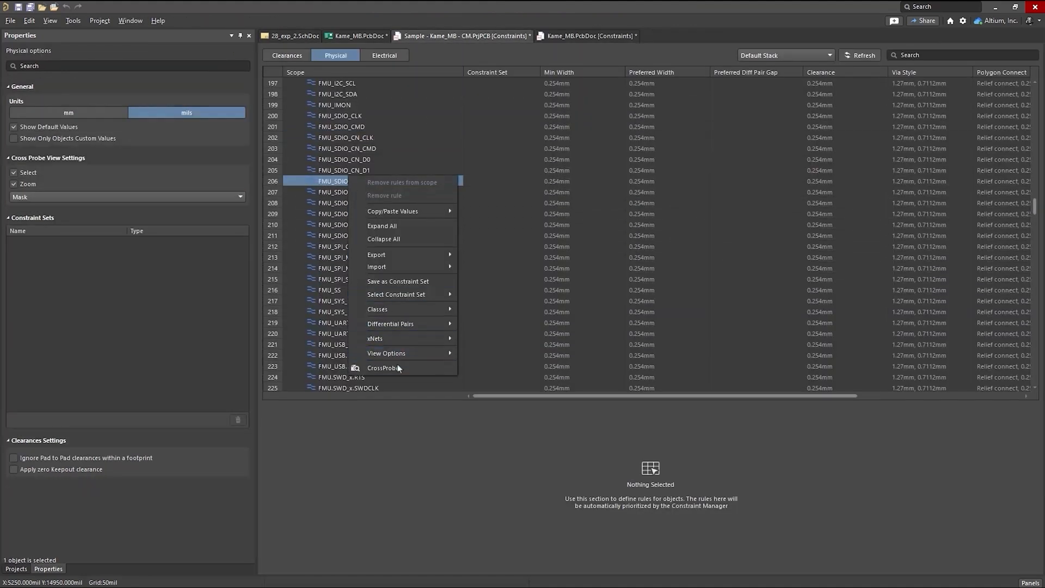
pyautogui.moveTo(349, 383)
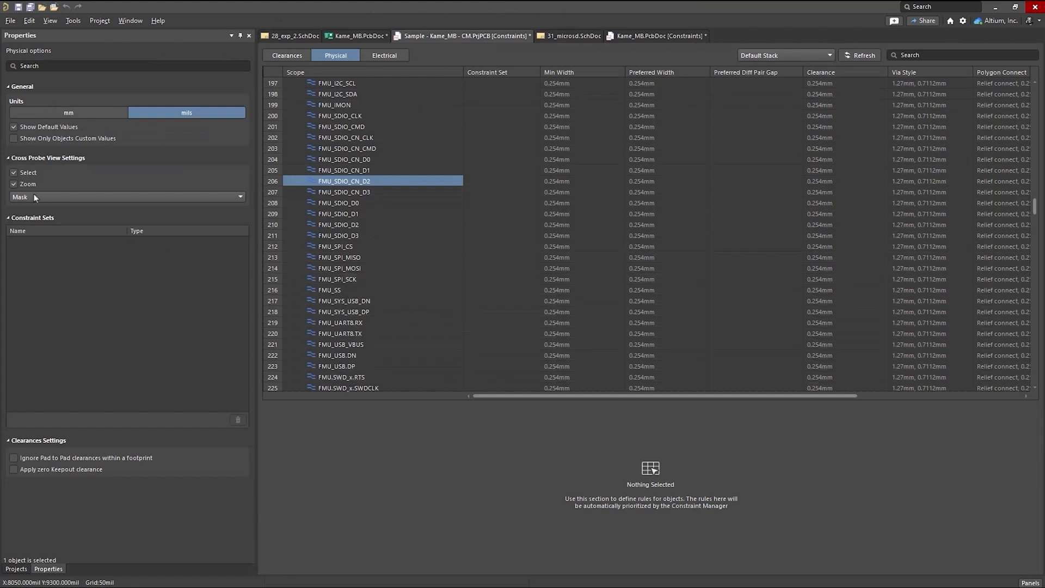
pyautogui.click(13, 172)
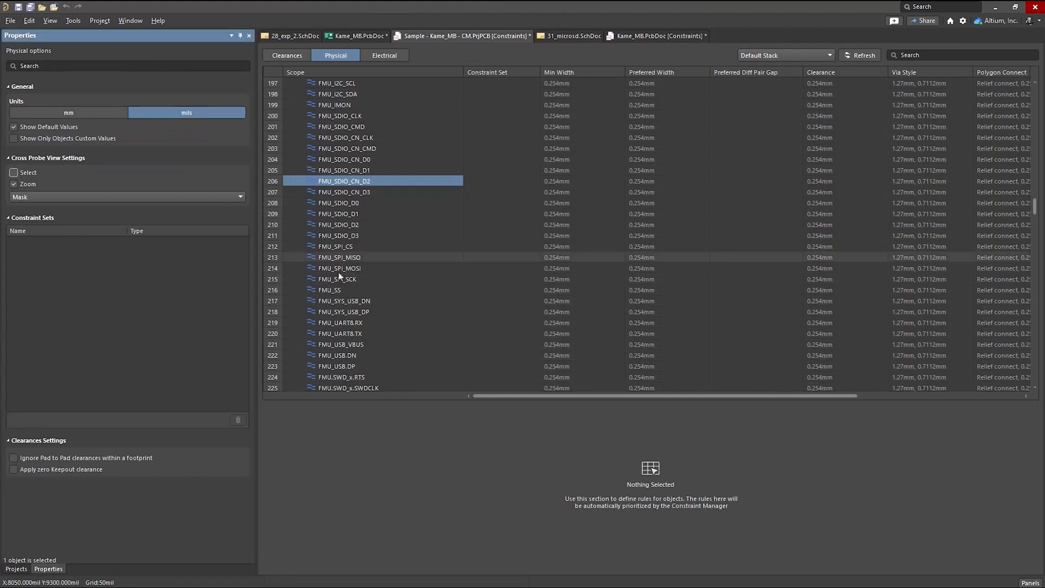
# Cross-probe the FMU_SDIO_D1 row to its schematic wire and adjust cross-probe highlighting in the PCB constraints.
pyautogui.rightClick(368, 213)
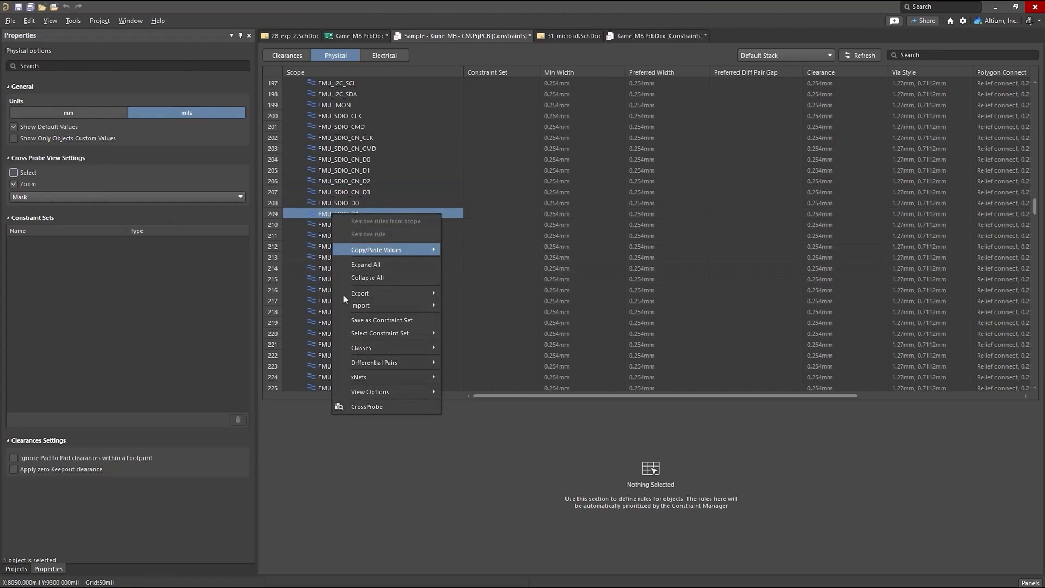
pyautogui.click(366, 407)
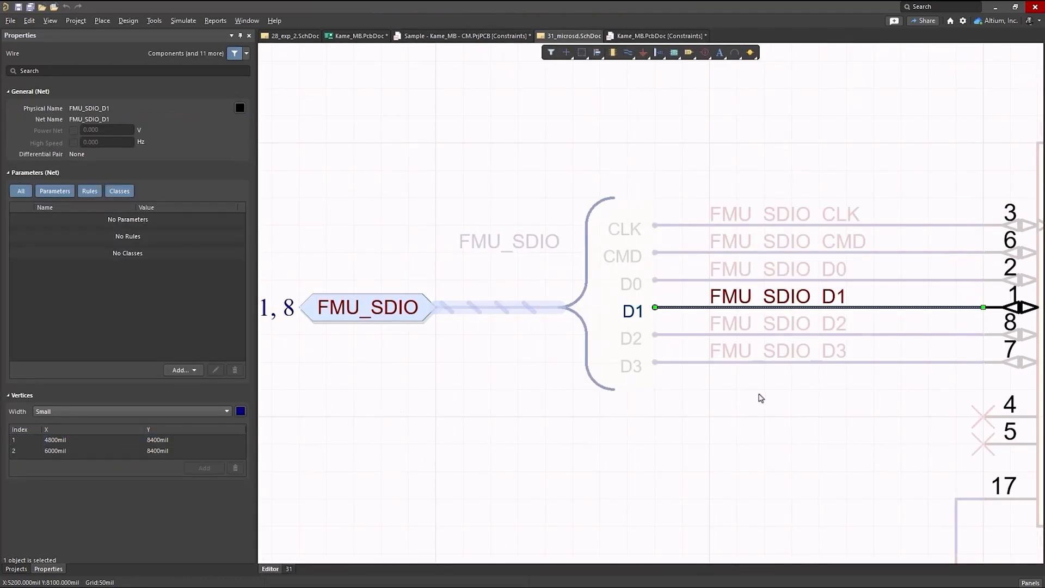
pyautogui.click(659, 35)
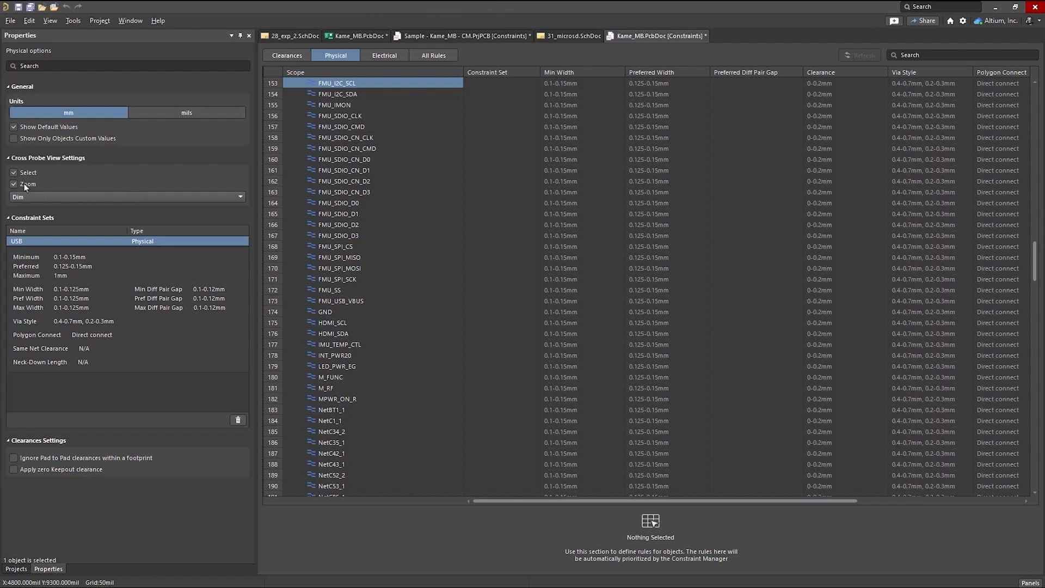
pyautogui.click(129, 196)
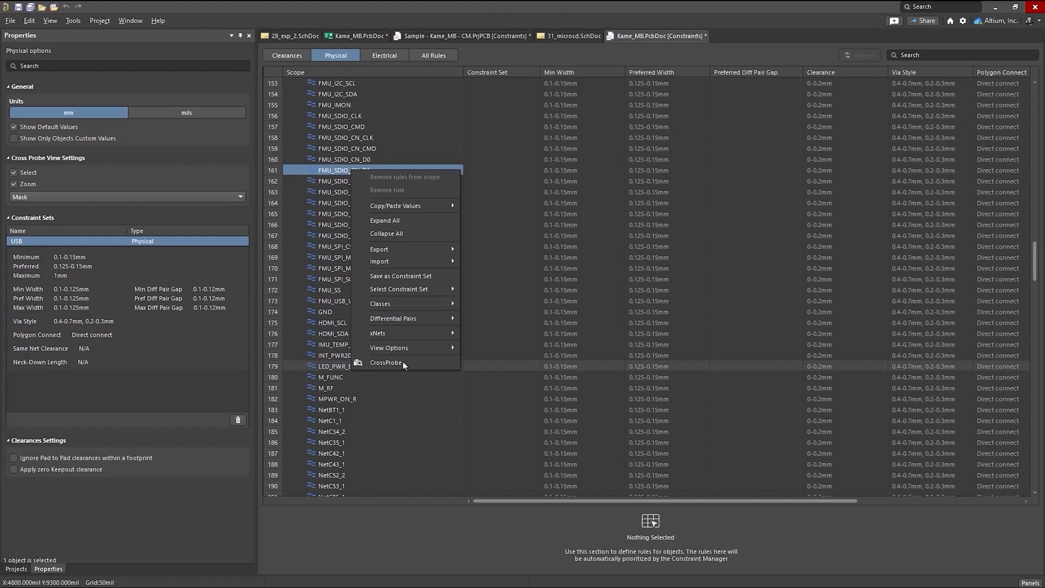
# Cross-probe the FMU_SDIO_CN_D1 and FMU_SDIO_CN_D2 rows to their board tracks.
pyautogui.click(385, 363)
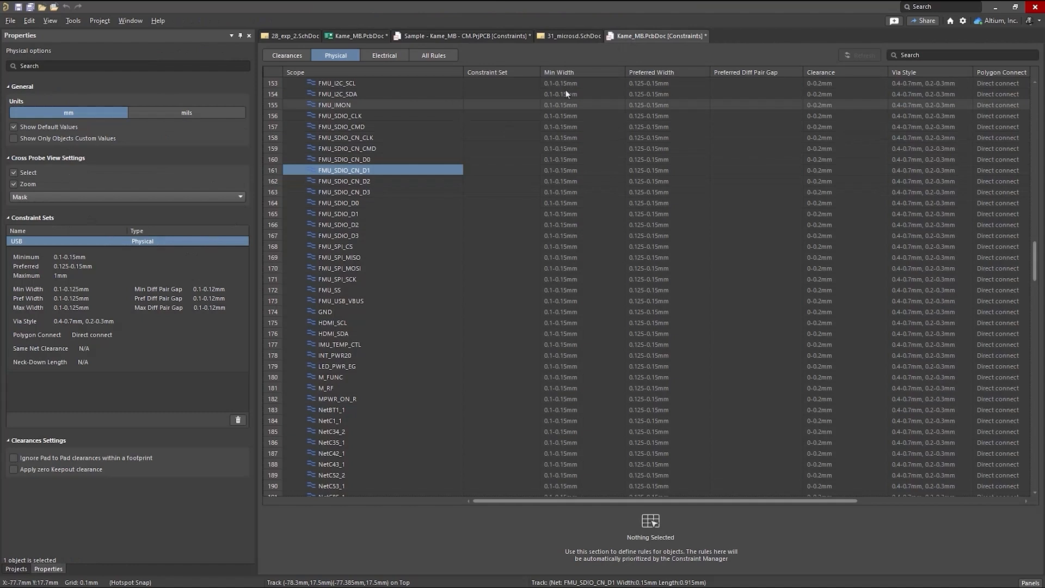
pyautogui.click(581, 126)
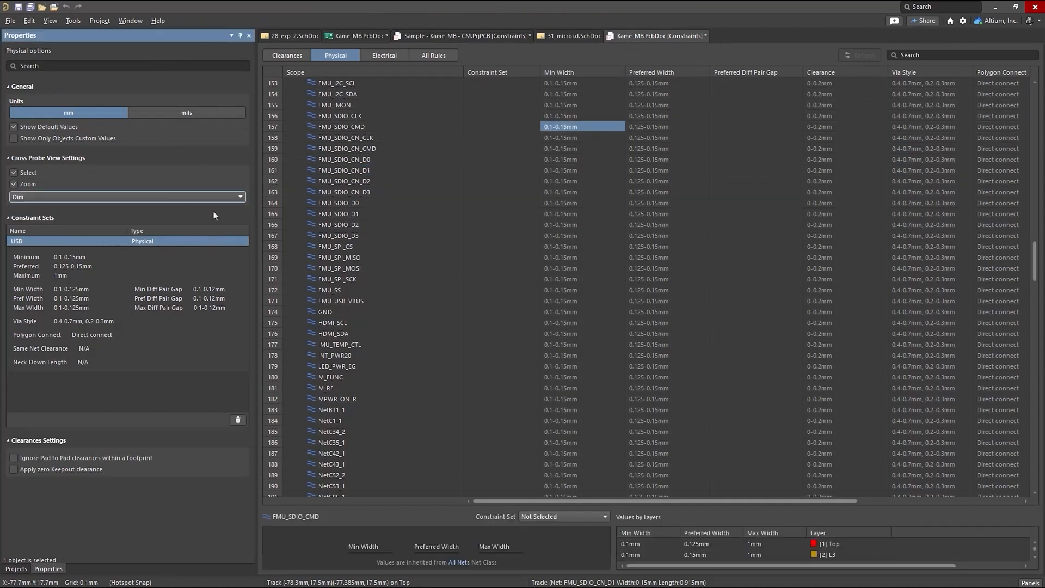
pyautogui.rightClick(347, 180)
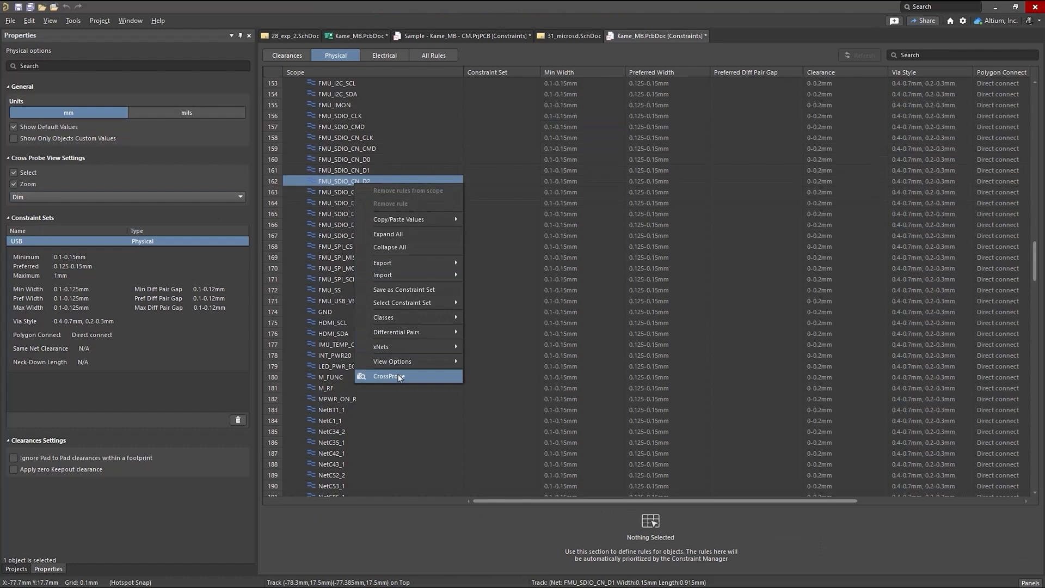
pyautogui.click(390, 375)
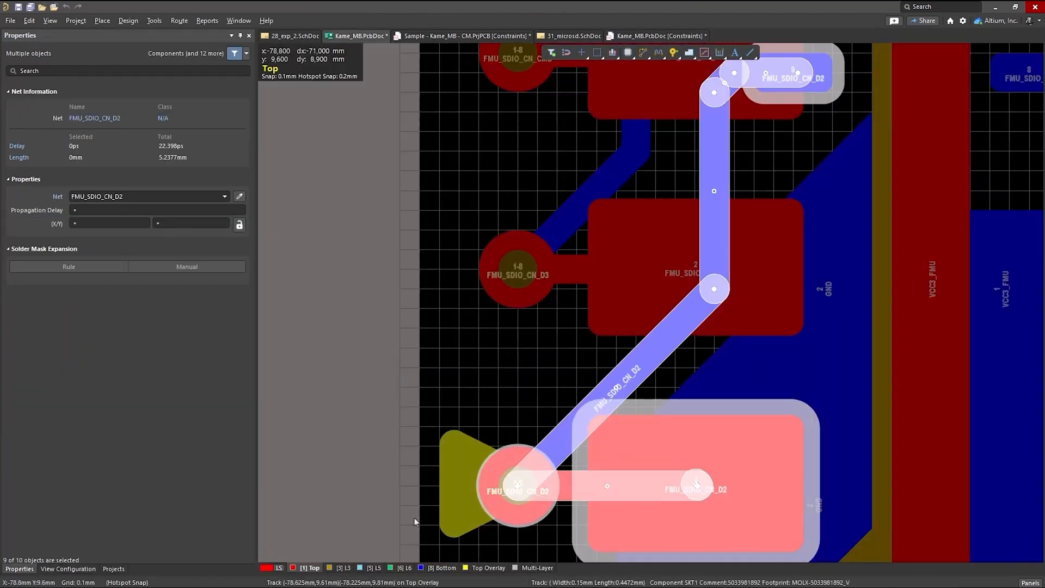
# Tune the Dimmed Objects slider in View Configuration for objects outside the cross-probe.
pyautogui.click(67, 568)
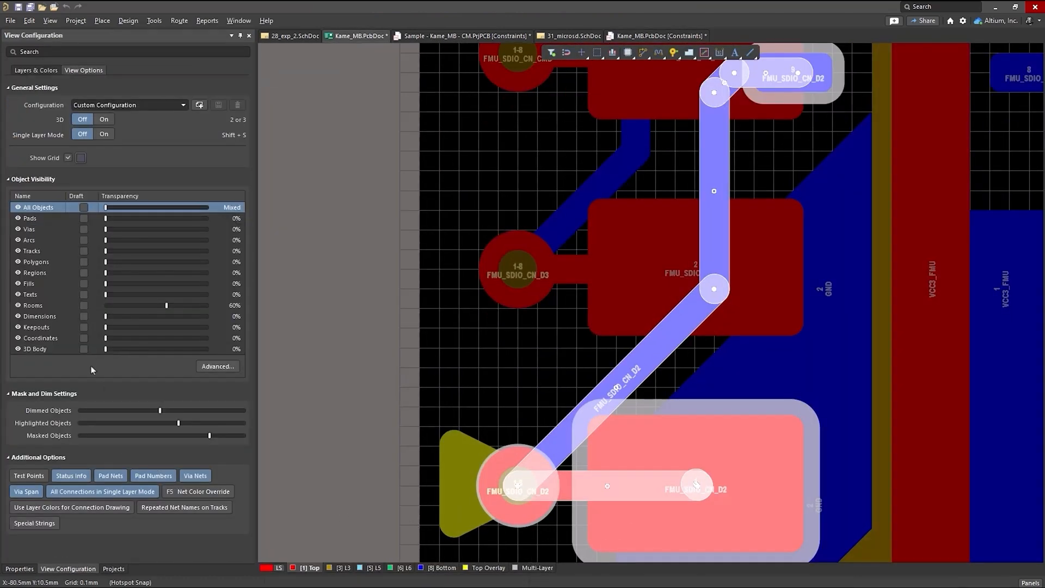
pyautogui.moveTo(159, 410); pyautogui.dragTo(193, 410)
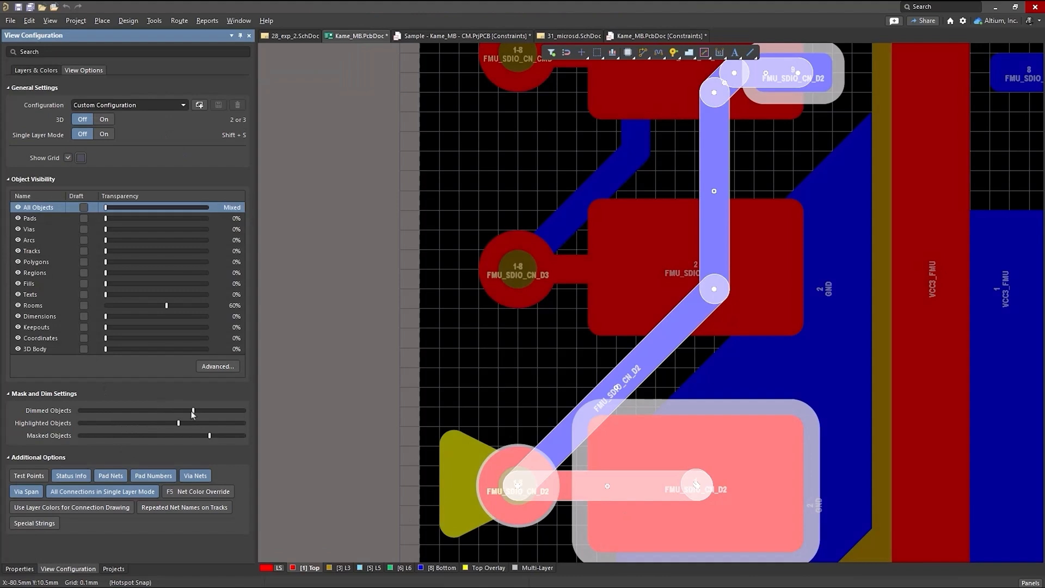
pyautogui.moveTo(192, 411); pyautogui.dragTo(176, 411)
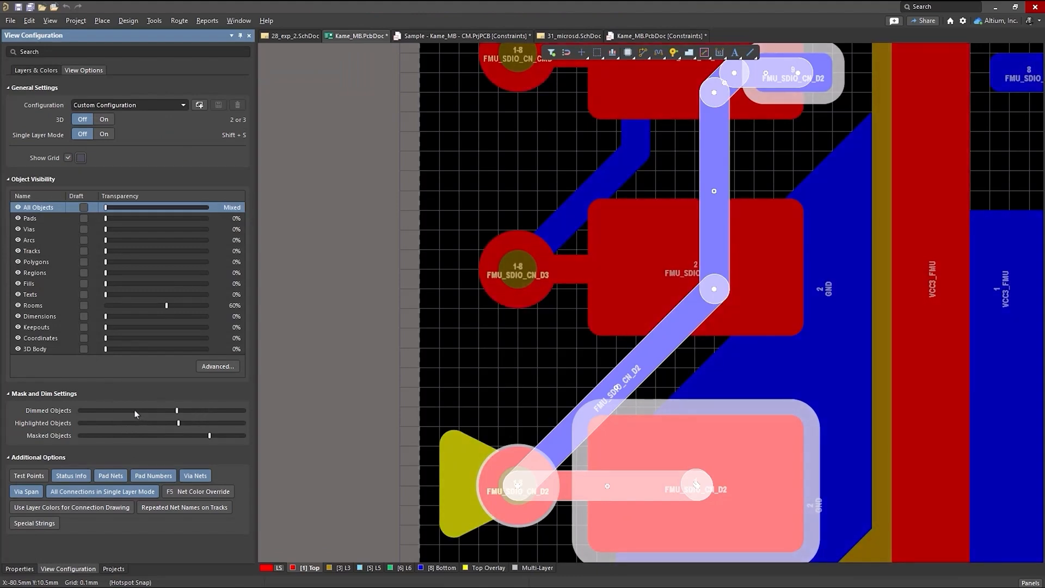
pyautogui.moveTo(176, 410); pyautogui.dragTo(143, 410)
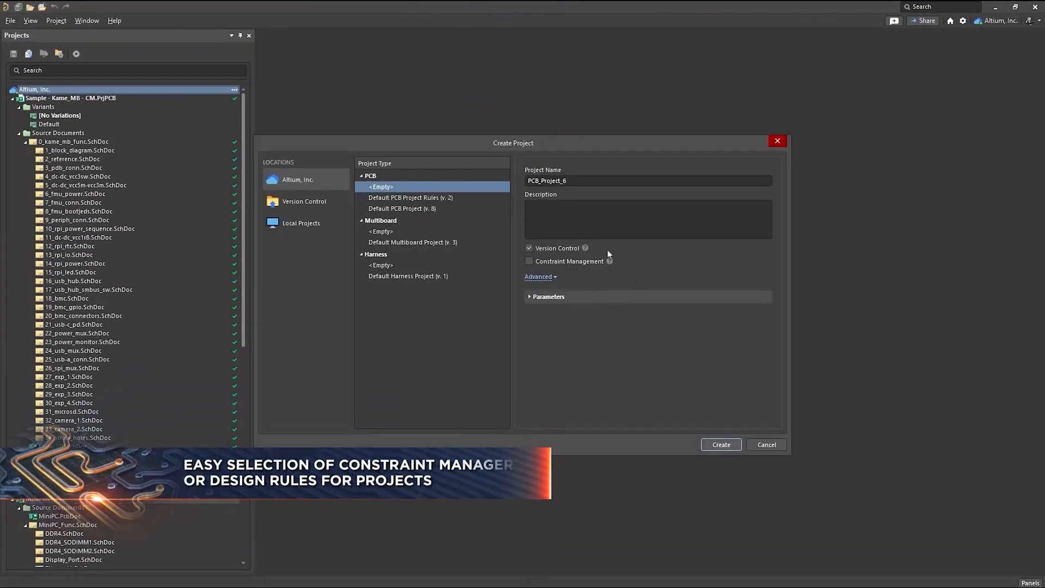
# Toggle the Constraint Management checkbox for new project PCB_Project_6 on and off.
pyautogui.click(529, 261)
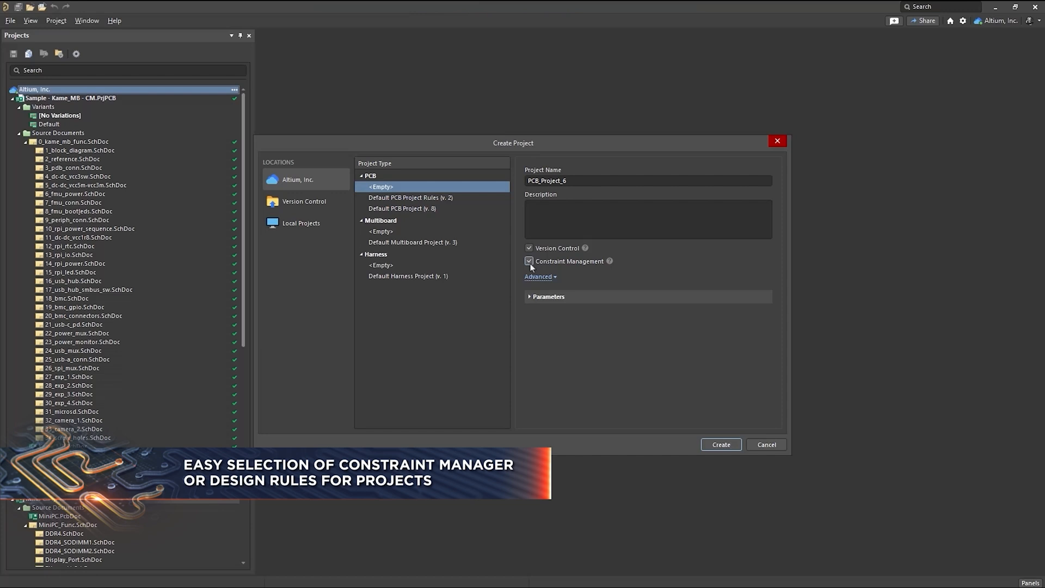
pyautogui.click(529, 261)
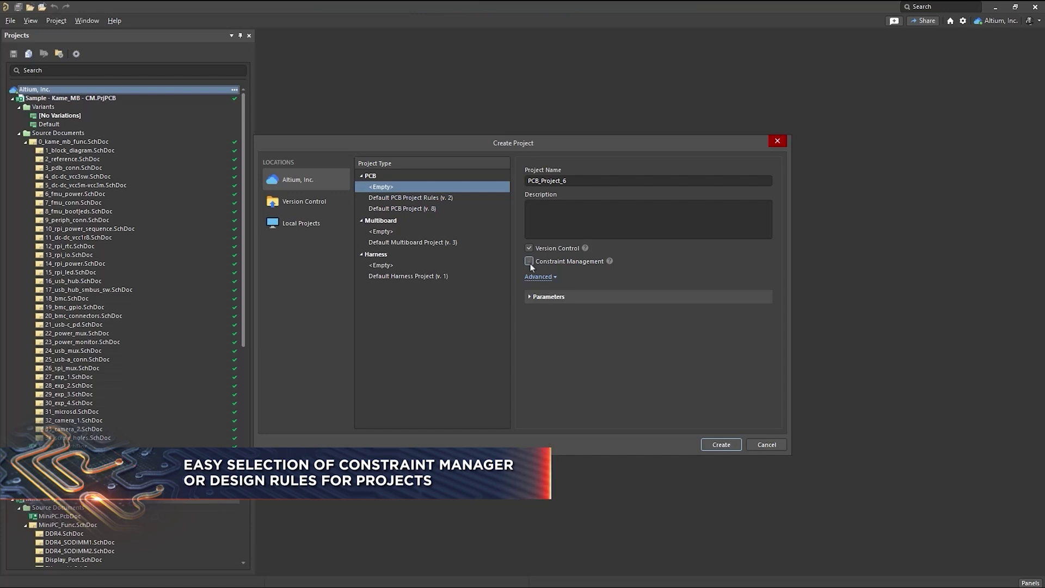
pyautogui.click(529, 262)
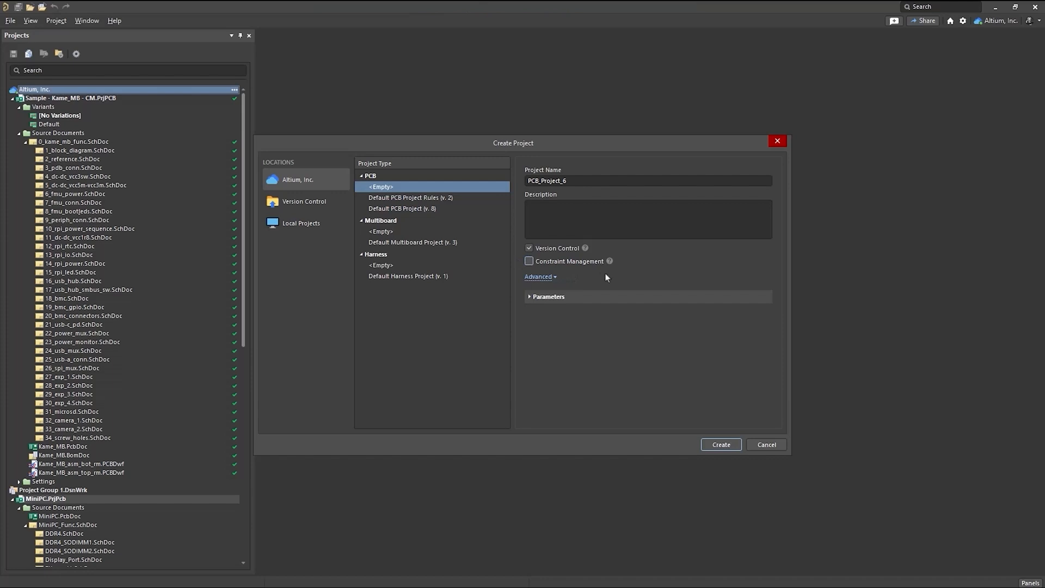
pyautogui.moveTo(625, 277)
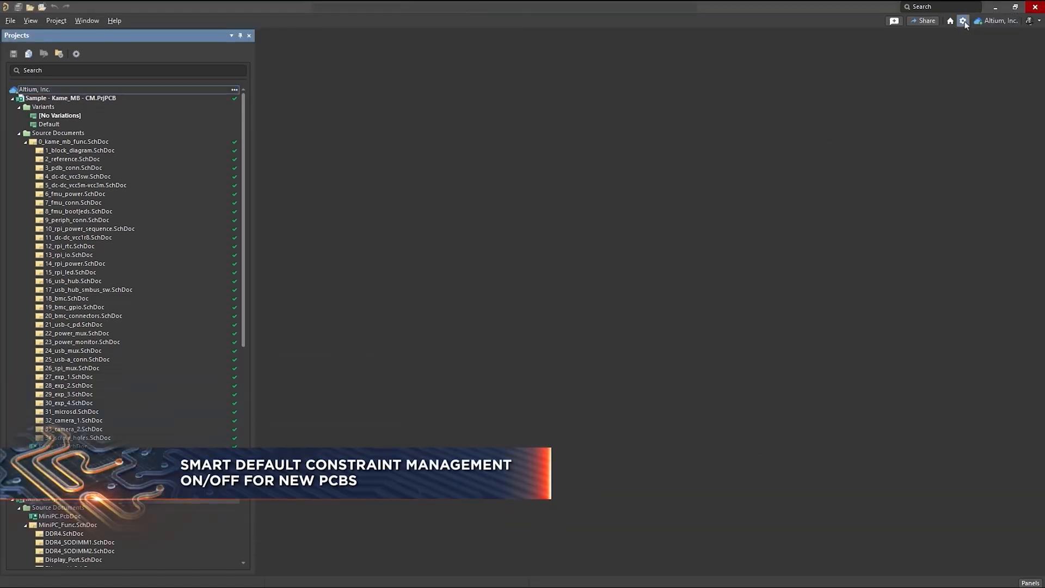
# Enable the System.ConstraintManager advanced preference found by searching 'cons'.
pyautogui.click(962, 20)
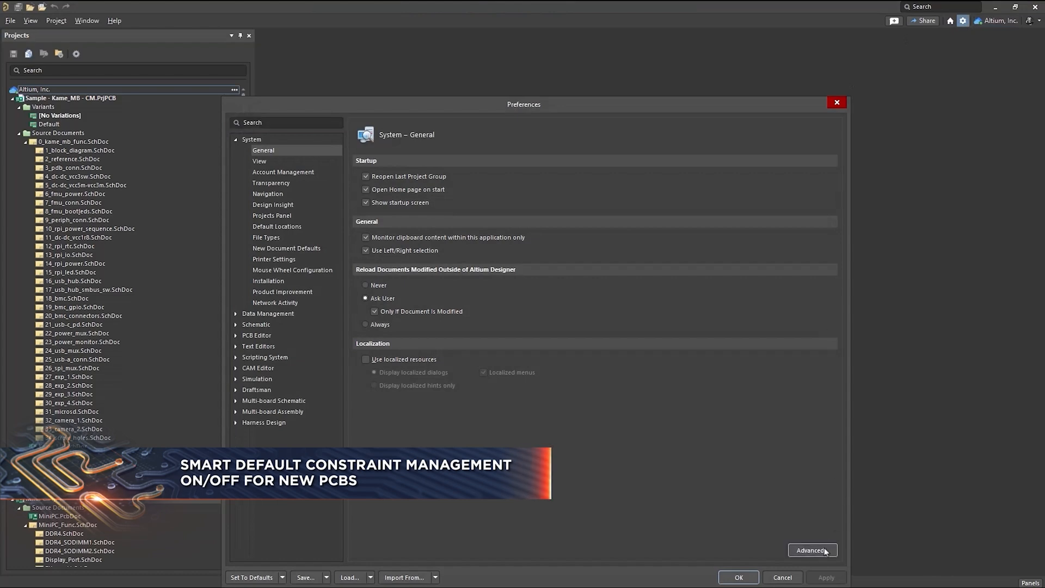
pyautogui.click(812, 549)
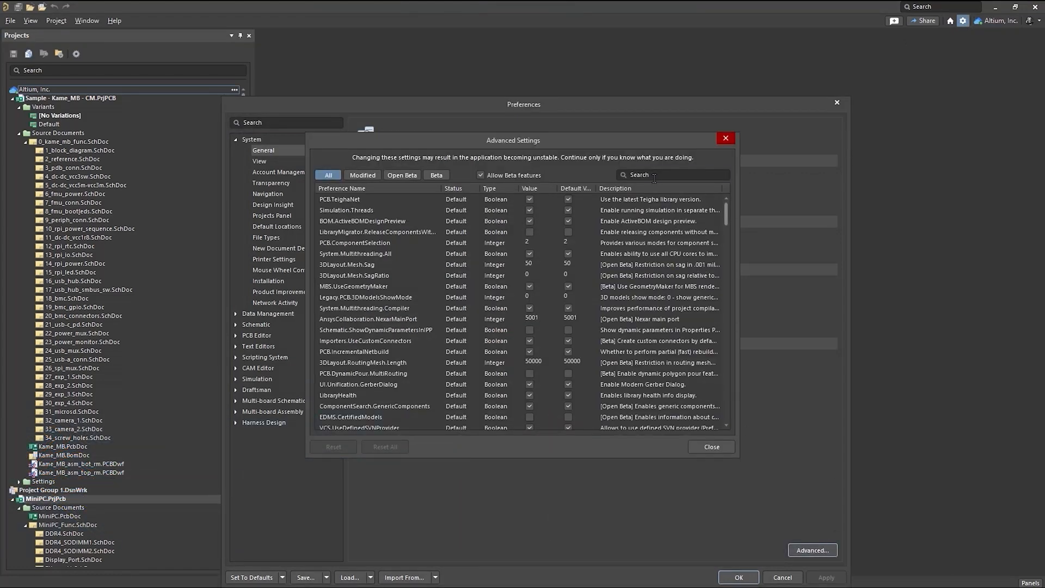
pyautogui.write('cosn')
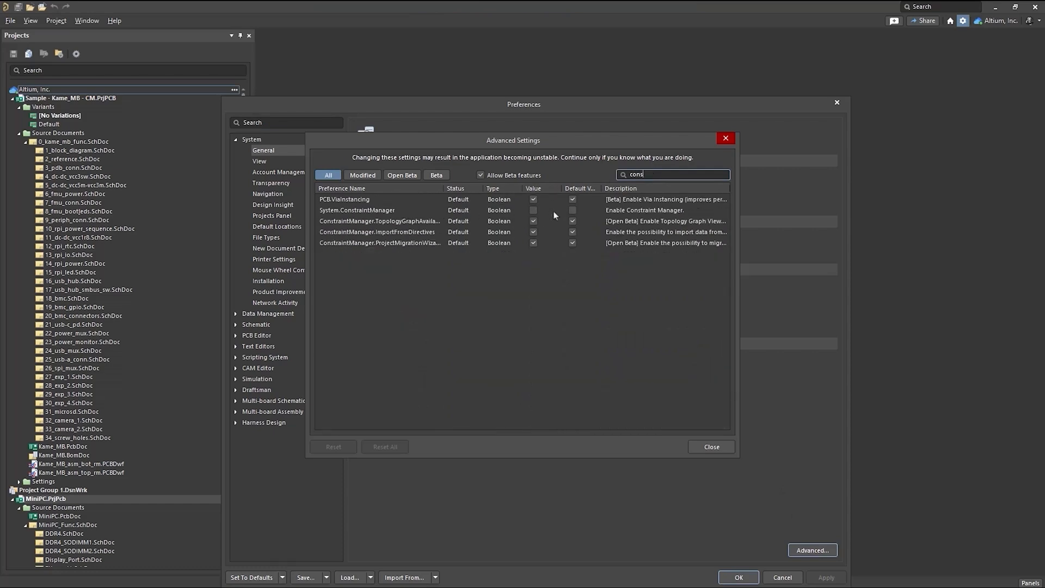
pyautogui.click(533, 210)
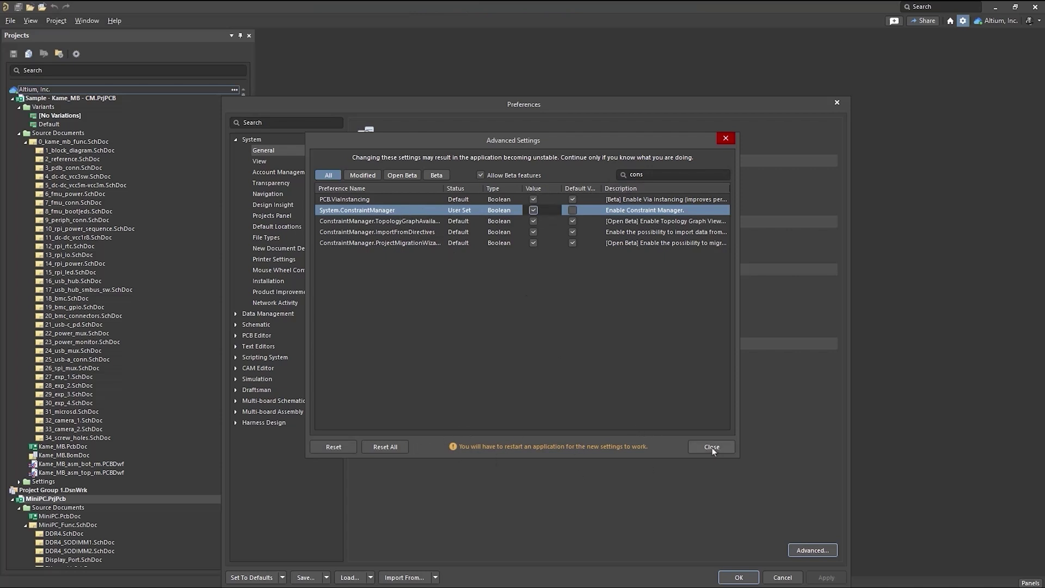
pyautogui.click(712, 446)
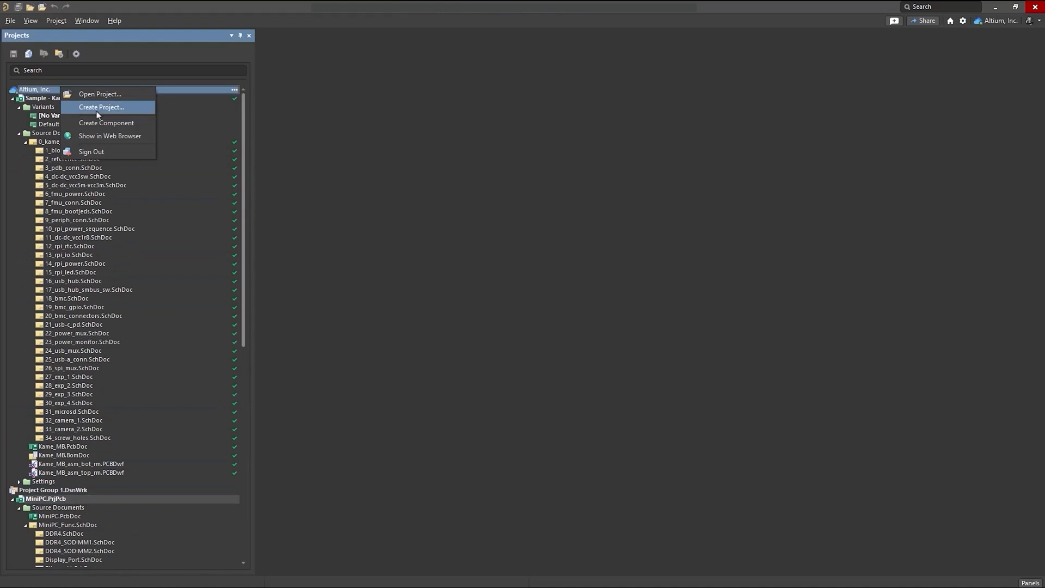
# Start a new PCB project and toggle its Constraint Management option.
pyautogui.click(101, 106)
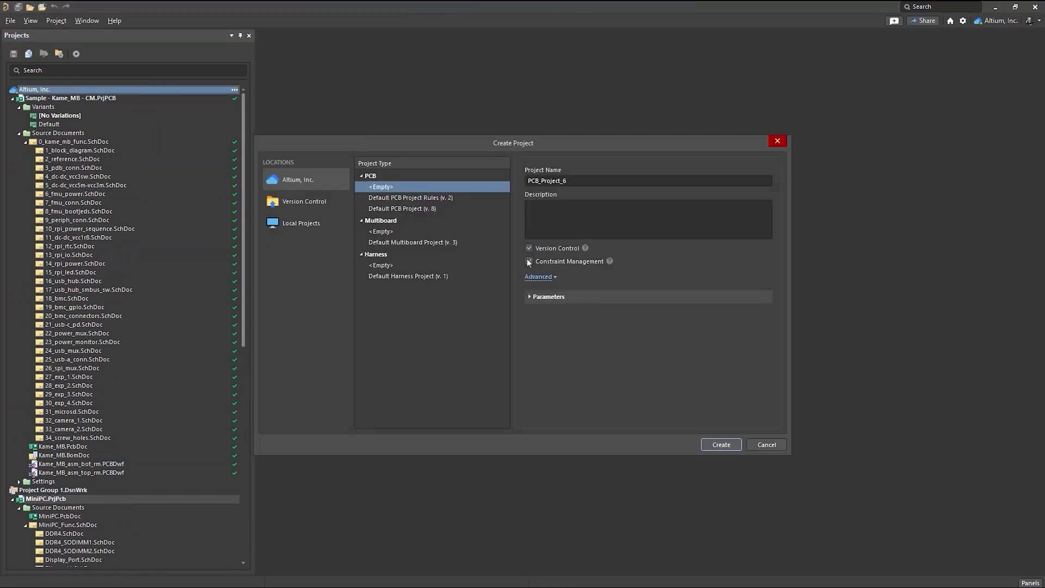
pyautogui.click(529, 261)
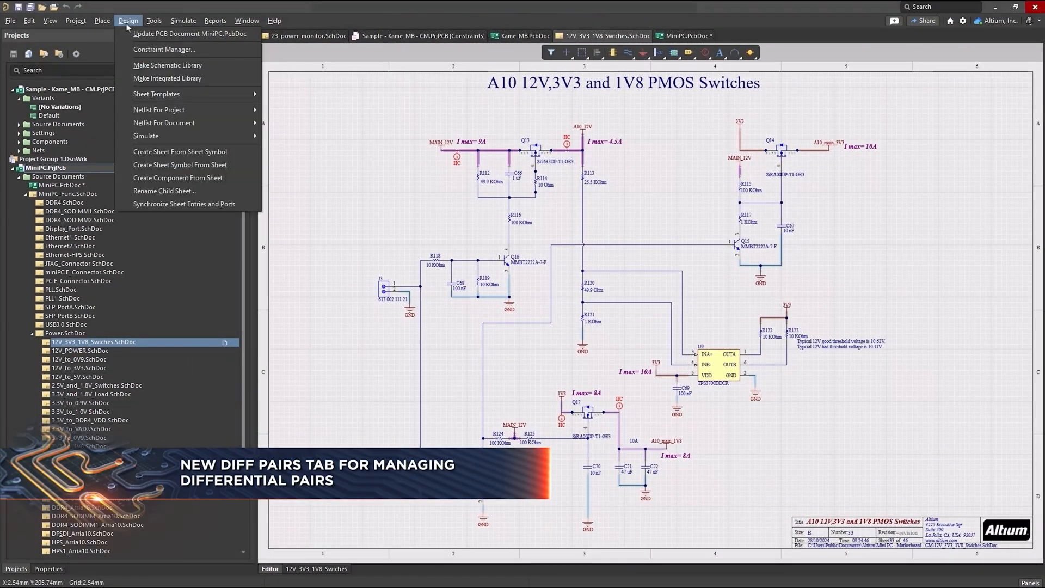
pyautogui.moveTo(161, 50)
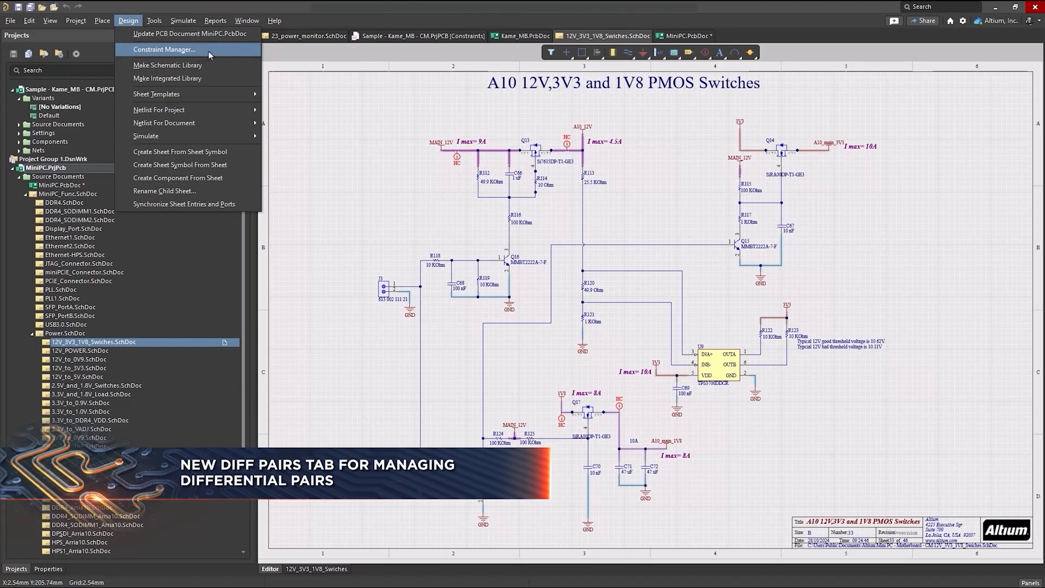
# View the Electrical > Diff Pairs constraints of the MiniPC project.
pyautogui.click(163, 50)
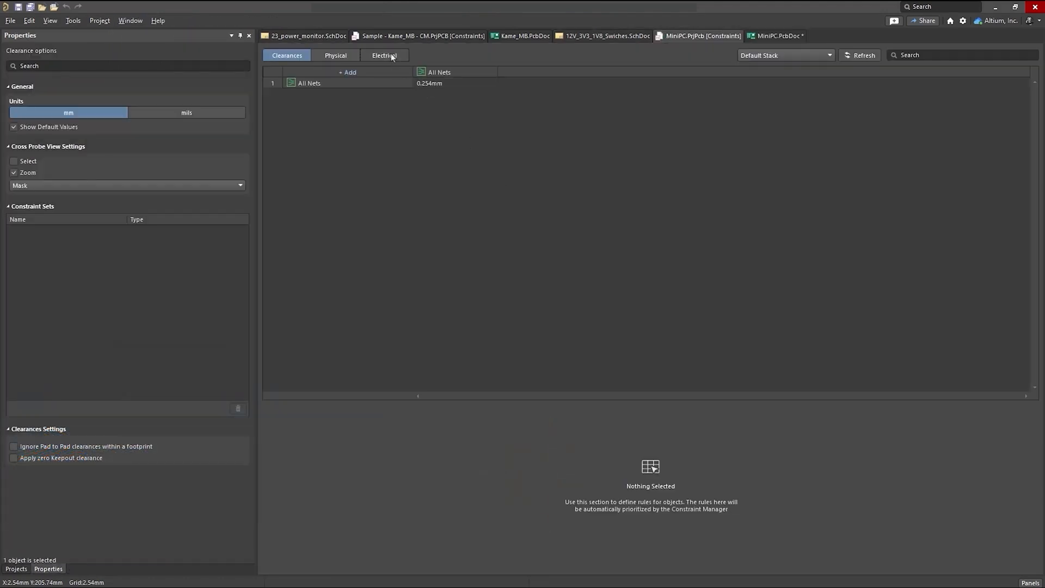
pyautogui.click(385, 54)
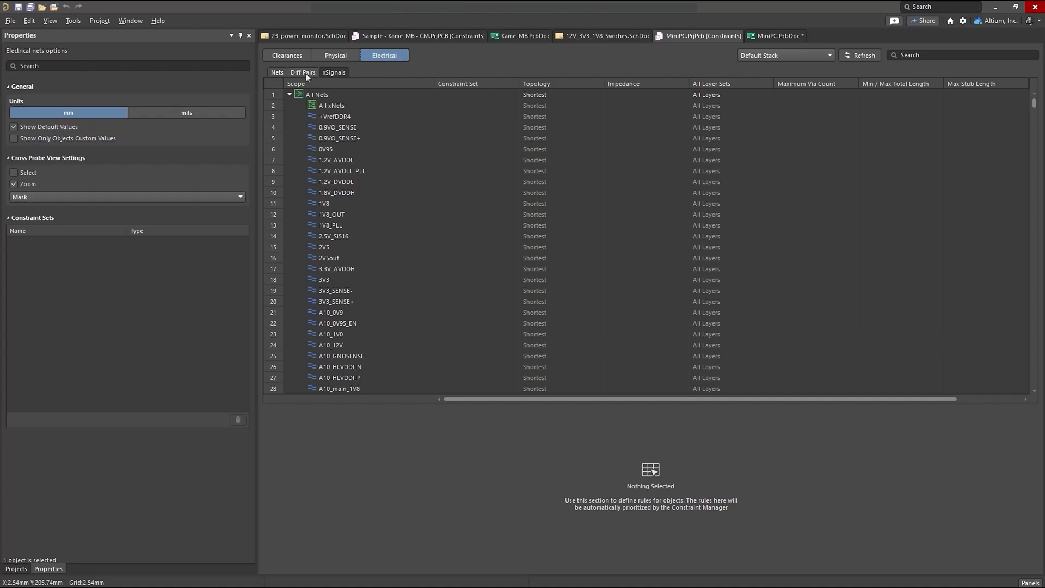
pyautogui.click(303, 72)
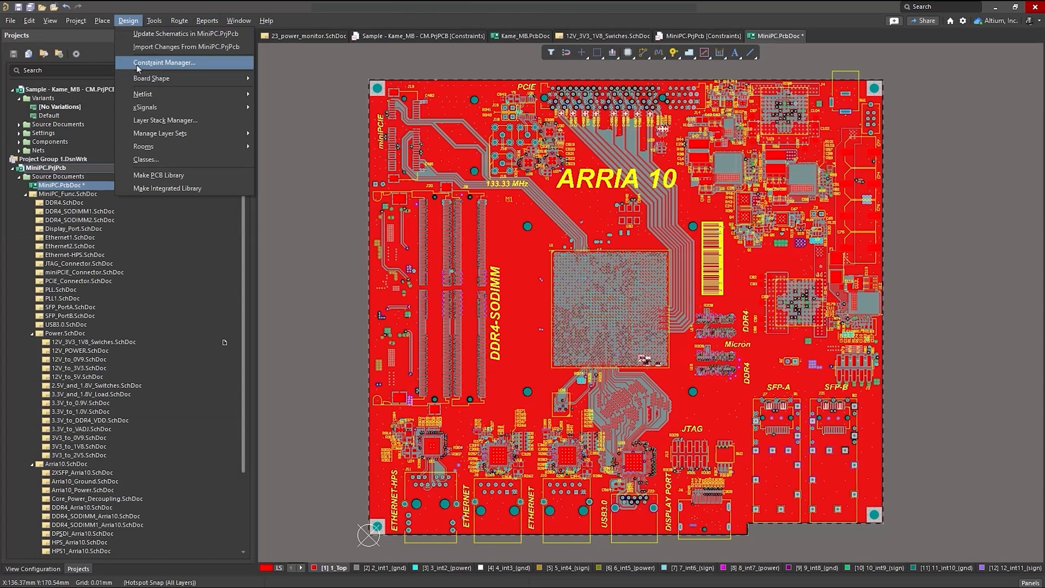
# View the Electrical > Diff Pairs constraints of the MiniPC PCB document.
pyautogui.click(164, 62)
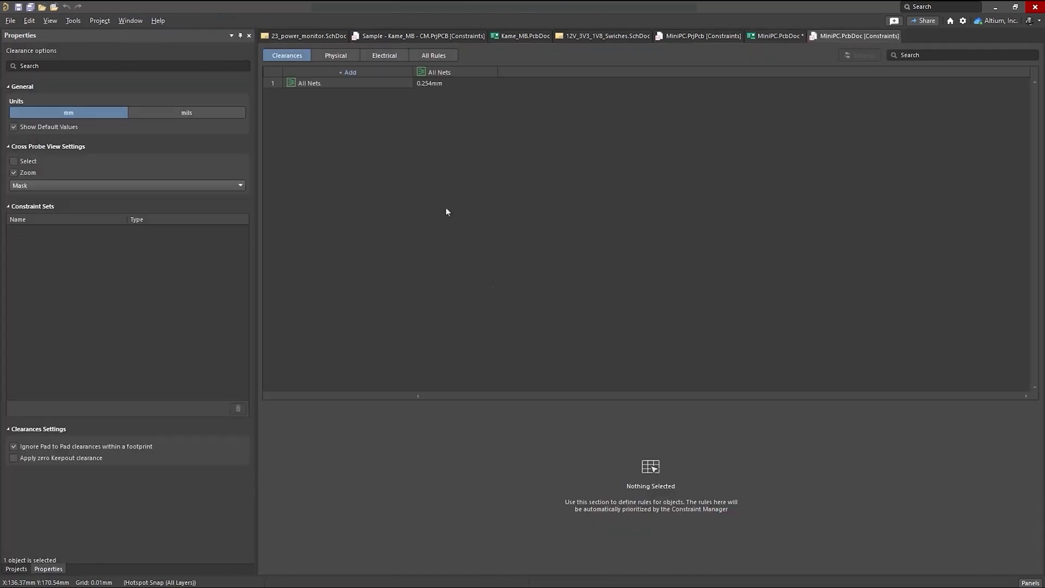
pyautogui.click(384, 55)
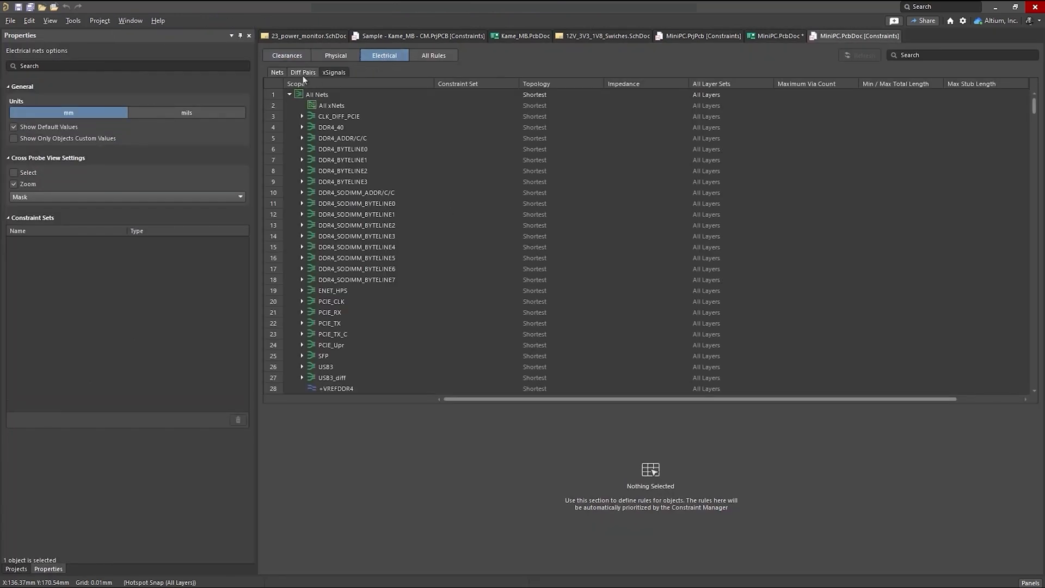
pyautogui.click(302, 72)
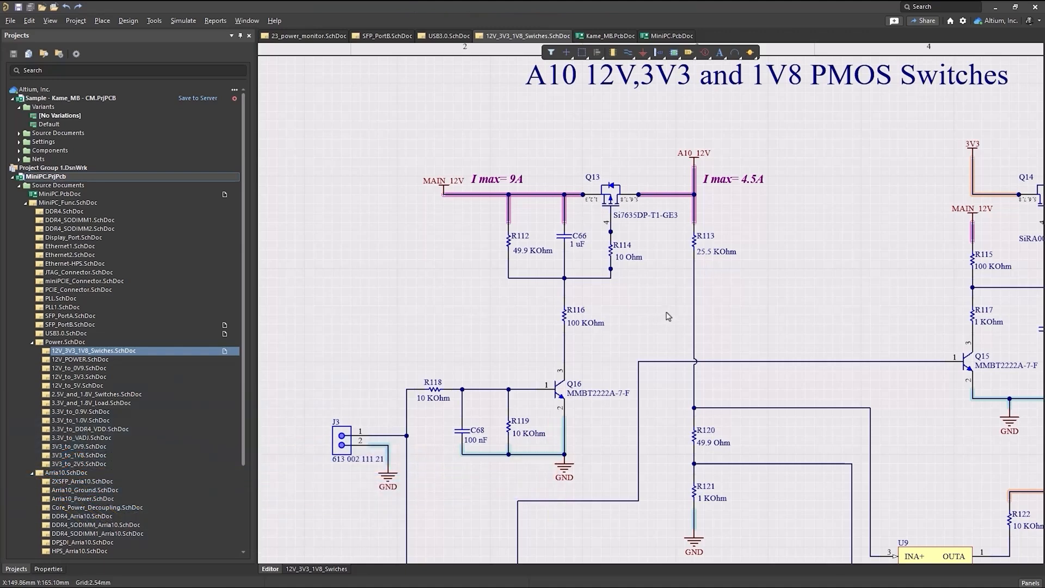
pyautogui.moveTo(707, 74)
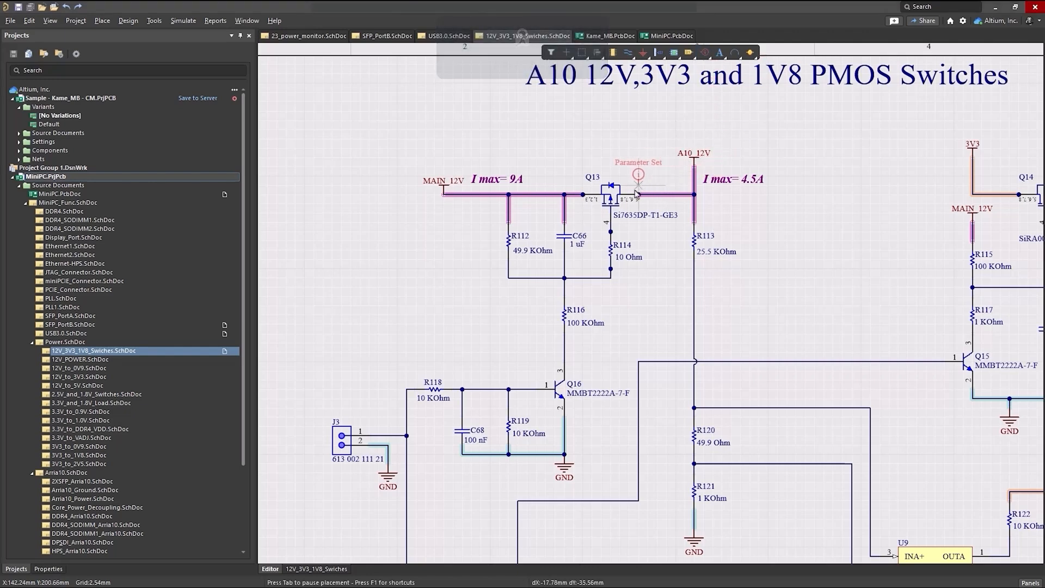
# Place a Parameter Set on the Q13–A10_12V wire and label it HC.
pyautogui.click(638, 179)
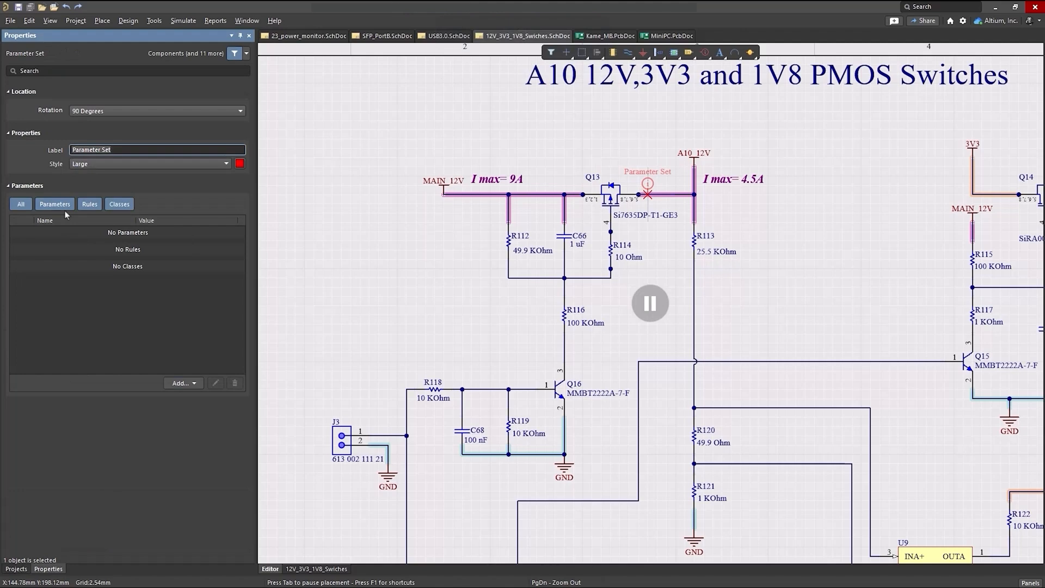
pyautogui.write('H')
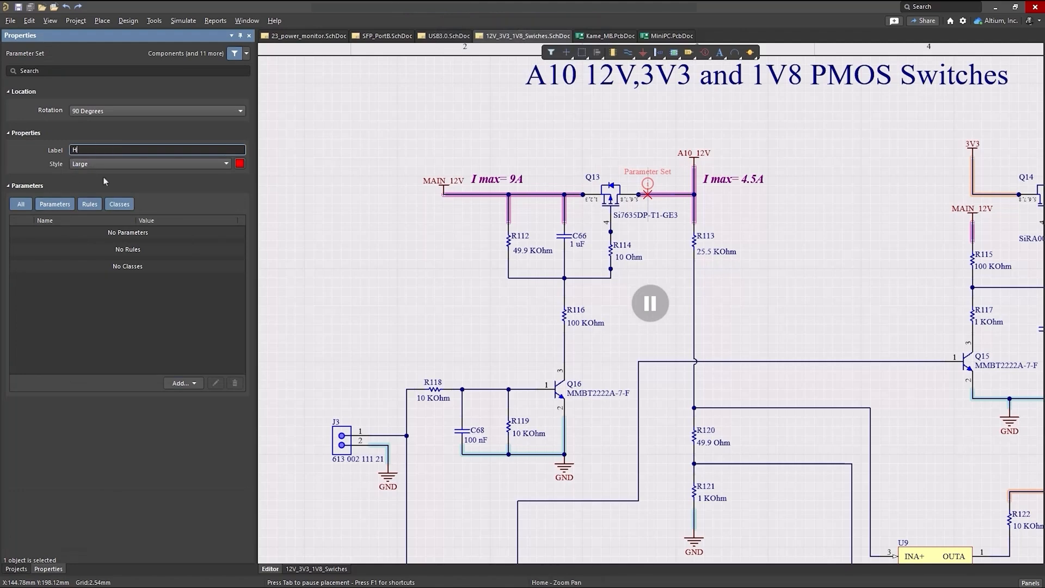
pyautogui.write('C')
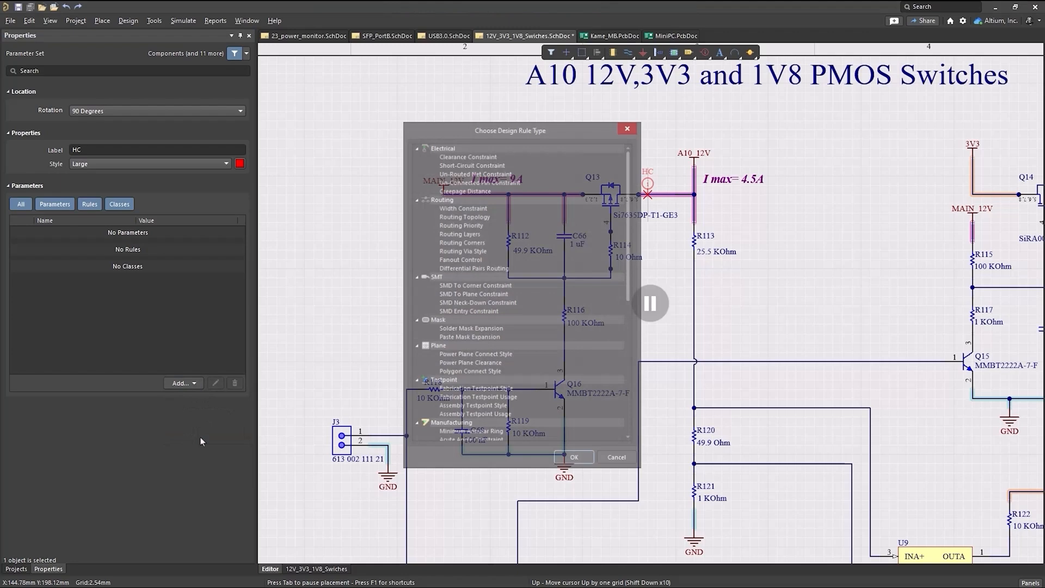
# Add a Width Constraint rule with Min 3mm, Preferred 4mm and Max 7mm to the HC set.
pyautogui.click(461, 207)
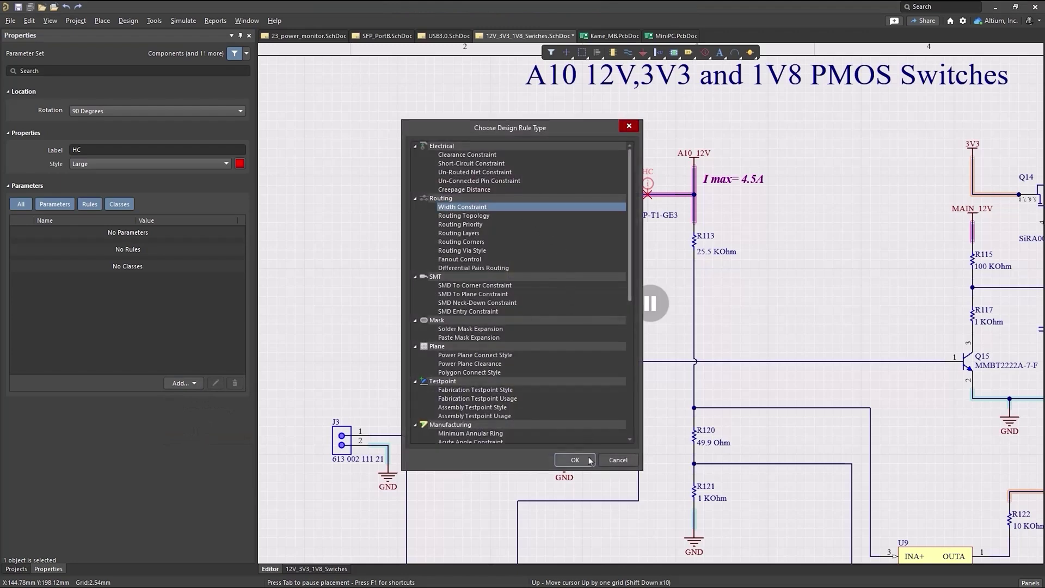
pyautogui.click(574, 459)
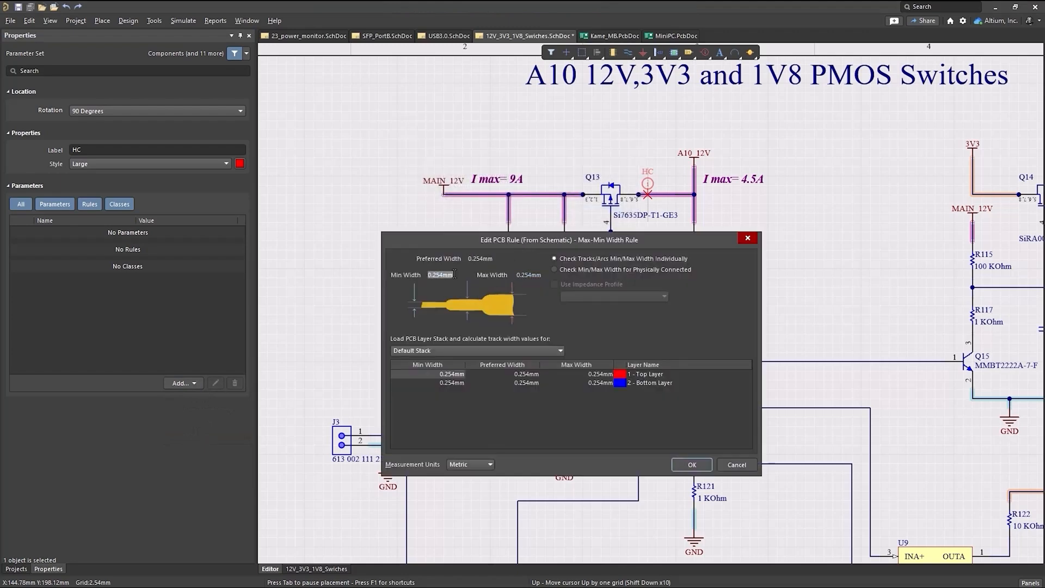
pyautogui.write('3mm')
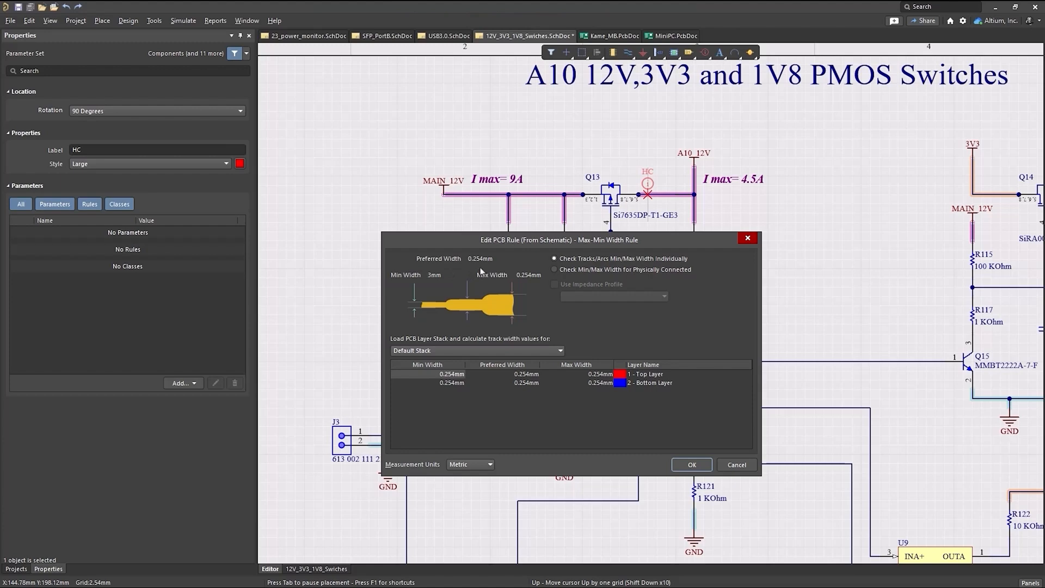
pyautogui.write('4mm')
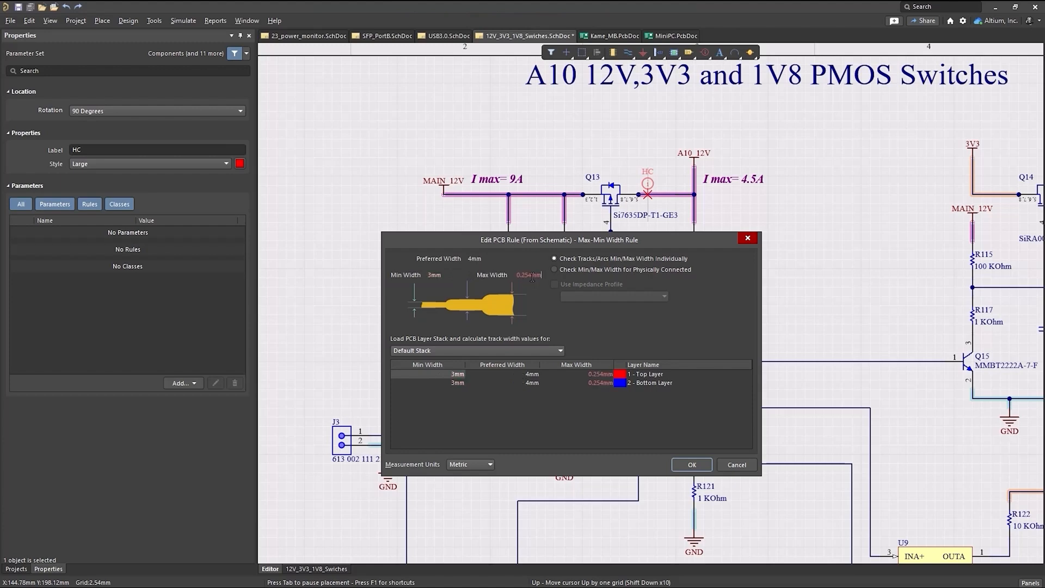
pyautogui.write('7mm')
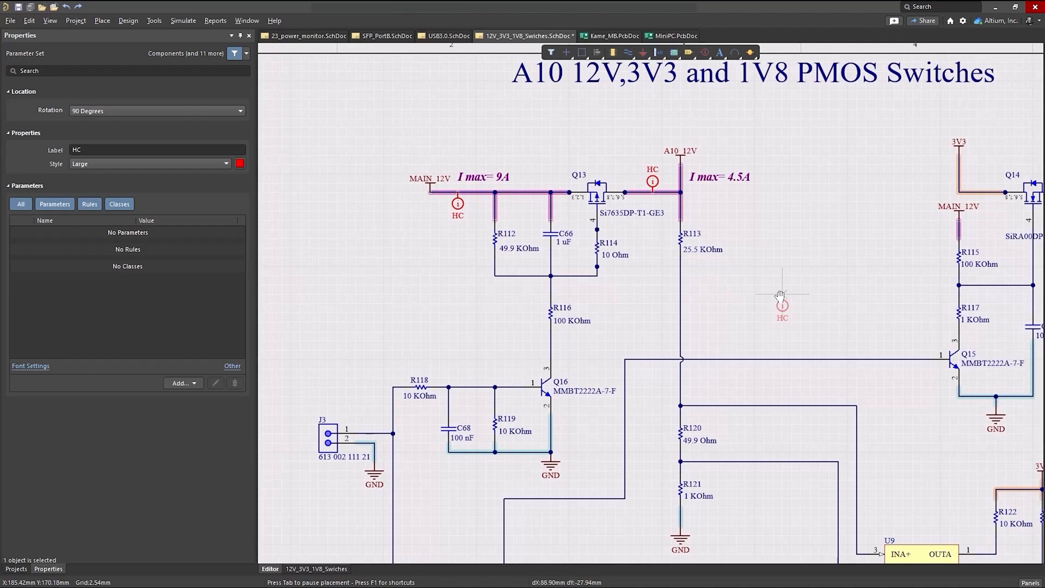
# Check the placed HC directives and return to the MiniPC.PrjPcb constraints document.
pyautogui.scroll(-3)
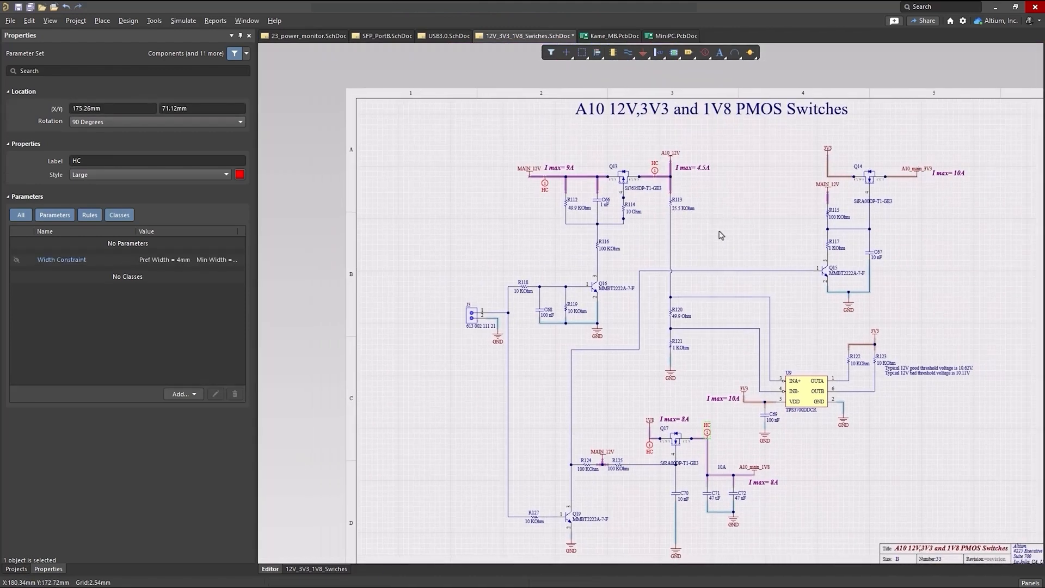
pyautogui.click(128, 20)
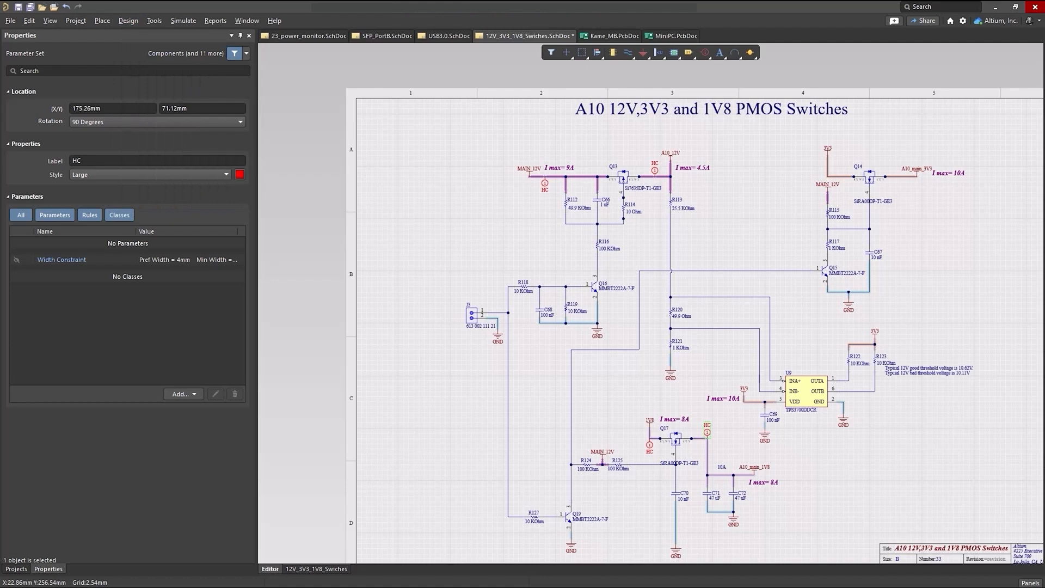
pyautogui.click(624, 35)
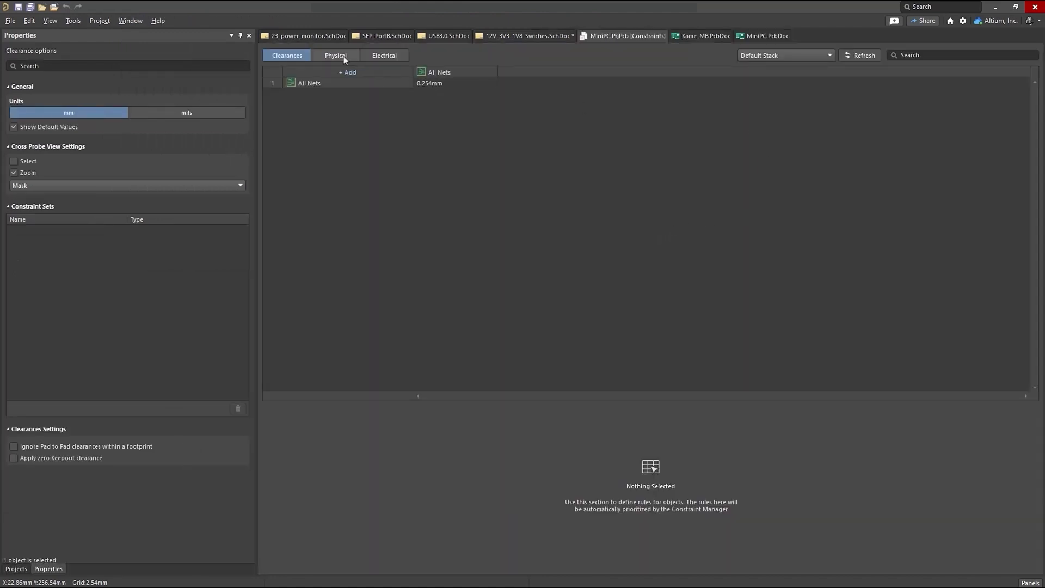
# Refresh the Physical constraints and import the four 3mm/4mm width updates, then return to the 12V_3V3_1V8_Swiches schematic.
pyautogui.click(336, 55)
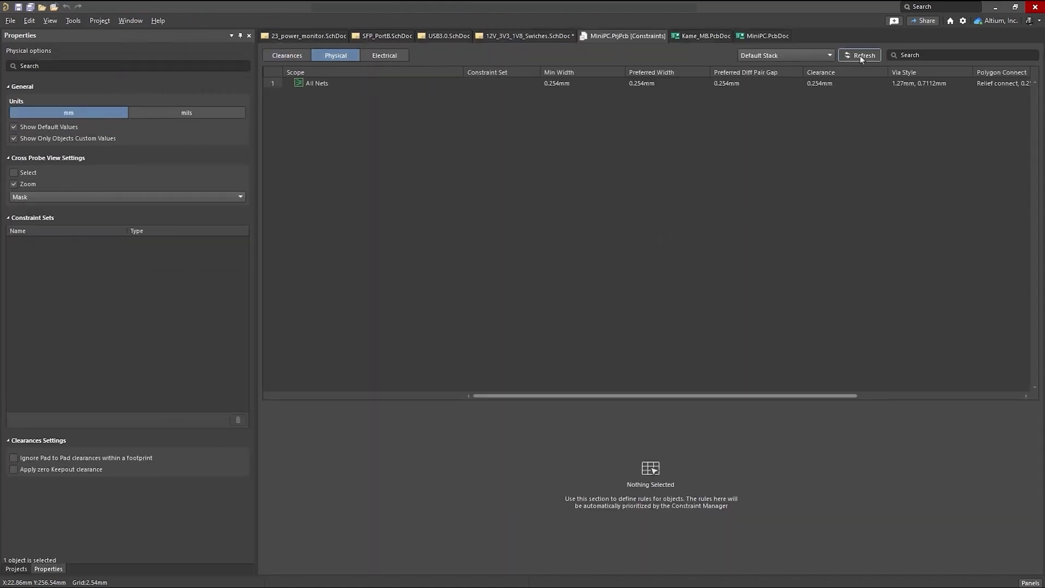
pyautogui.click(862, 55)
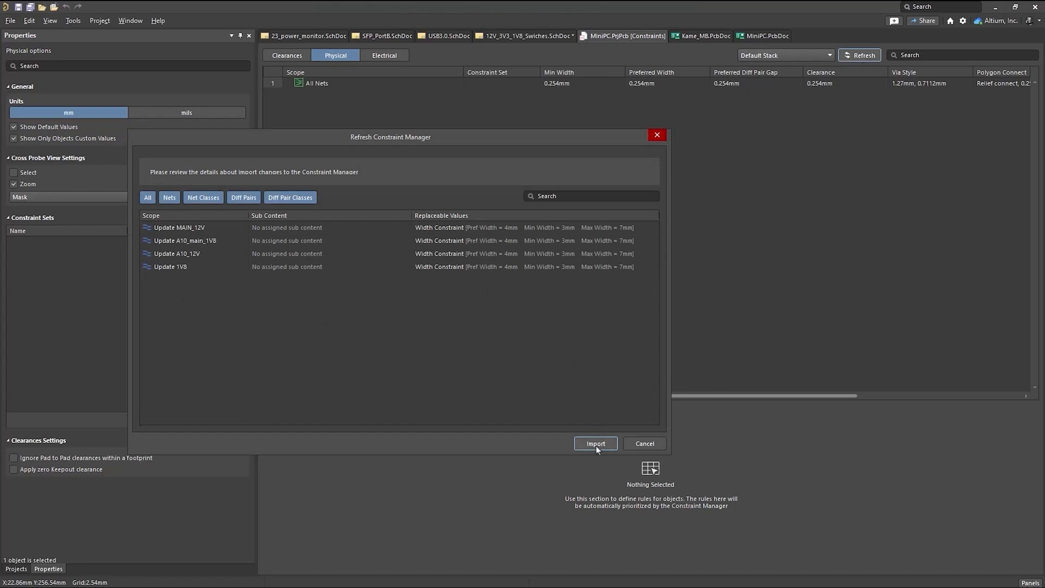
pyautogui.click(596, 443)
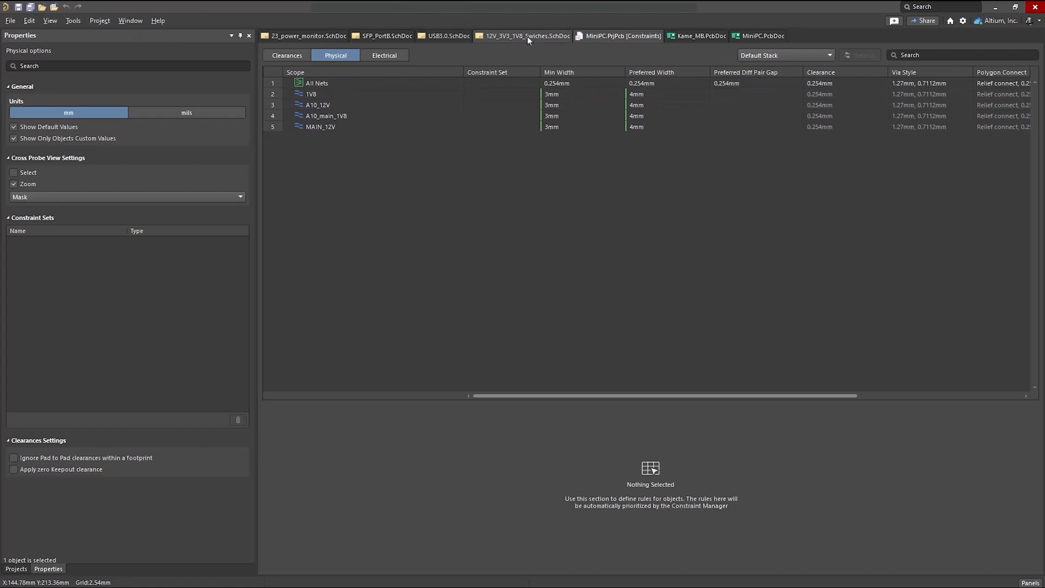
pyautogui.click(522, 35)
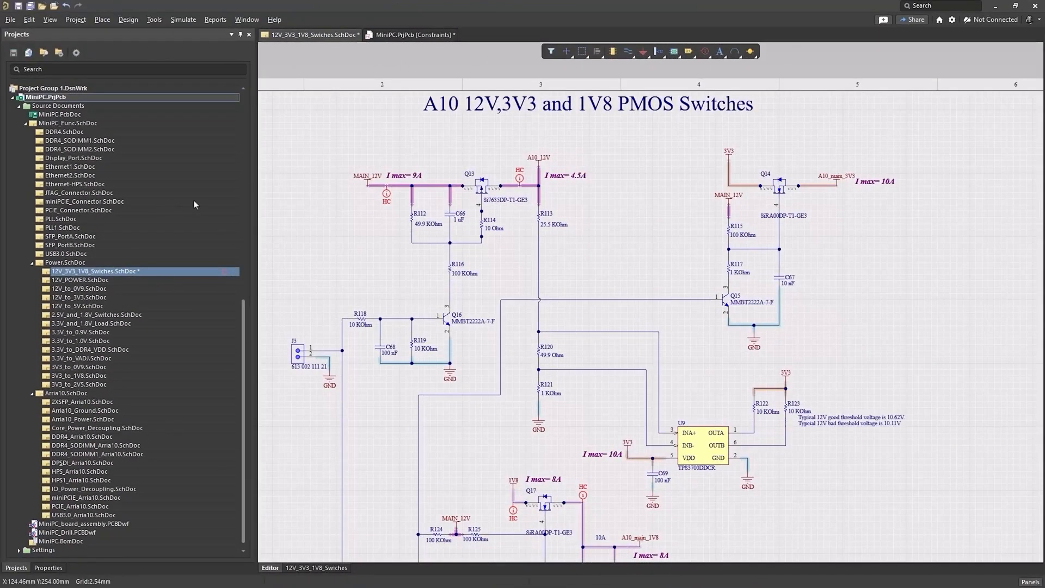
pyautogui.moveTo(420, 69)
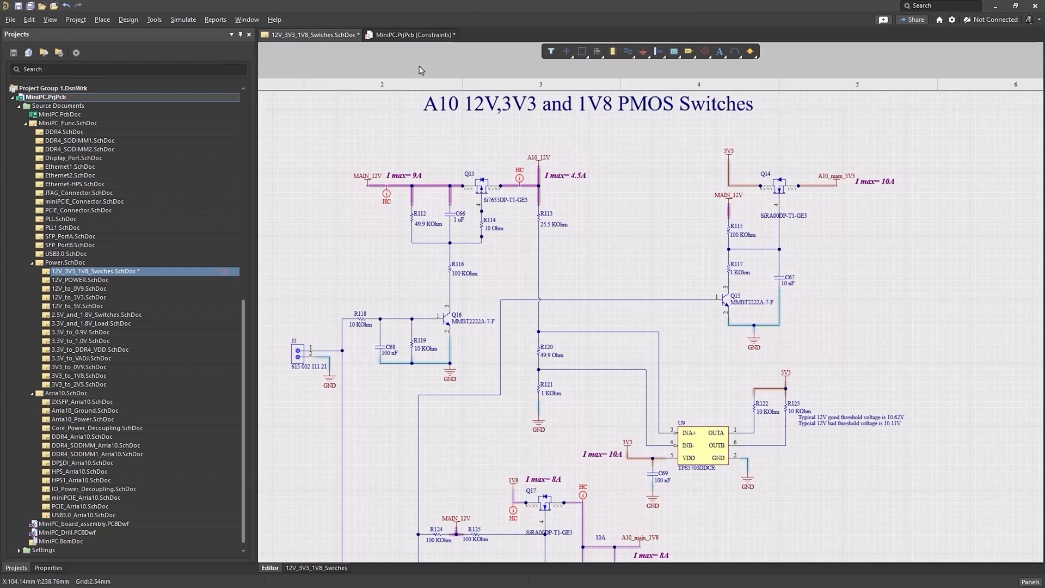
# Select the net block from 1V8 to A10_main_3V3, remove their width rules from scope, and save the project.
pyautogui.click(411, 34)
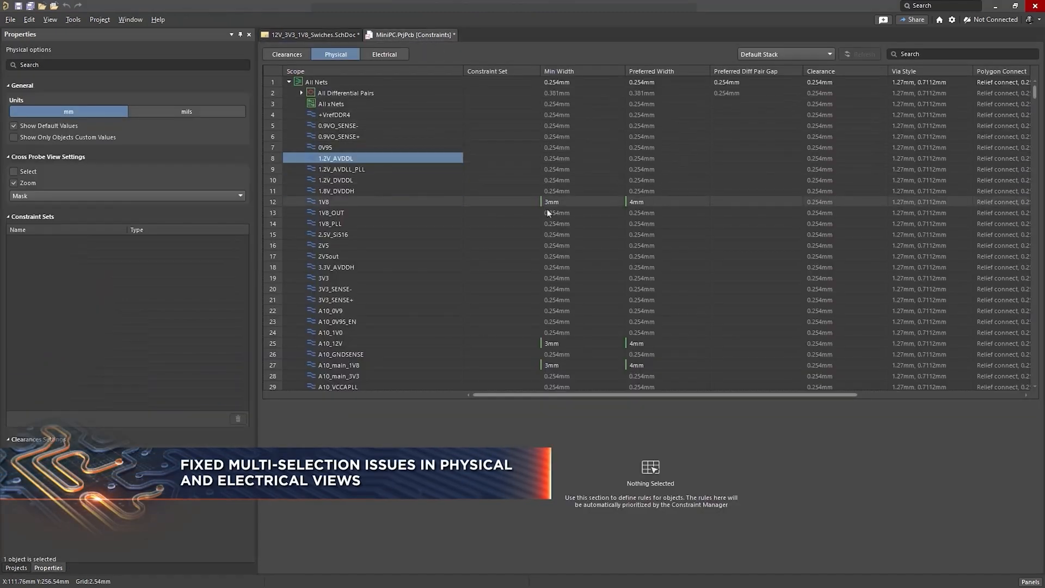
pyautogui.click(573, 202)
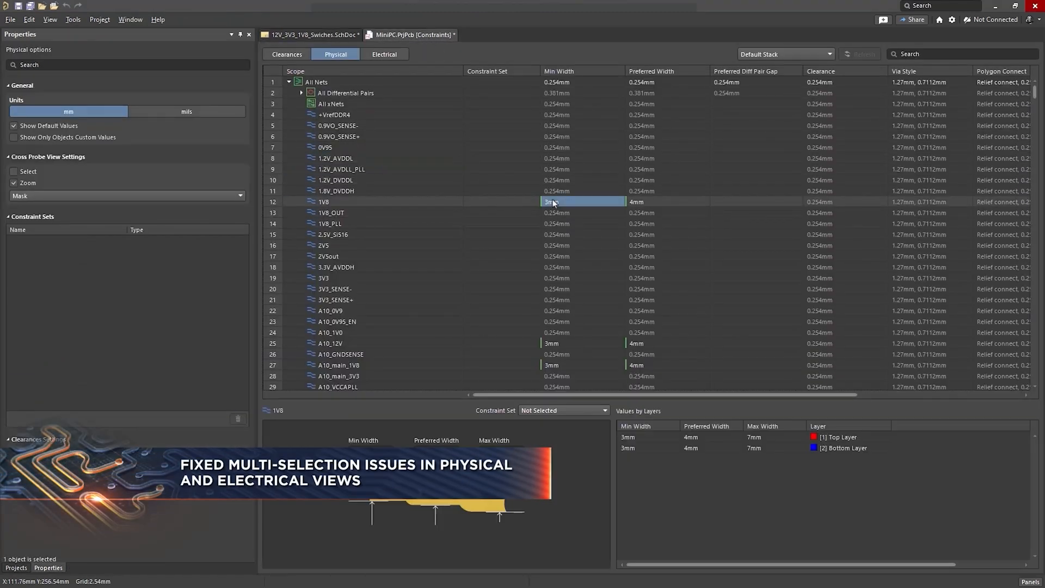
pyautogui.click(581, 245)
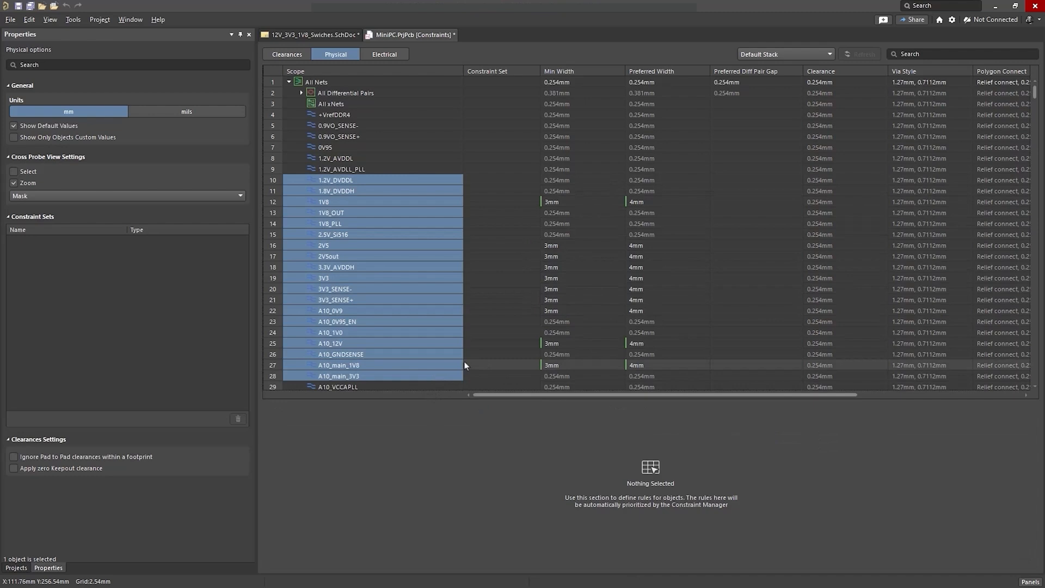
pyautogui.rightClick(425, 277)
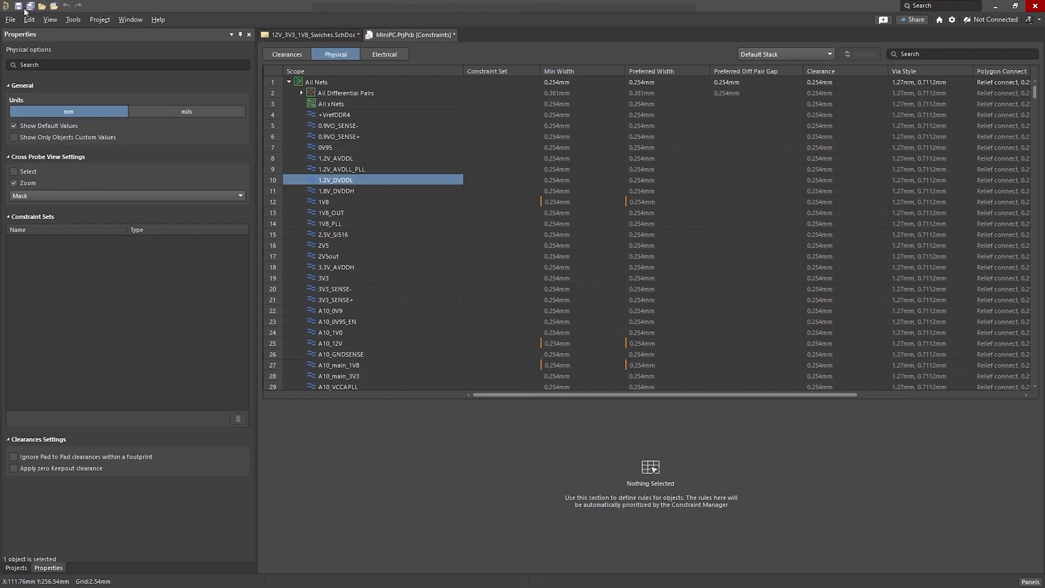
pyautogui.click(309, 35)
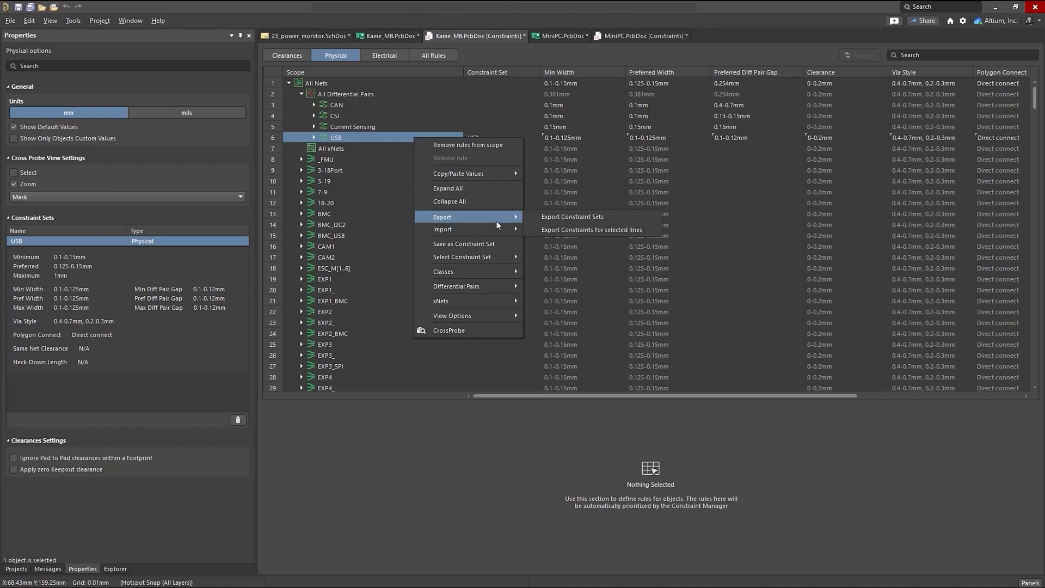
# Export the USB pair's physical, clearance and electrical constraints, ticking all three entries.
pyautogui.click(572, 217)
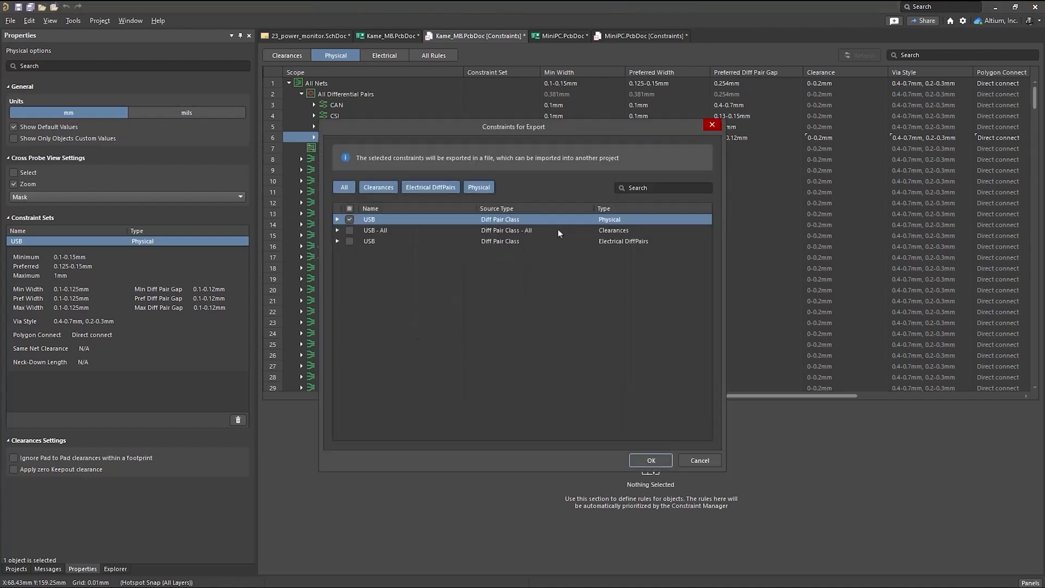
pyautogui.click(337, 240)
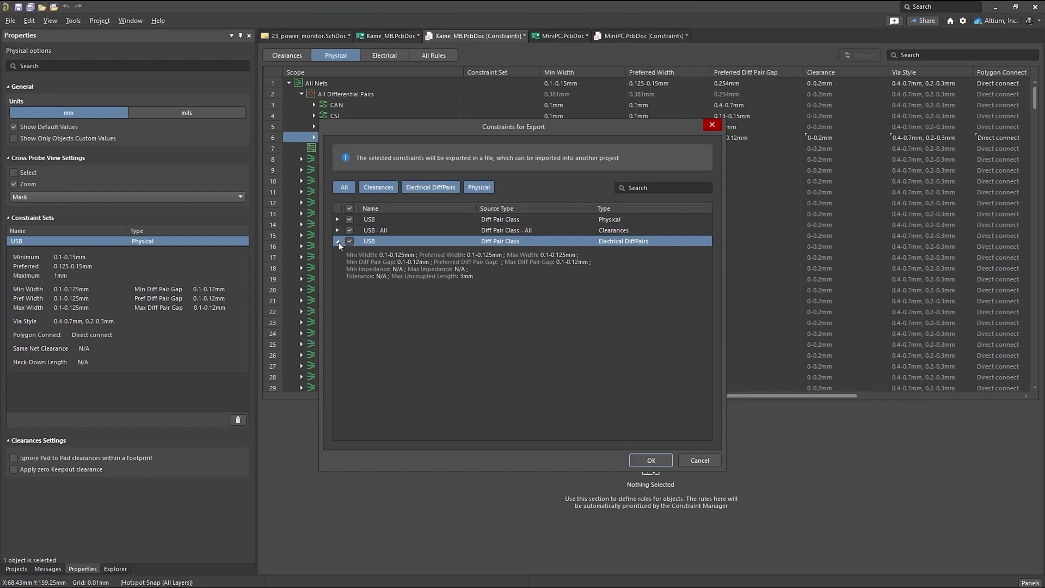
pyautogui.click(337, 219)
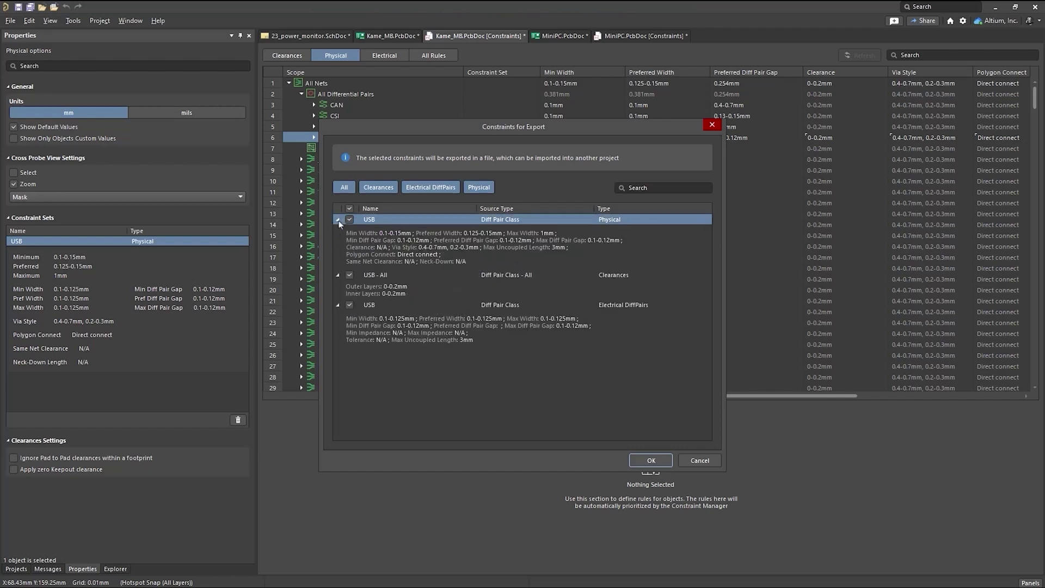
pyautogui.moveTo(636, 340)
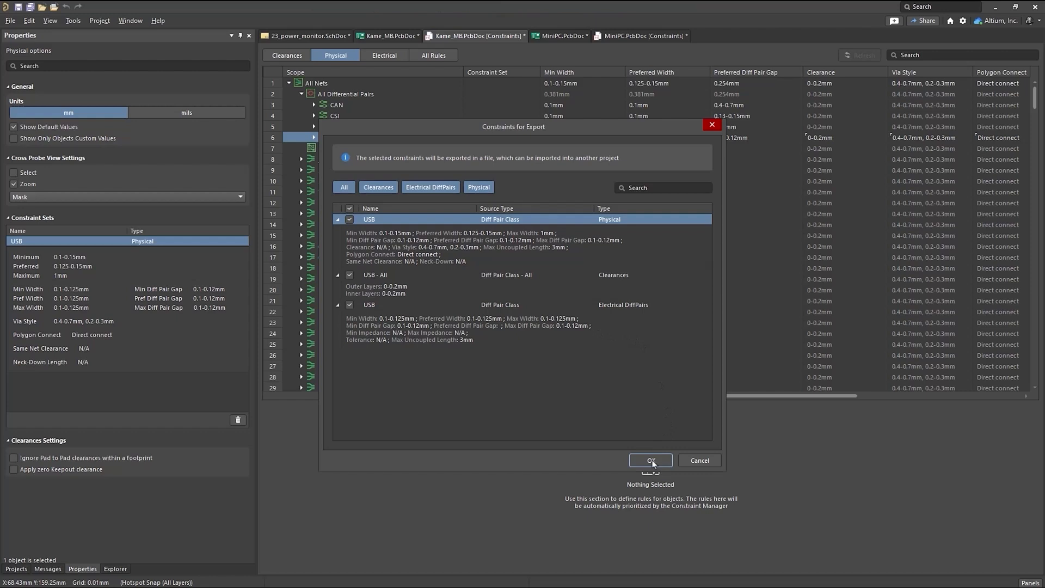
pyautogui.click(650, 459)
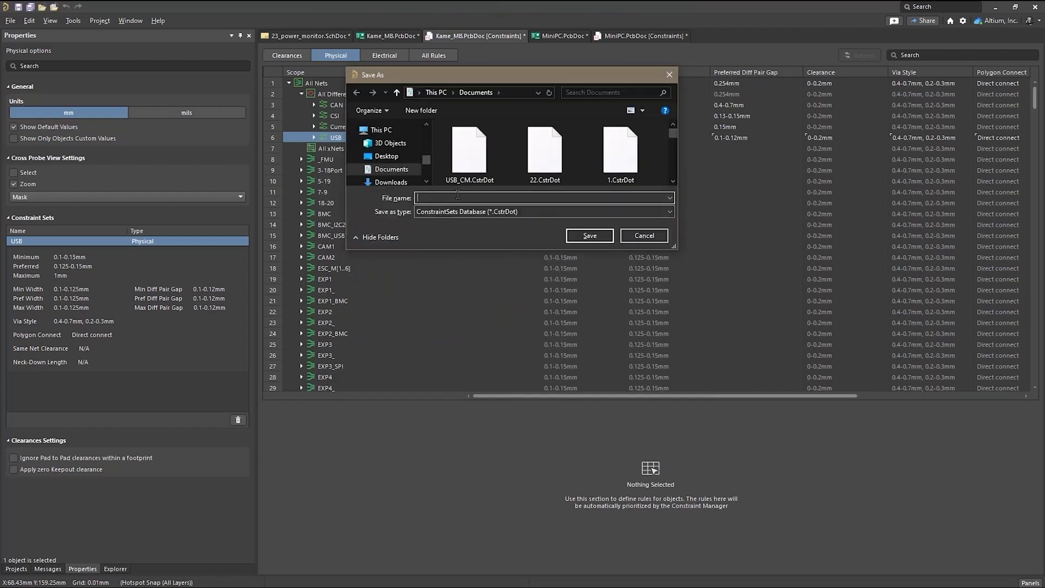
# Save the export as USB-CM1.CstrDot and switch to the MiniPC board constraints.
pyautogui.write('USB-CM')
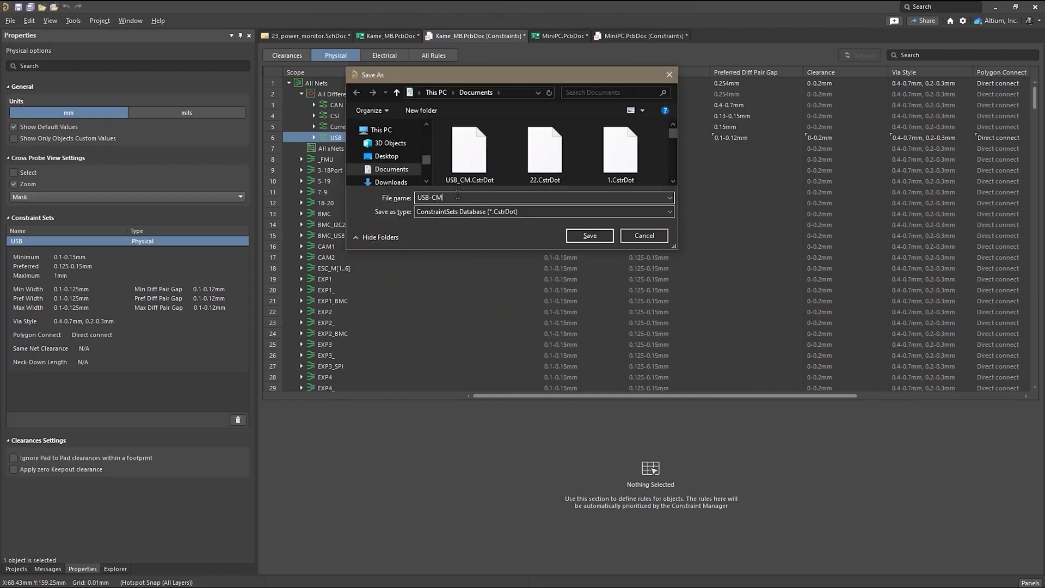
pyautogui.write('1')
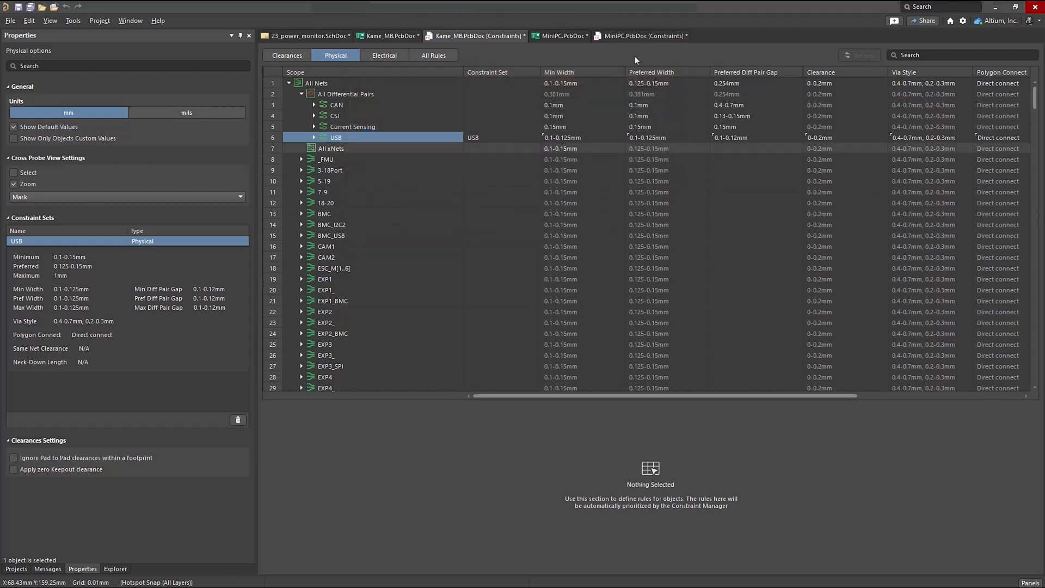
pyautogui.click(559, 35)
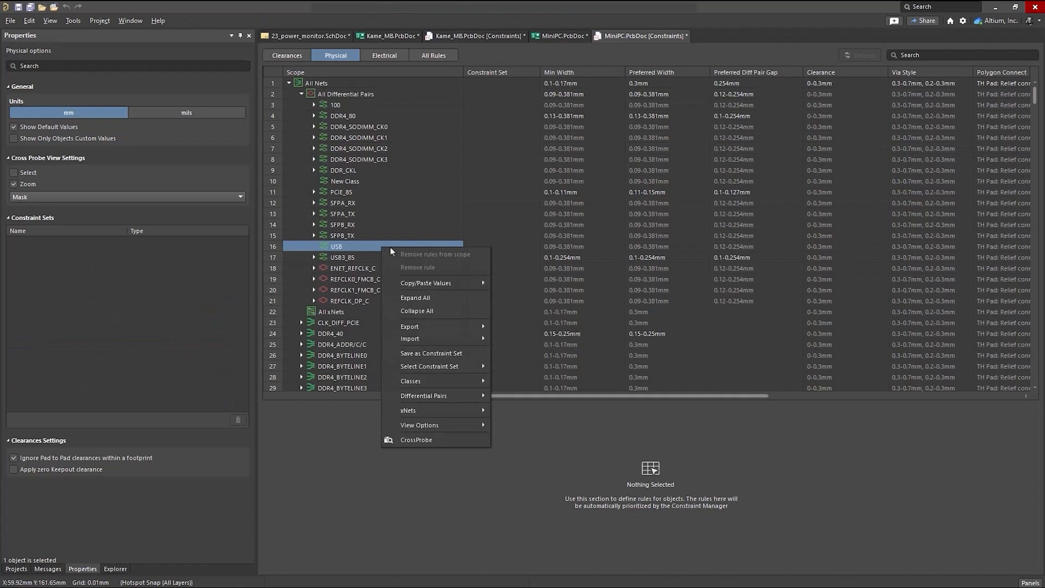
pyautogui.moveTo(409, 339)
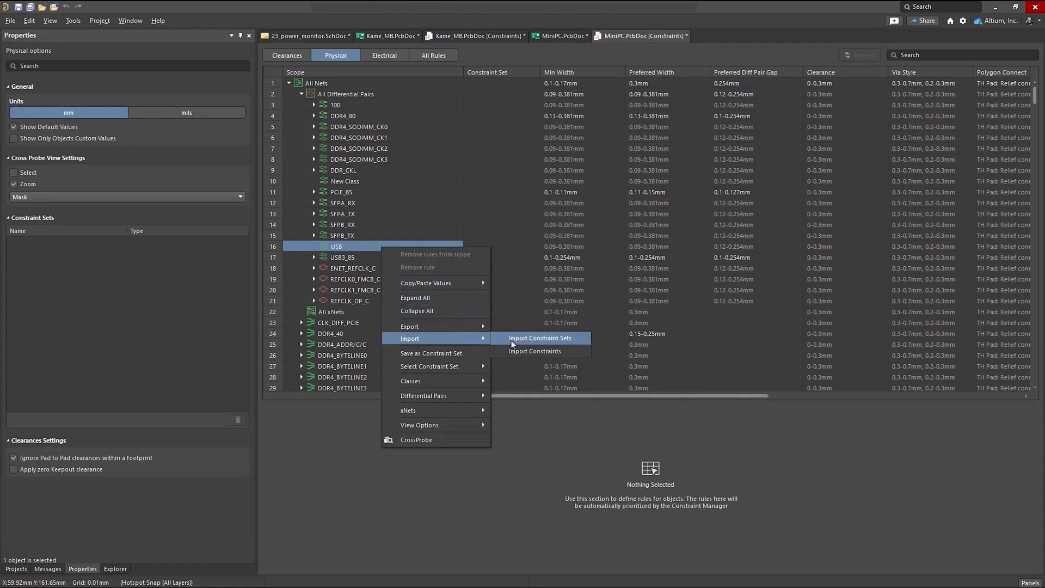
# Import USB-CM1.CstrDot onto MiniPC's USB class, reviewing the physical and other constraint details before confirming.
pyautogui.click(540, 337)
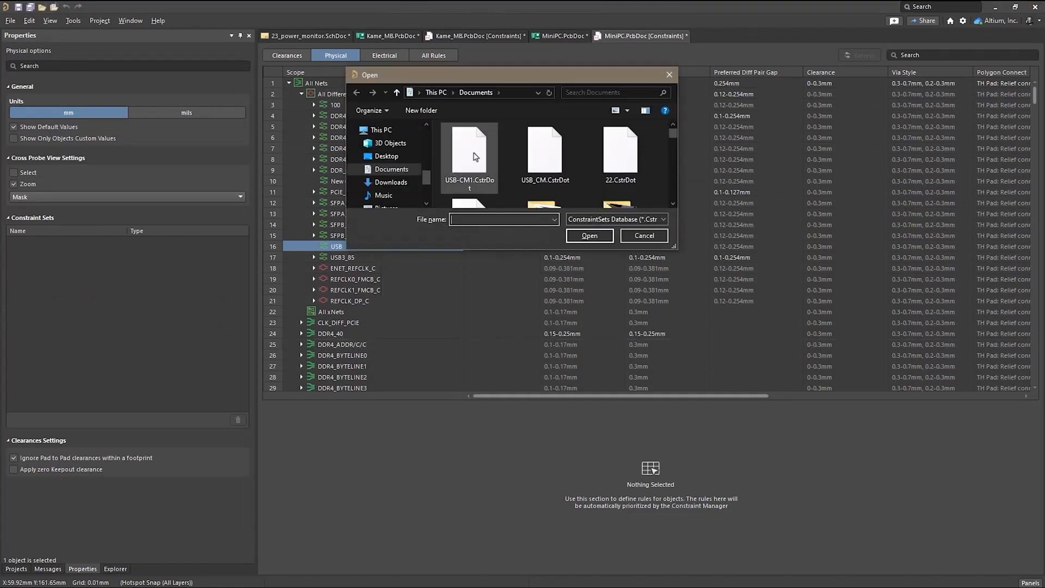
pyautogui.click(589, 235)
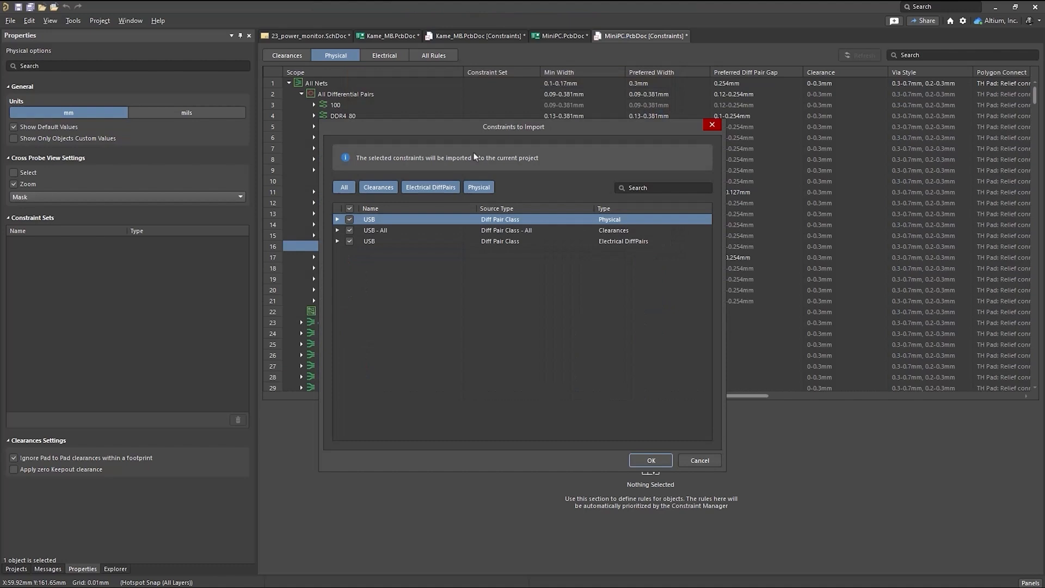
pyautogui.click(337, 219)
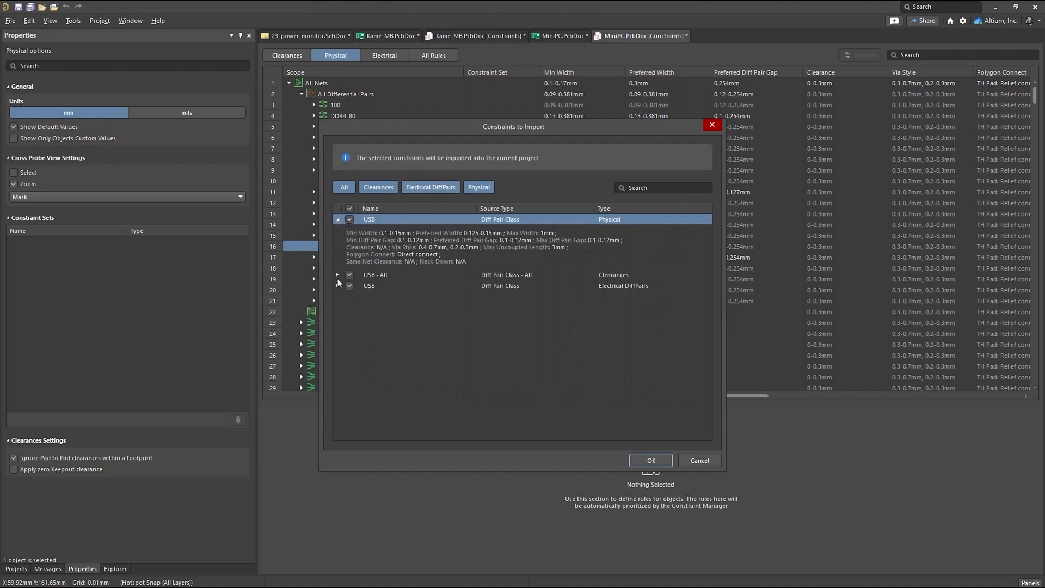
pyautogui.click(337, 285)
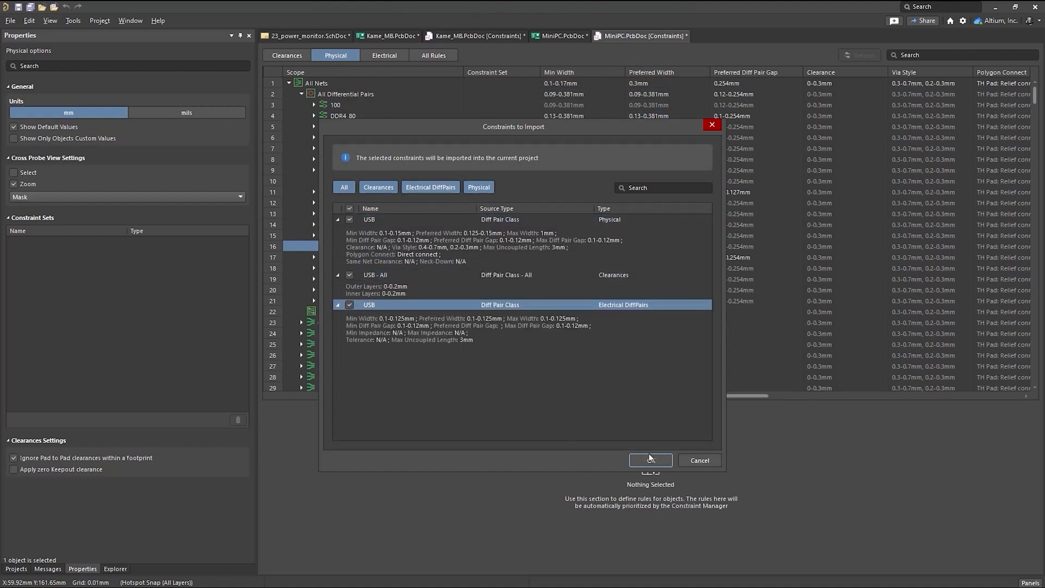
pyautogui.click(650, 460)
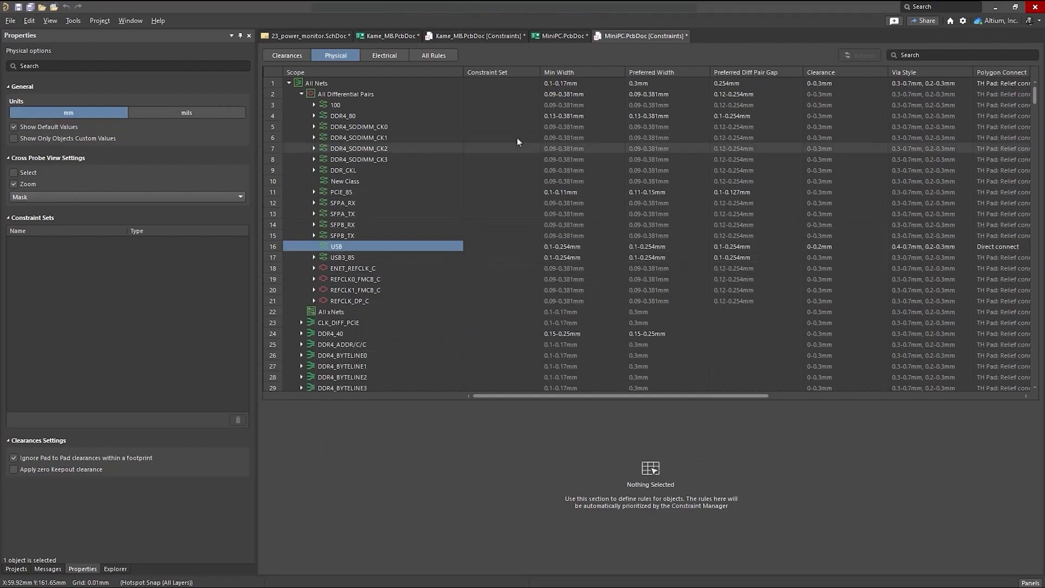
pyautogui.click(474, 36)
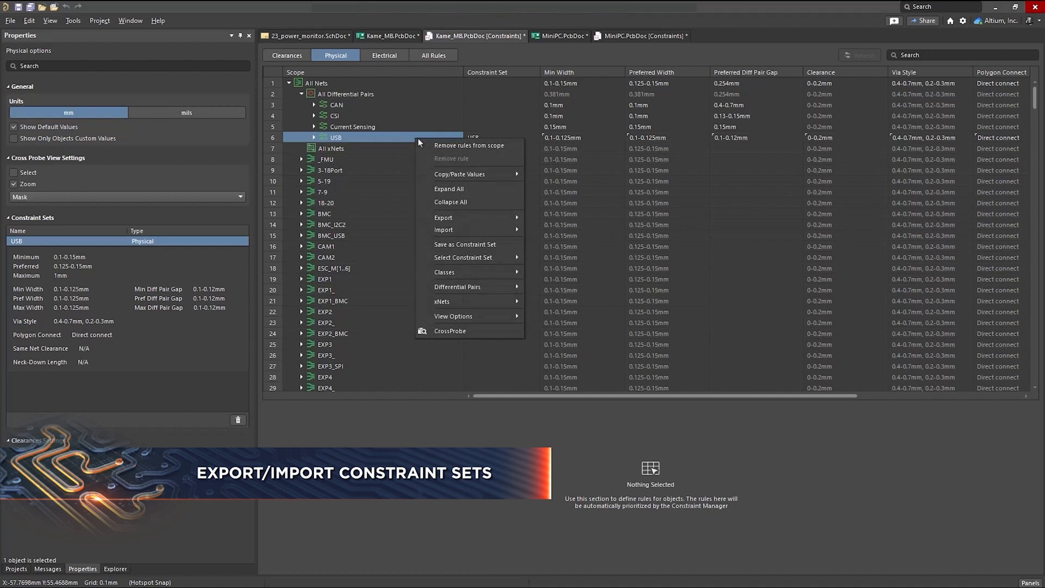
pyautogui.moveTo(466, 217)
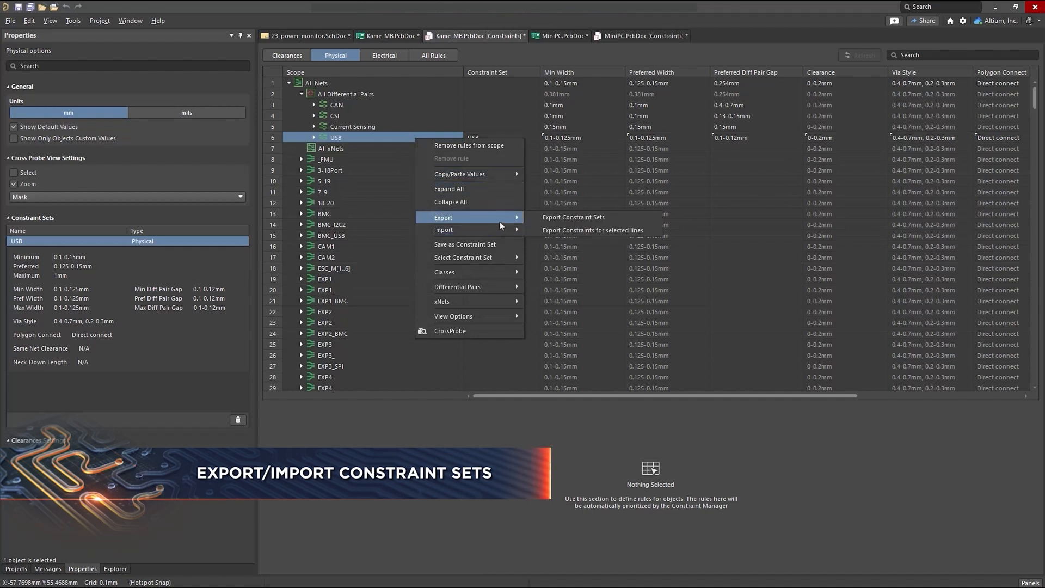
# Export Kame_MB's USB constraint set as usbset, then switch to the MiniPC board's constraints.
pyautogui.click(573, 216)
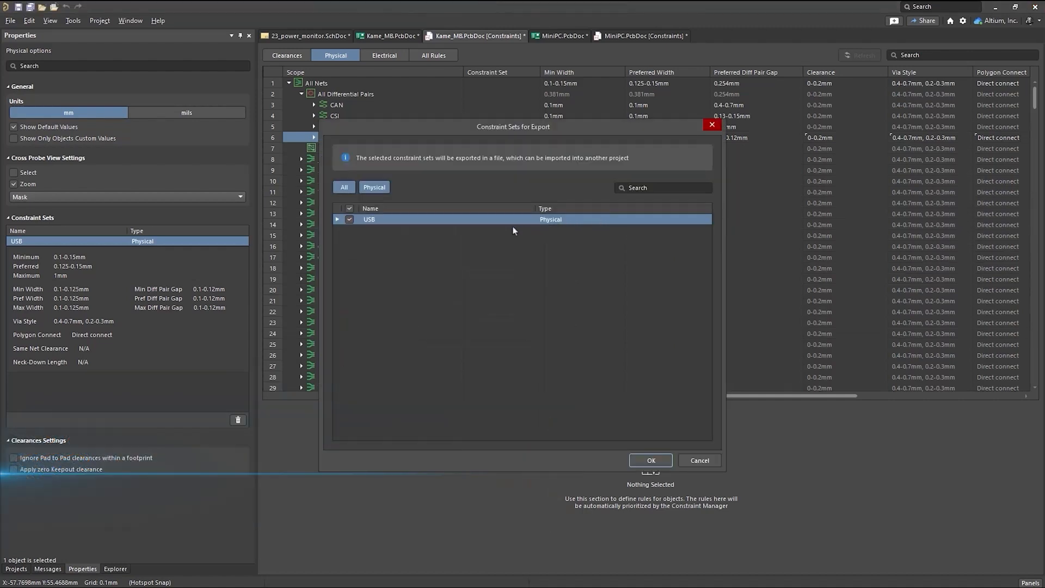
pyautogui.moveTo(651, 464)
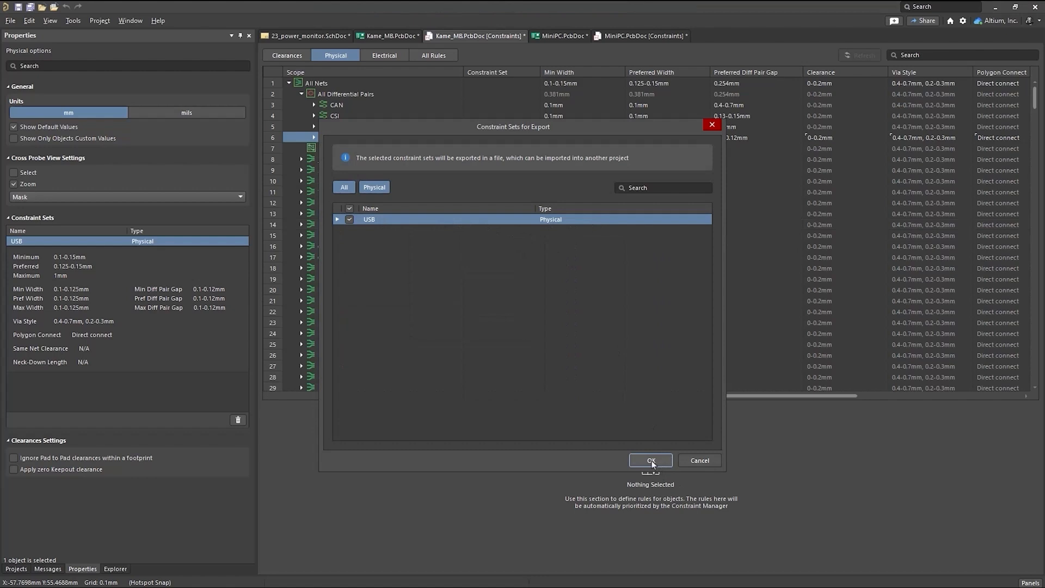
pyautogui.click(649, 459)
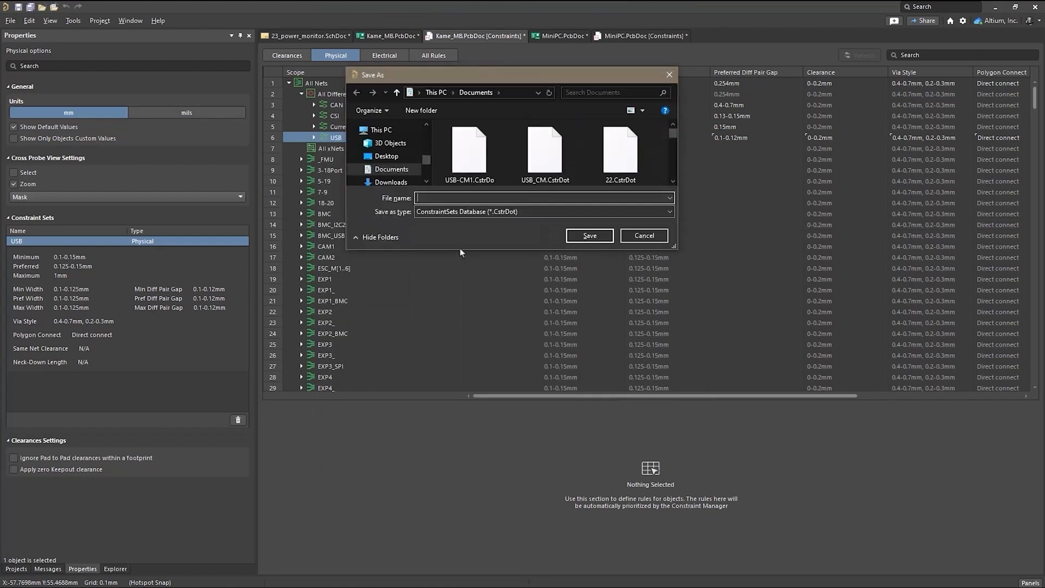
pyautogui.write('usbset')
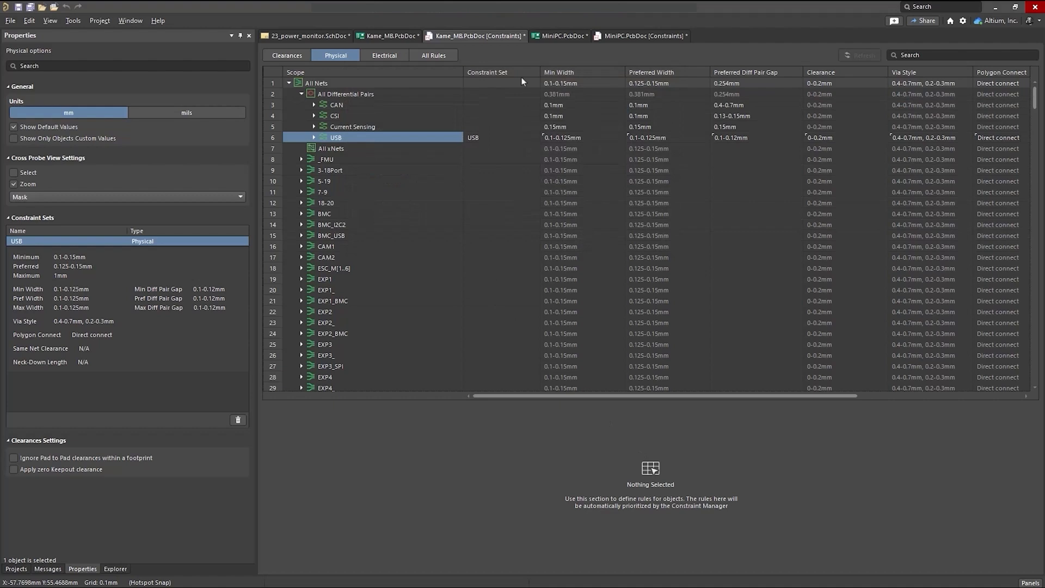
pyautogui.click(642, 35)
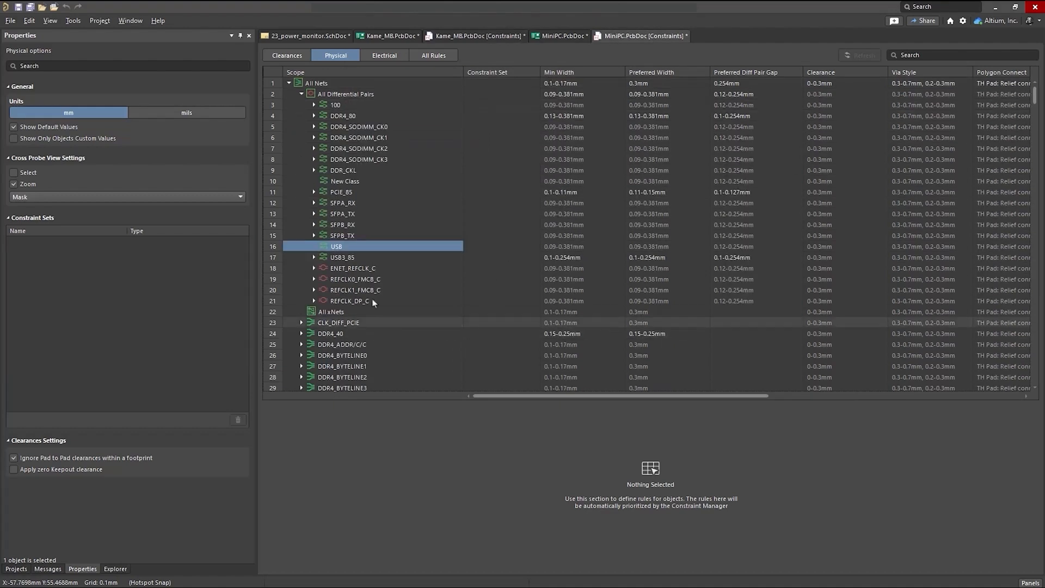
# Import the saved USB constraint set into the MiniPC board via the USB3_8S class.
pyautogui.click(342, 257)
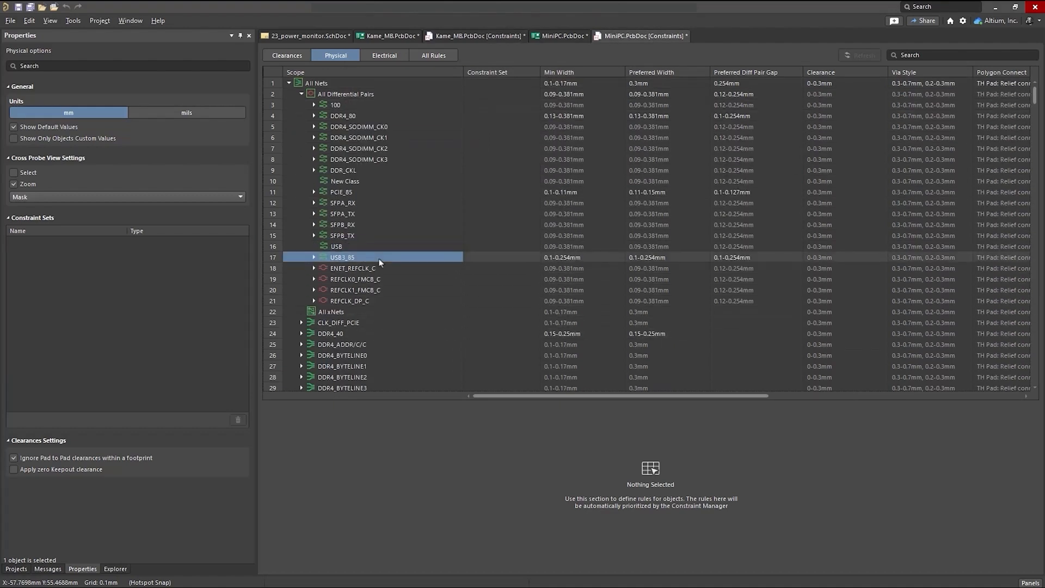
pyautogui.rightClick(379, 256)
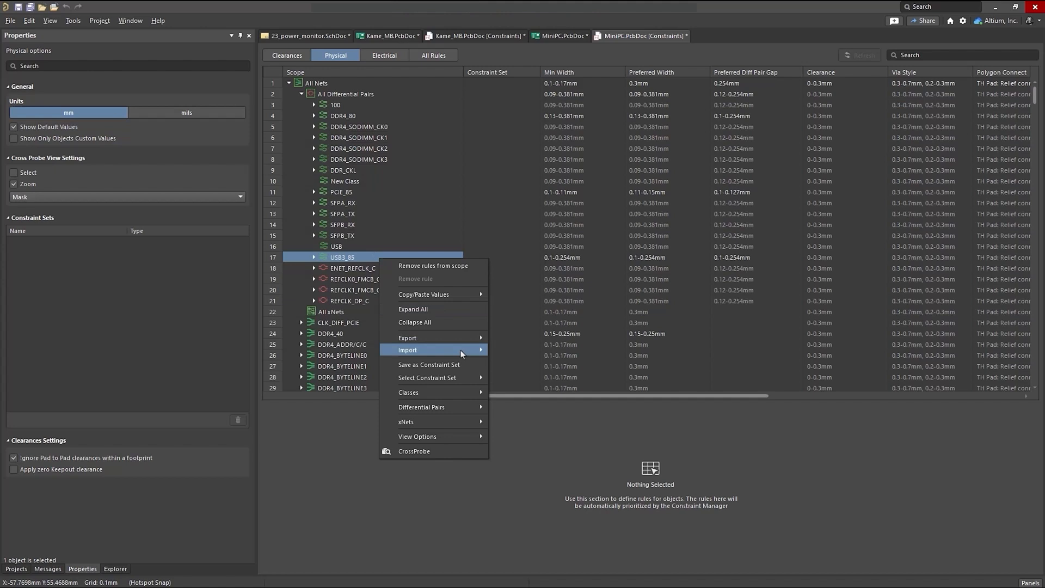
pyautogui.moveTo(449, 350)
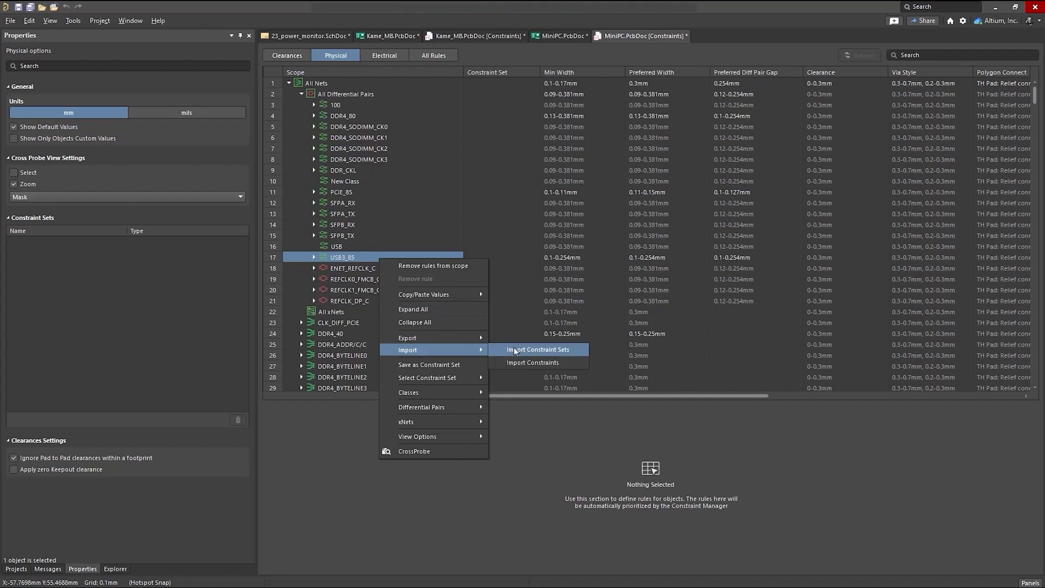
pyautogui.click(536, 348)
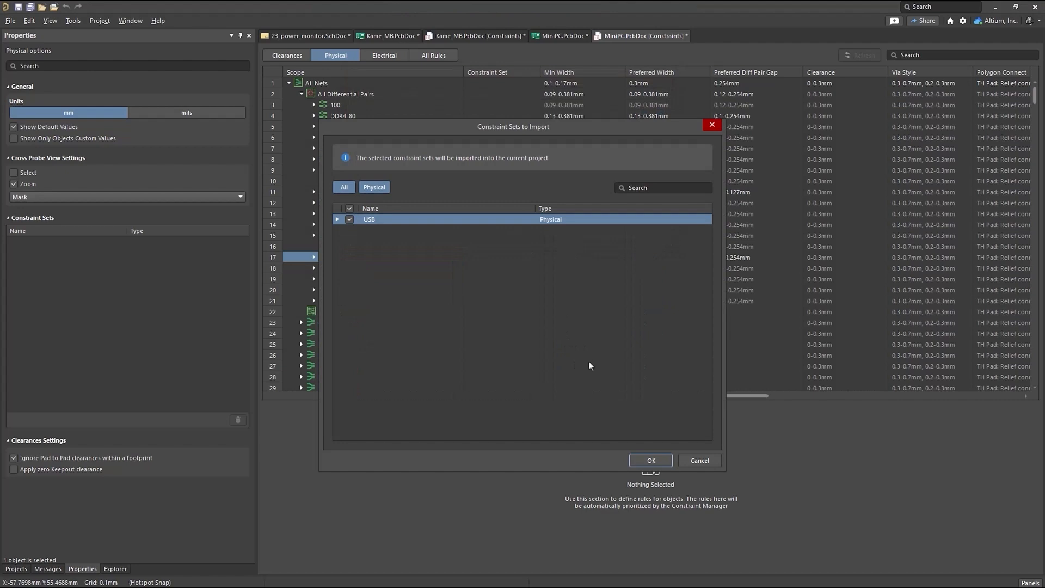
pyautogui.click(649, 459)
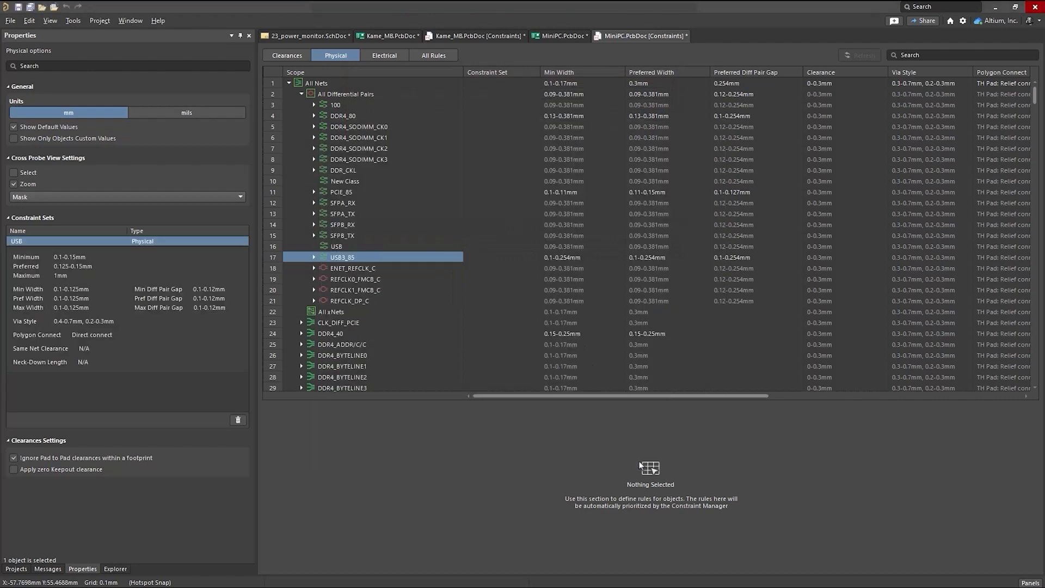
pyautogui.moveTo(511, 261)
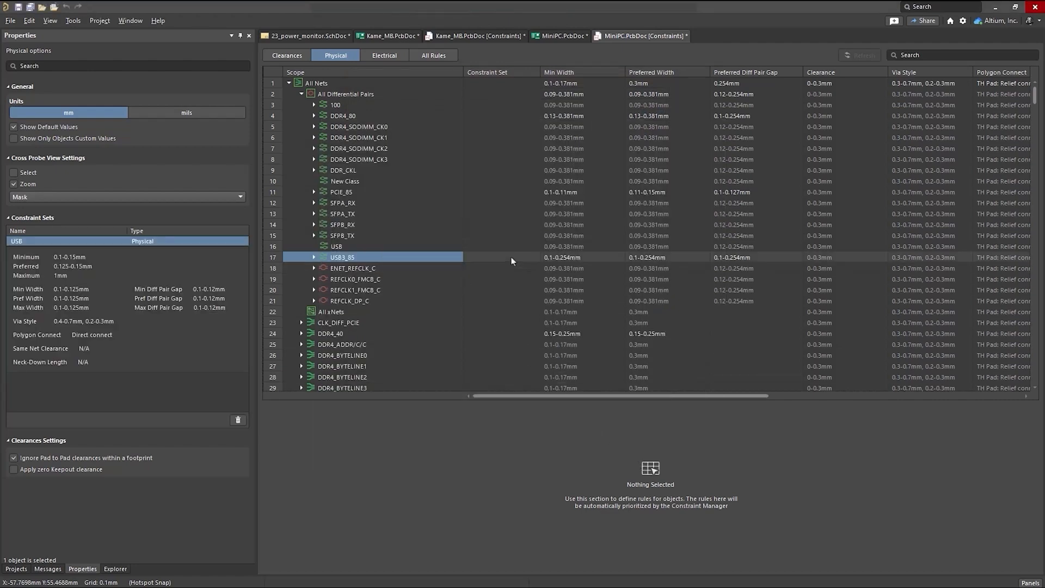
# Set the Constraint Set cell of USB3_8S to USB.
pyautogui.click(500, 257)
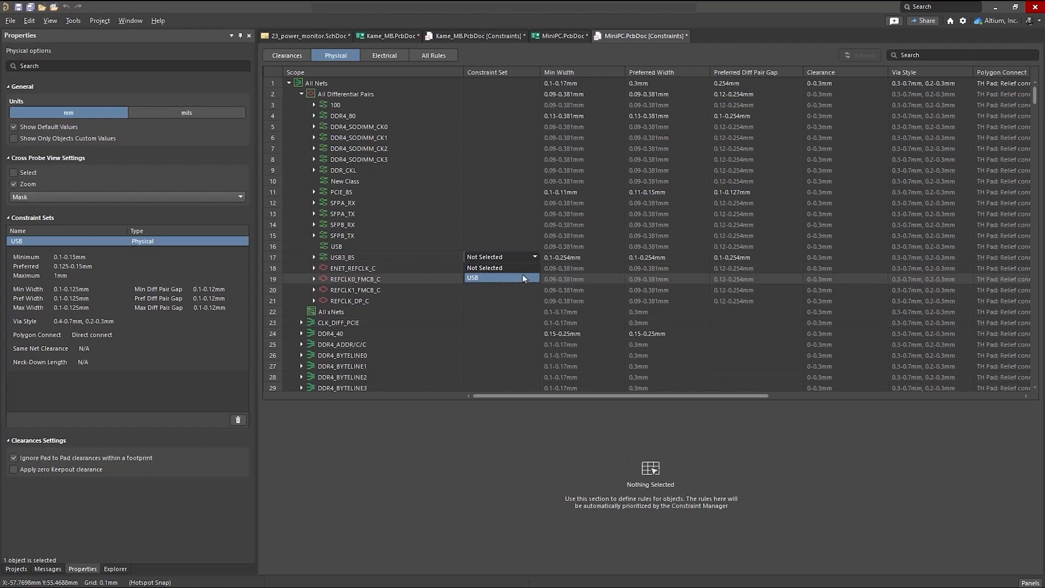
pyautogui.click(472, 278)
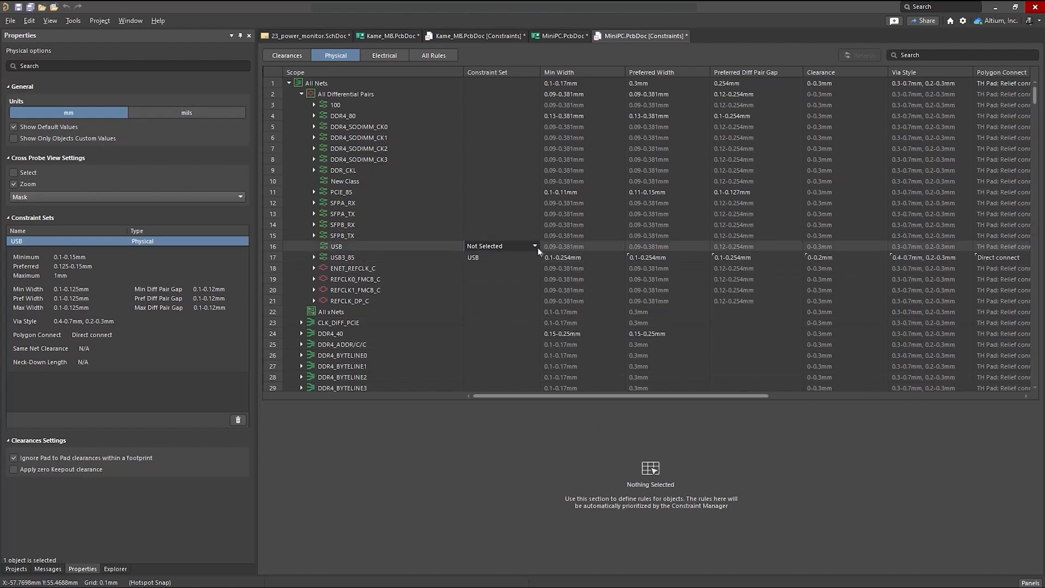
pyautogui.click(472, 257)
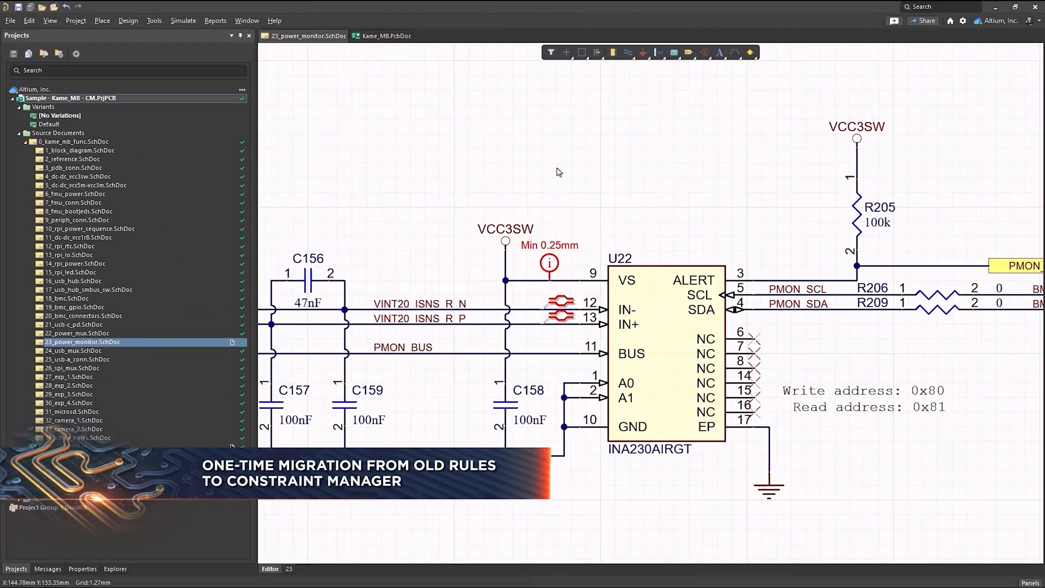
pyautogui.moveTo(523, 288)
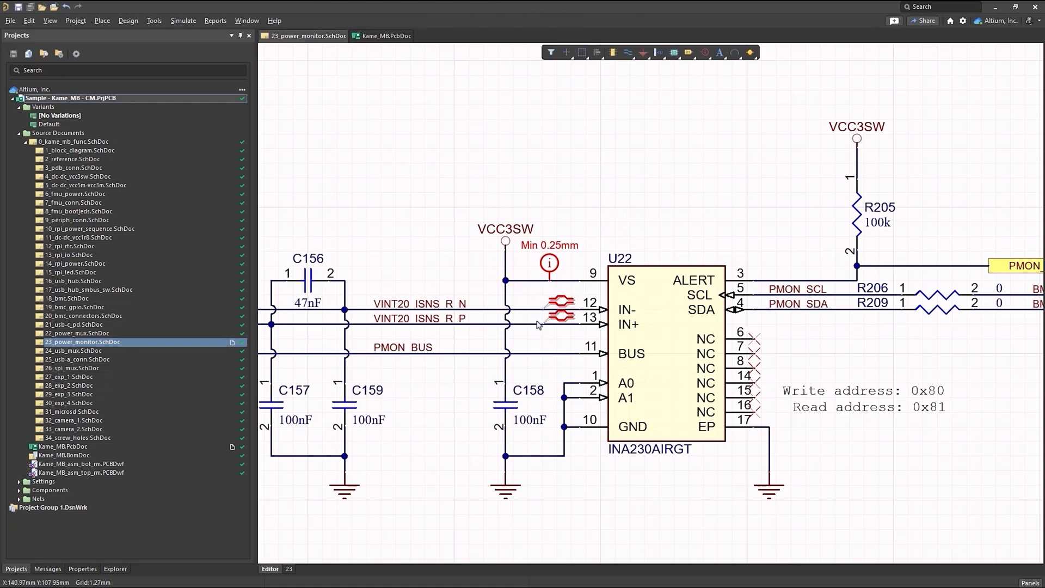
pyautogui.click(385, 35)
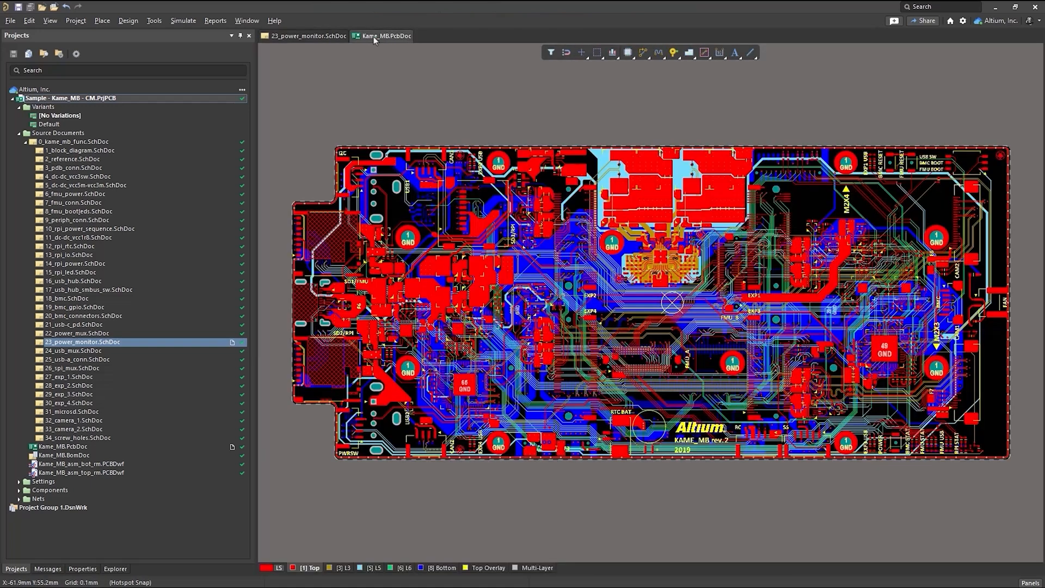
pyautogui.click(128, 20)
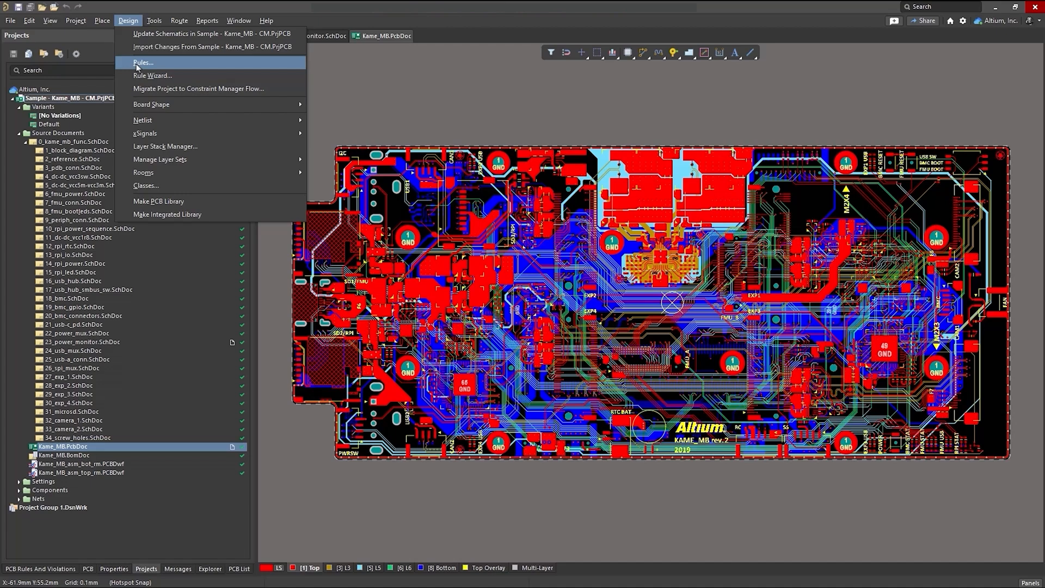
pyautogui.click(140, 62)
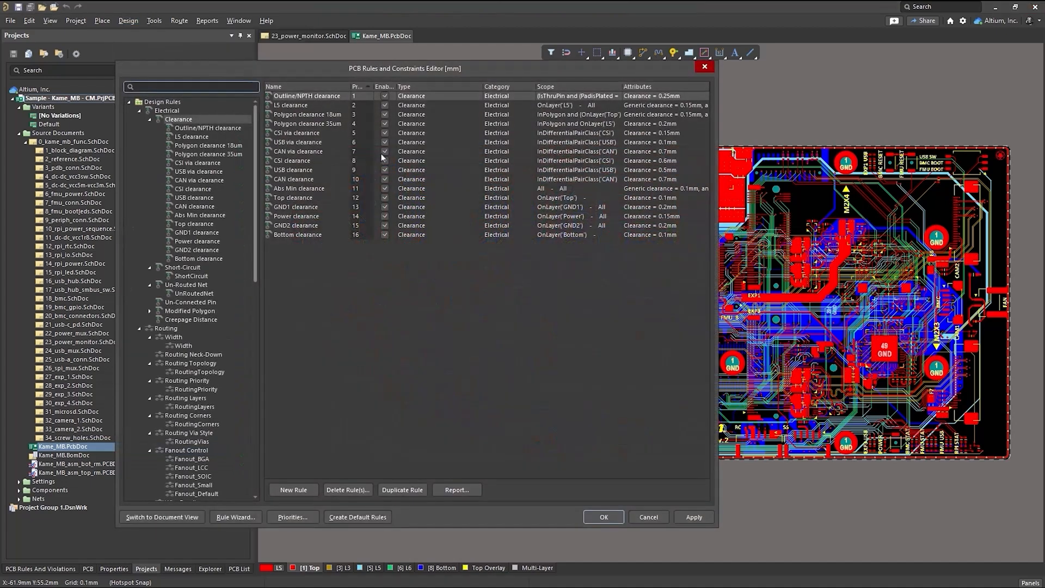
pyautogui.moveTo(688, 512)
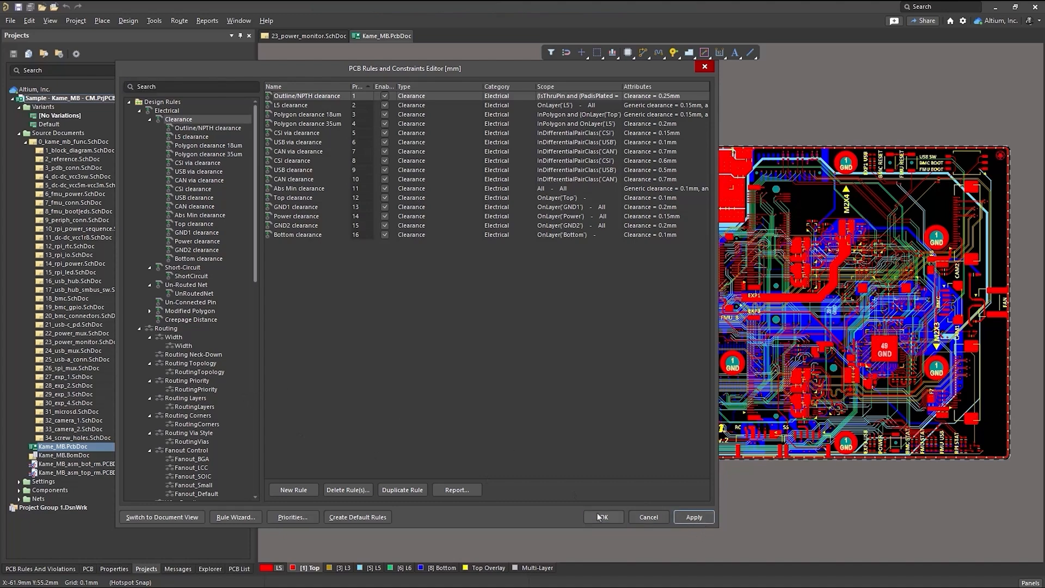
pyautogui.click(603, 516)
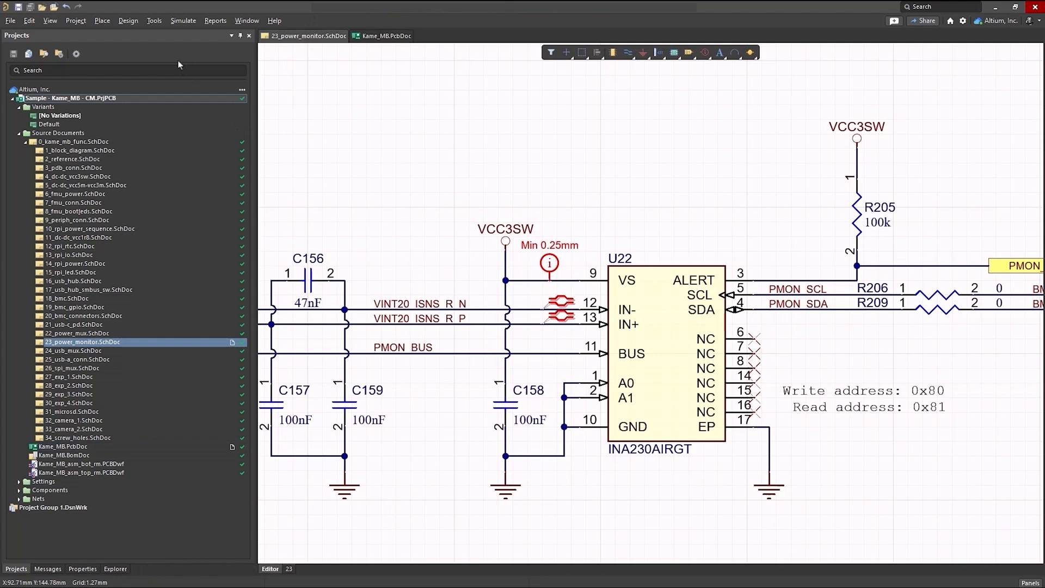
# Migrate the Kame_MB project to the Constraint Manager flow, confirm VCC3SW's 0.25mm/0.5mm width, and return to the schematic.
pyautogui.click(128, 19)
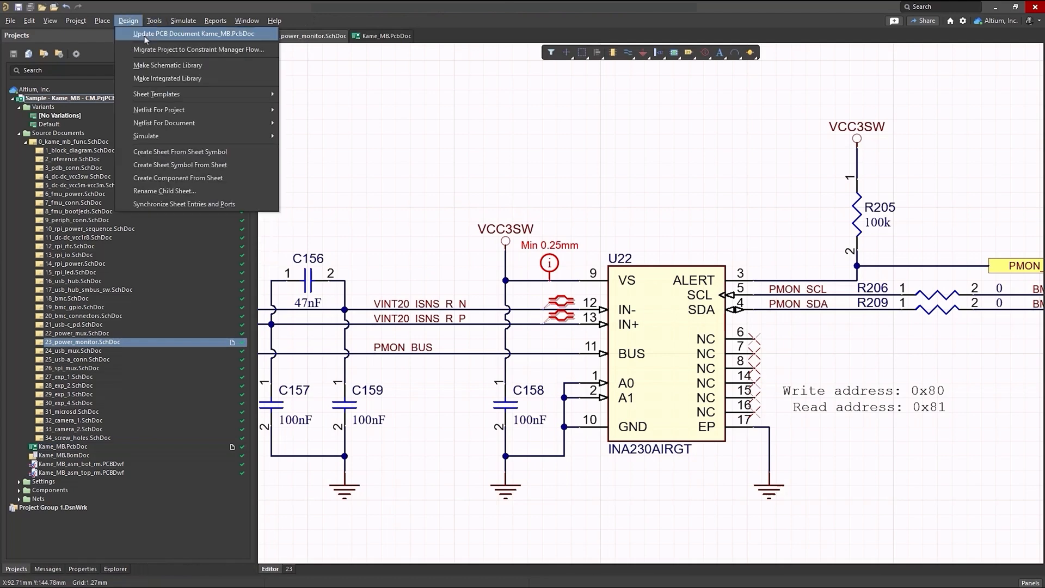
pyautogui.click(198, 50)
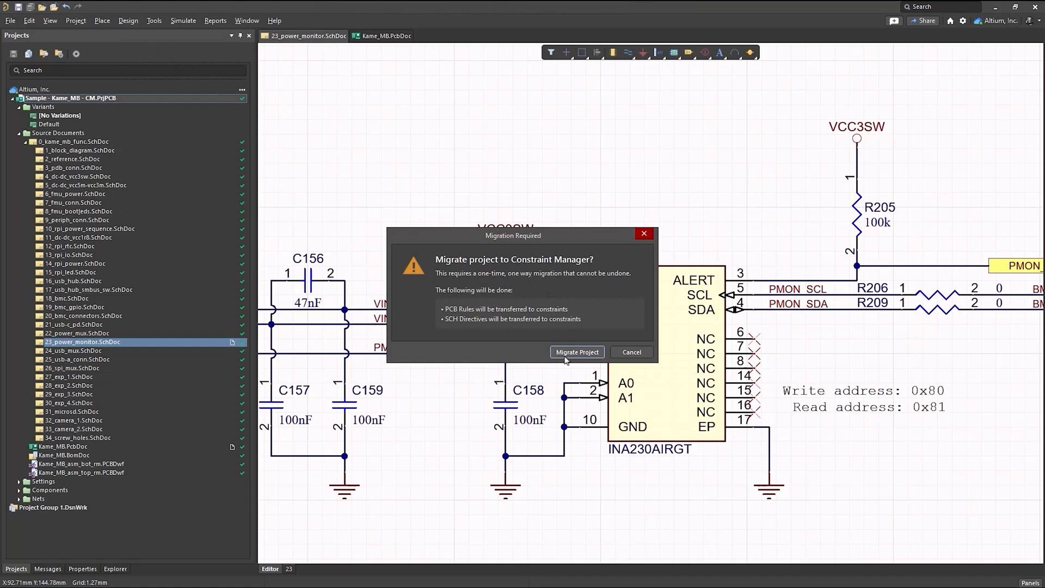
pyautogui.click(576, 352)
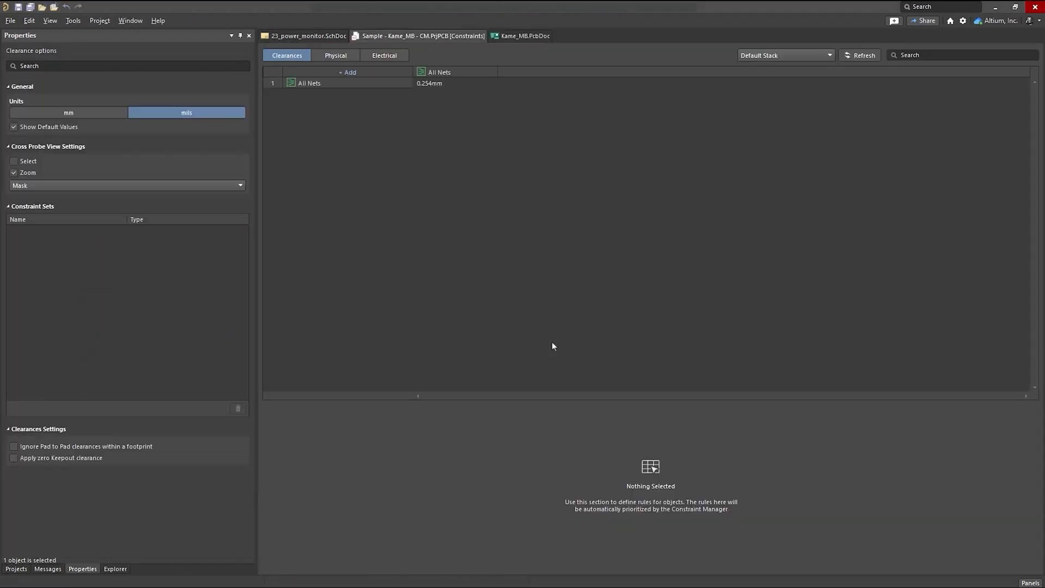
pyautogui.moveTo(346, 70)
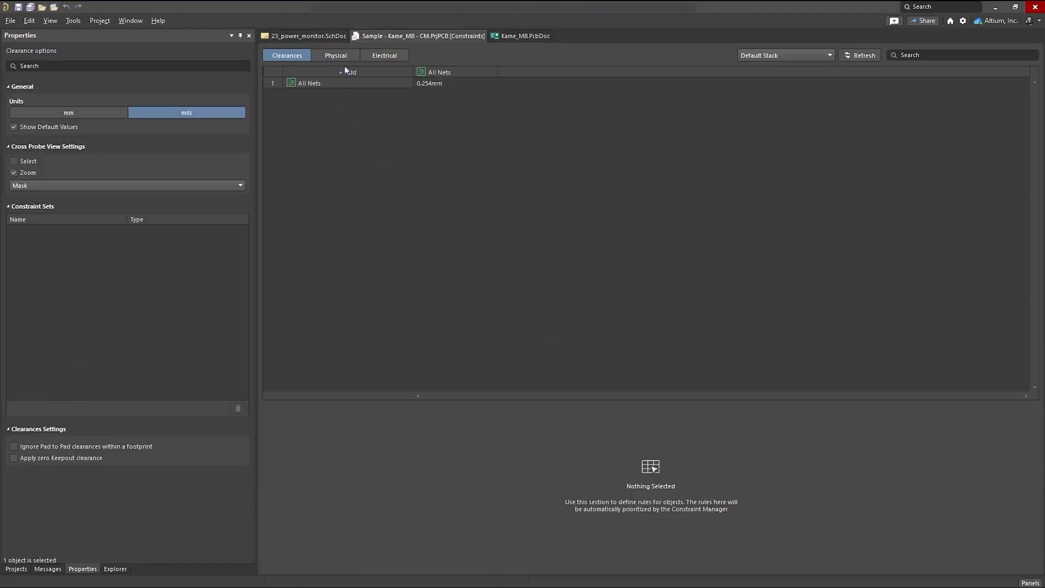
pyautogui.click(335, 55)
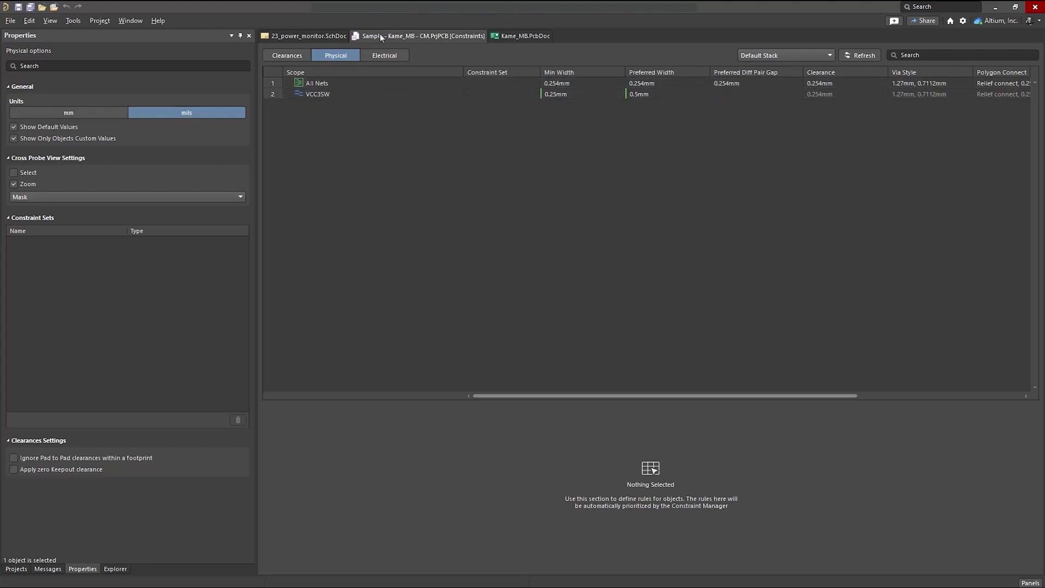
pyautogui.click(300, 36)
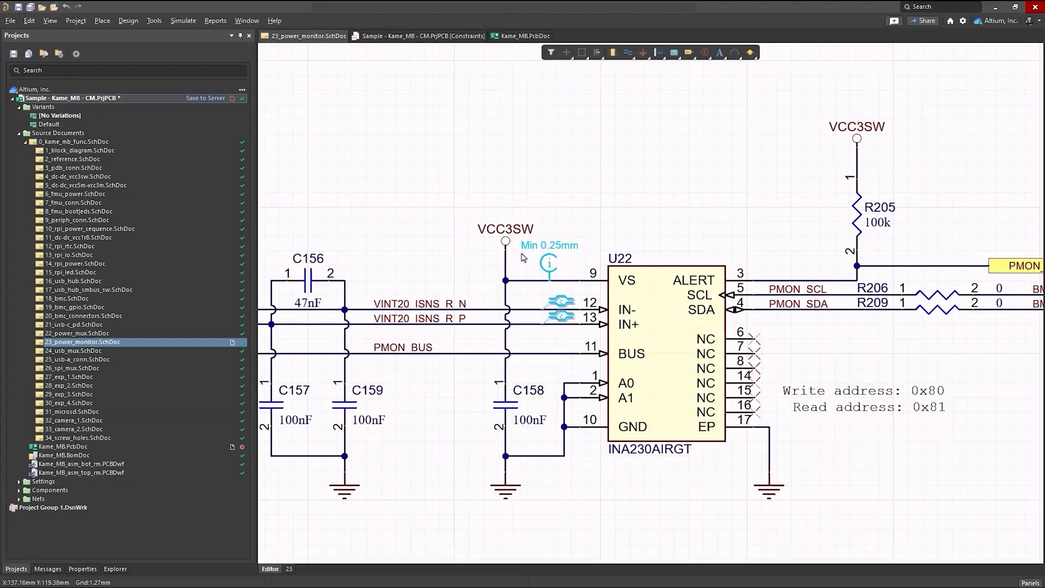
pyautogui.moveTo(581, 303)
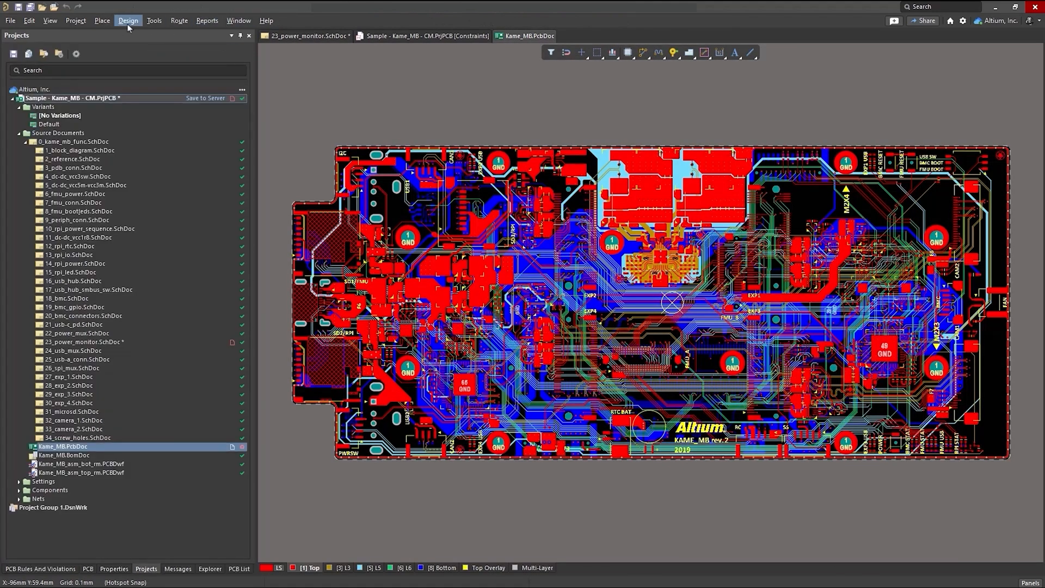
# Open the board's constraints via Design and list the Routing Via Style rules under All Rules.
pyautogui.click(128, 20)
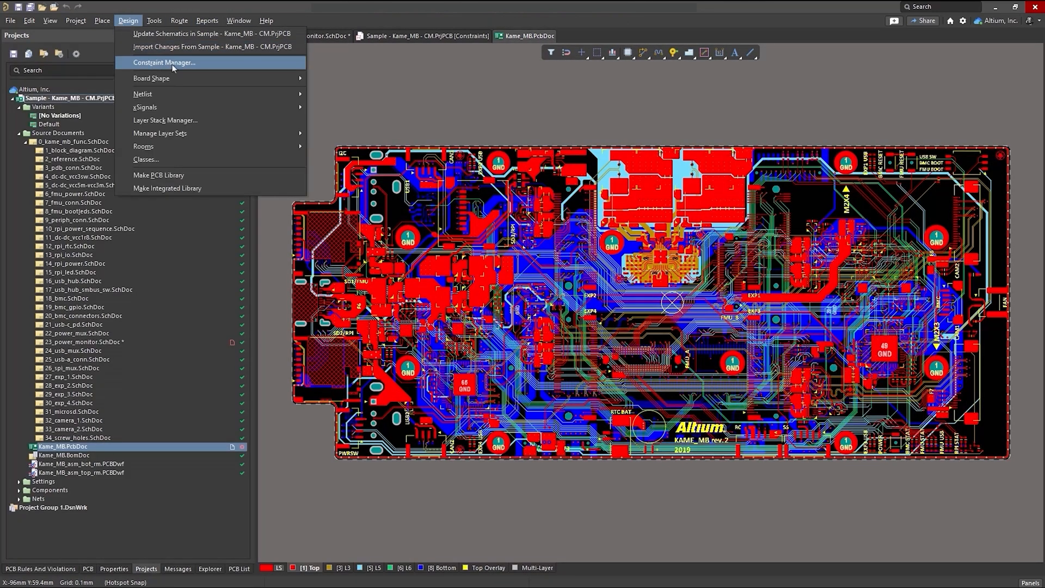
pyautogui.click(166, 62)
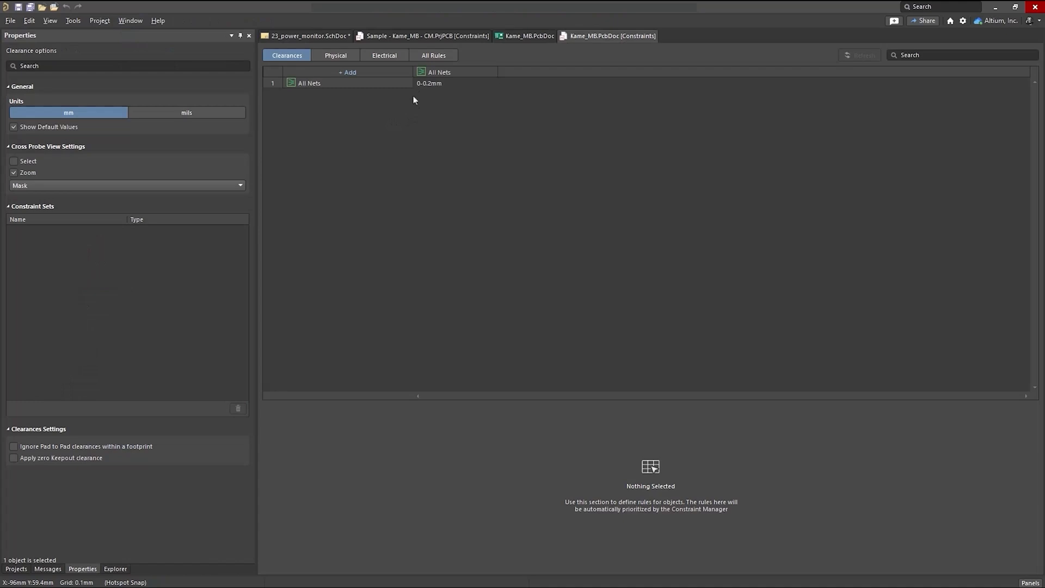
pyautogui.click(433, 54)
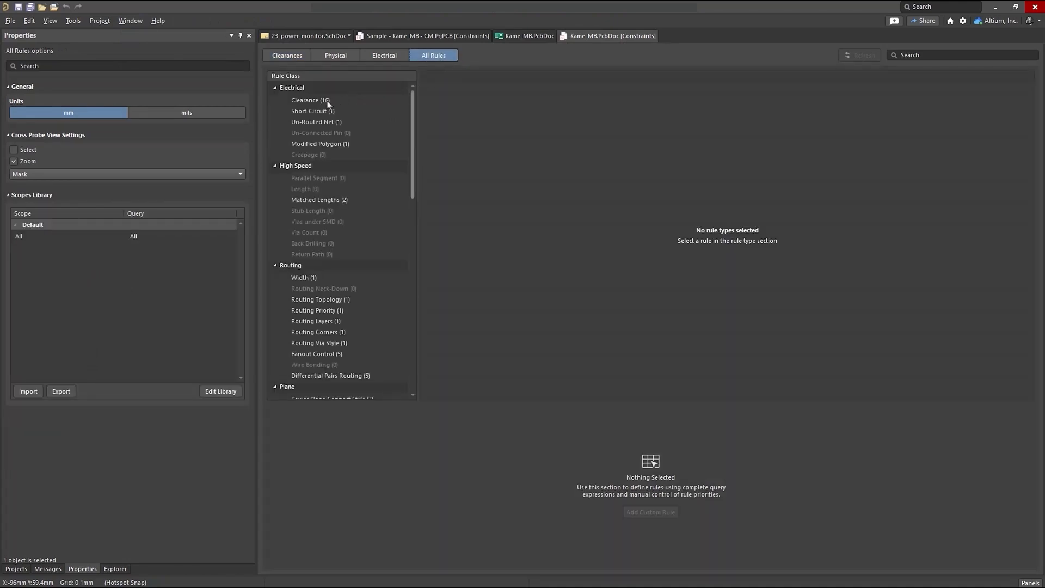
pyautogui.click(309, 100)
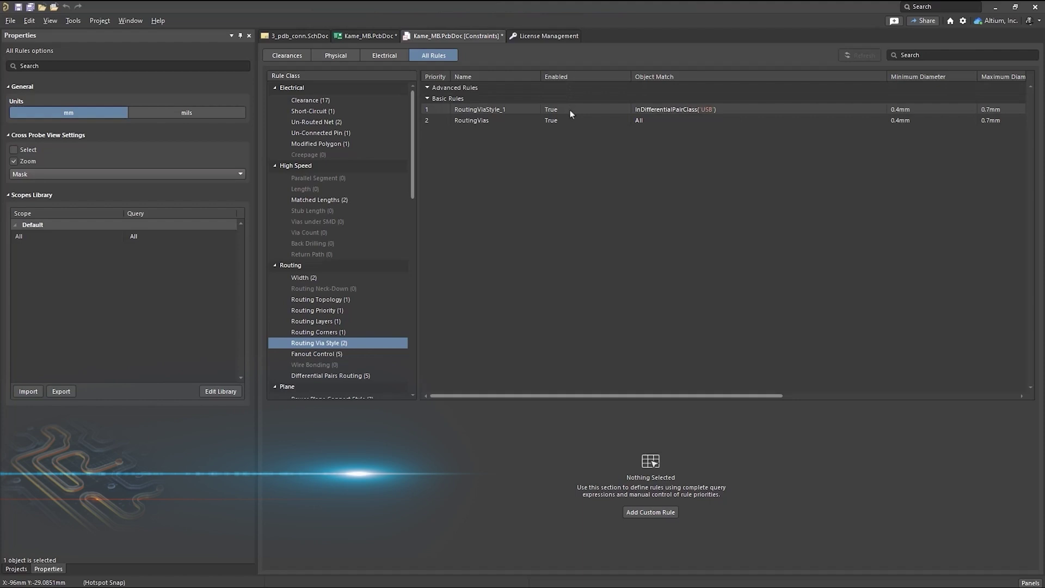
# Disable the Routing Via Style rules, then set two individual clearance rules including USB to False.
pyautogui.click(551, 108)
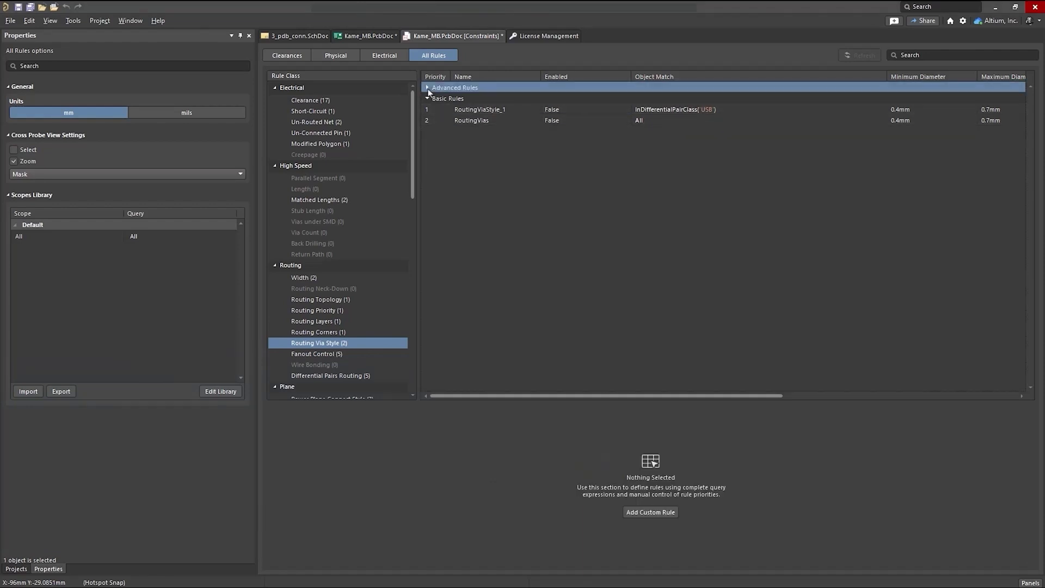
pyautogui.click(310, 100)
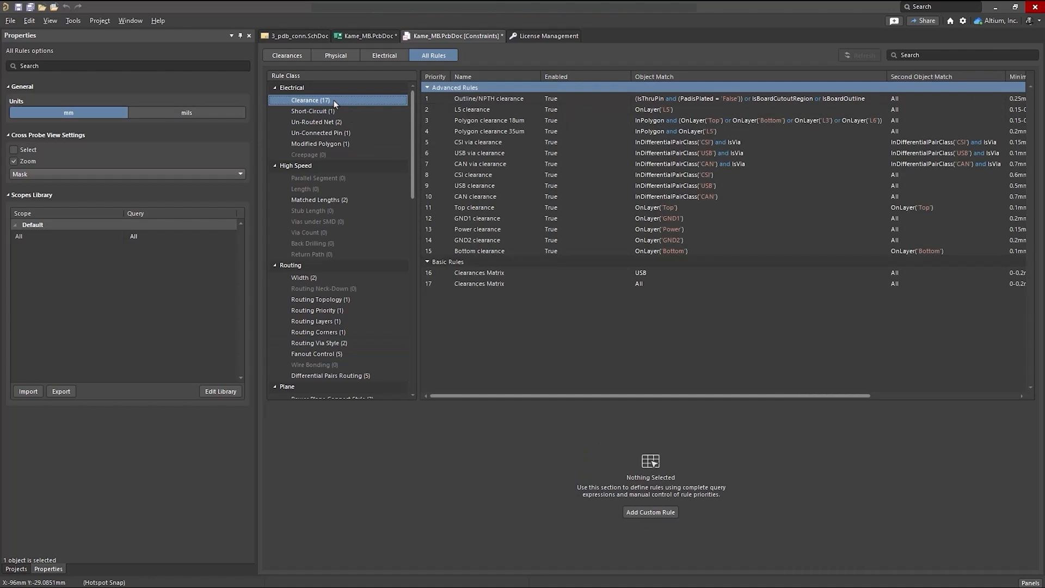
pyautogui.click(489, 120)
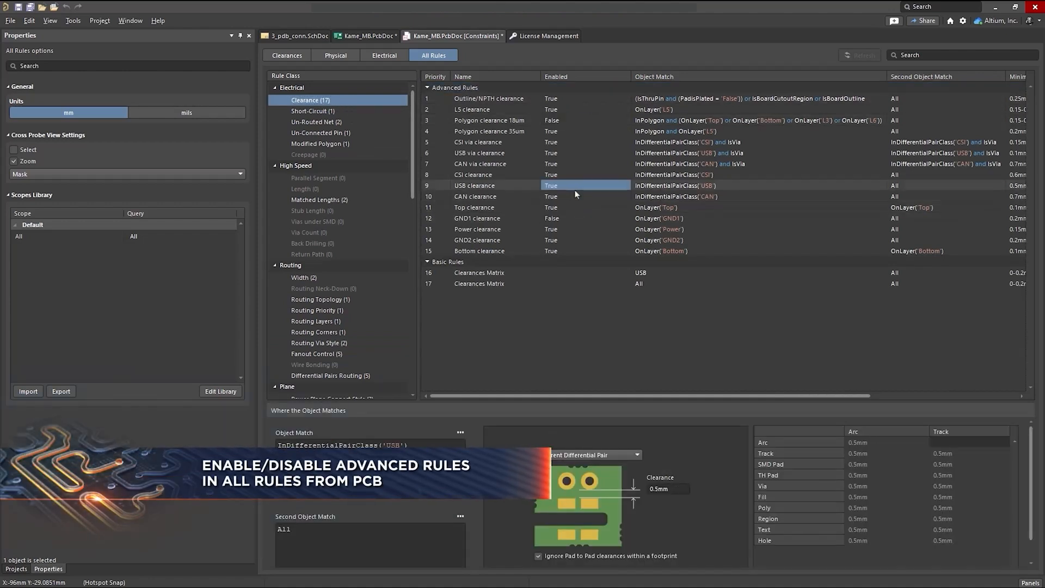
pyautogui.click(551, 185)
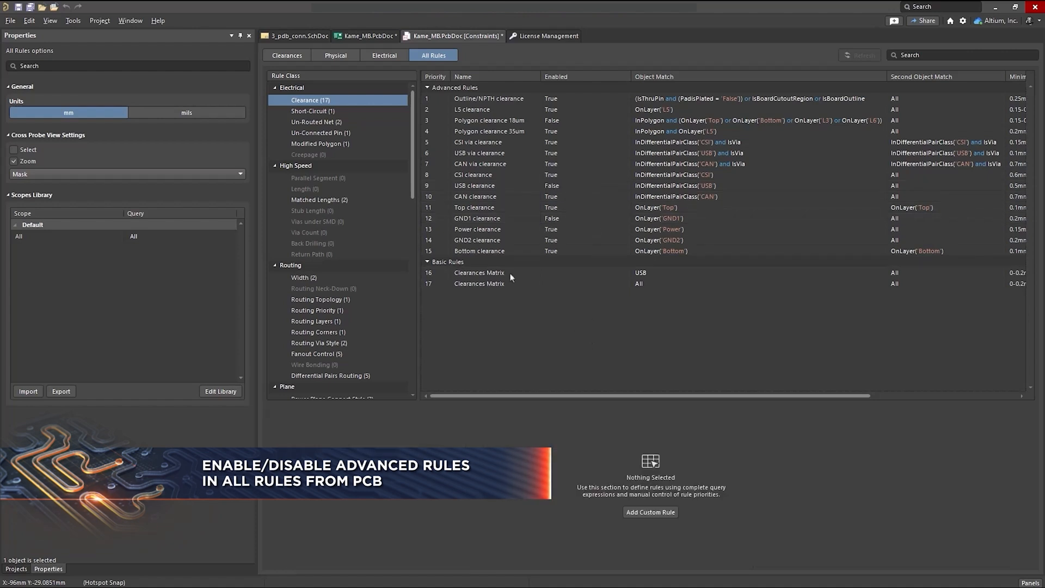
pyautogui.click(275, 166)
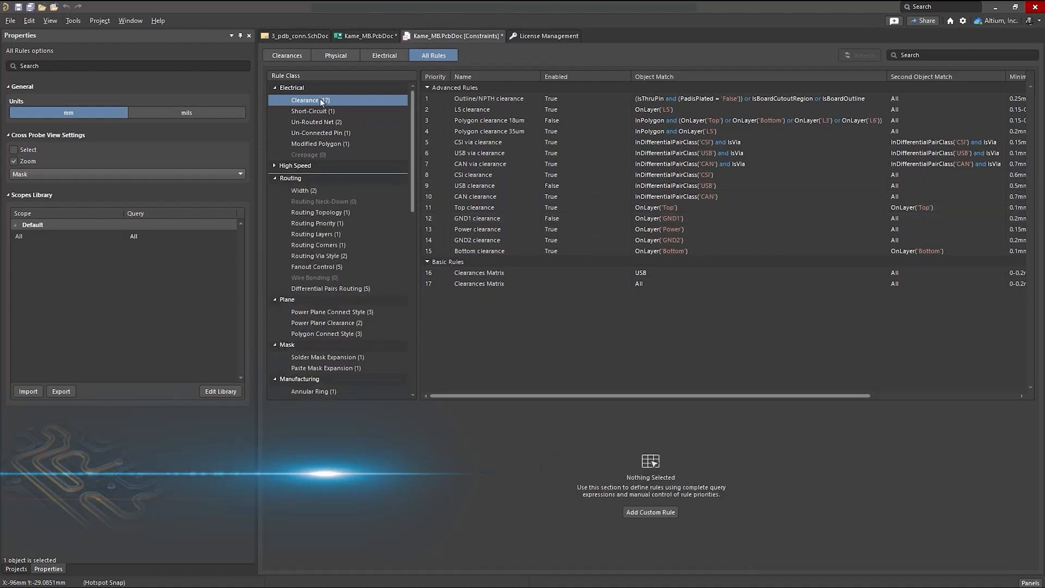
# Bulk-disable all advanced clearance rules, then re-enable them from the Clearance context menu.
pyautogui.rightClick(305, 100)
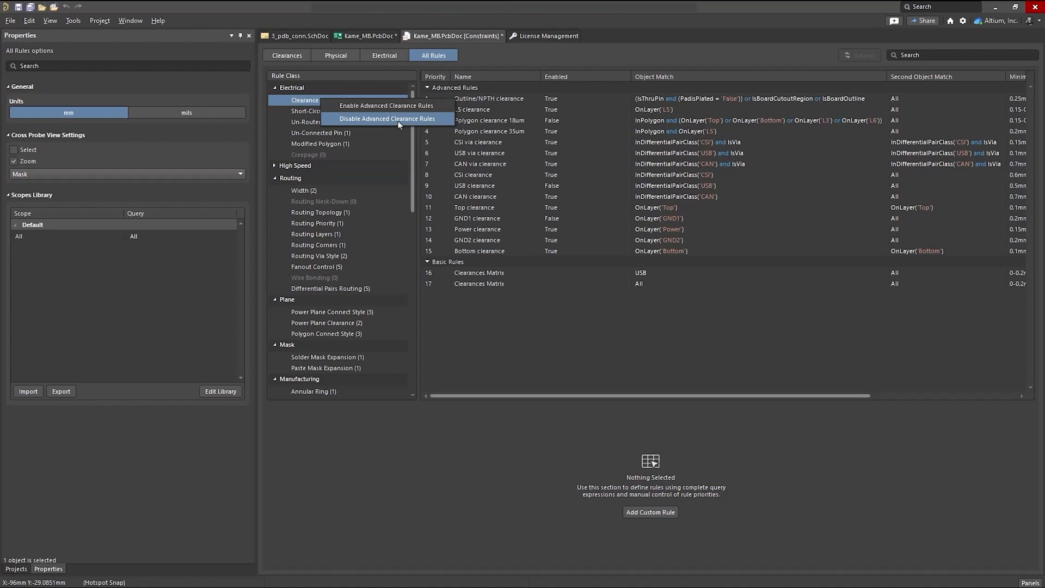
pyautogui.click(387, 119)
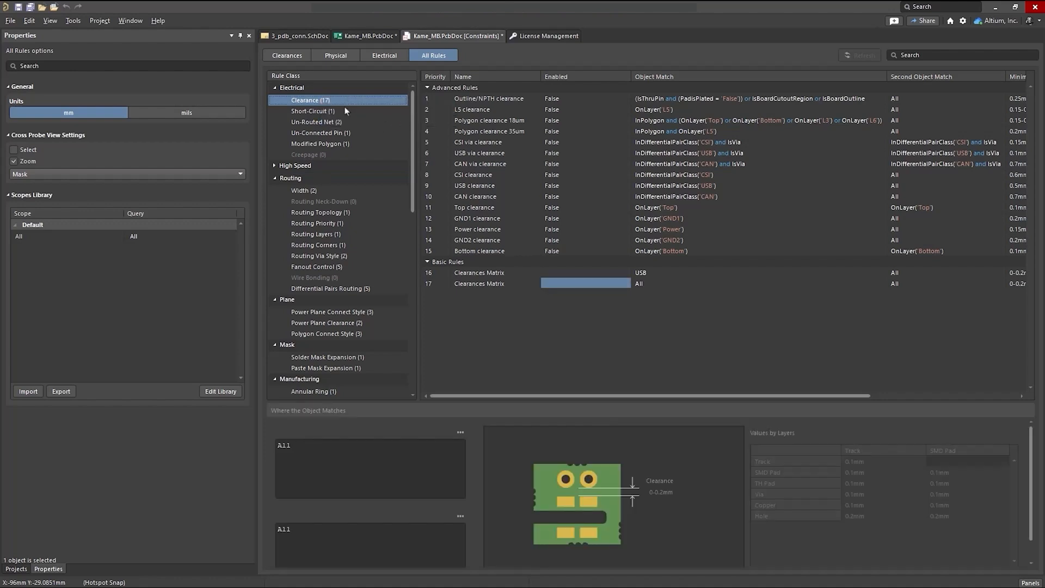
pyautogui.rightClick(317, 100)
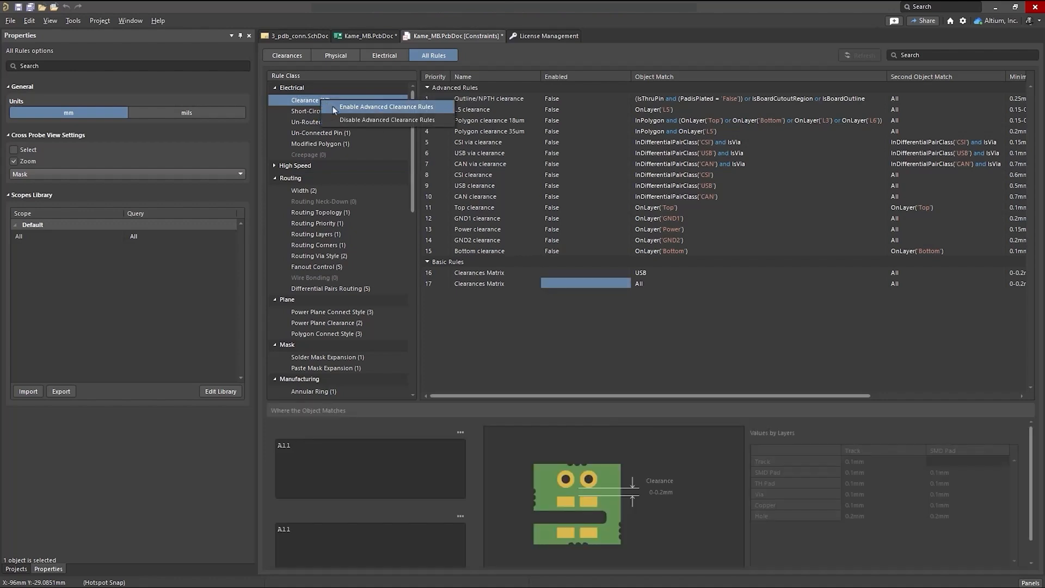
pyautogui.click(387, 107)
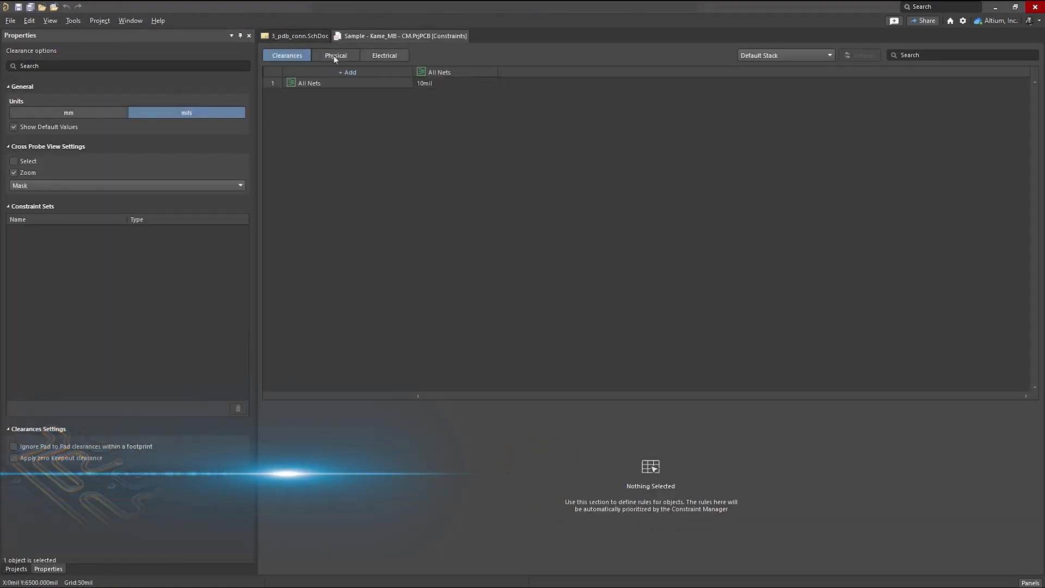
# View the Physical constraints, then switch License Management to use Altium Designer Standard.
pyautogui.click(335, 55)
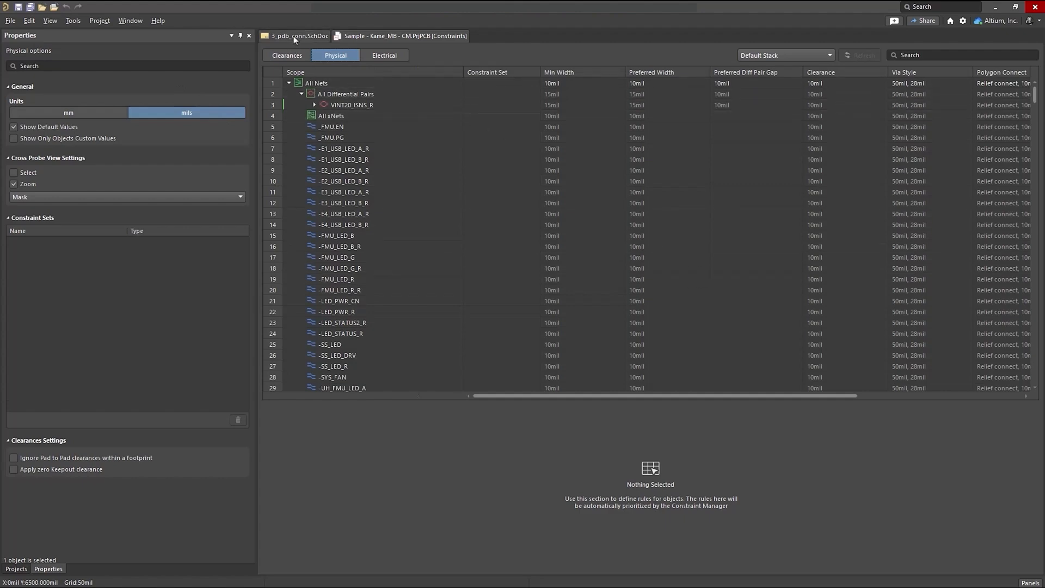
pyautogui.click(296, 35)
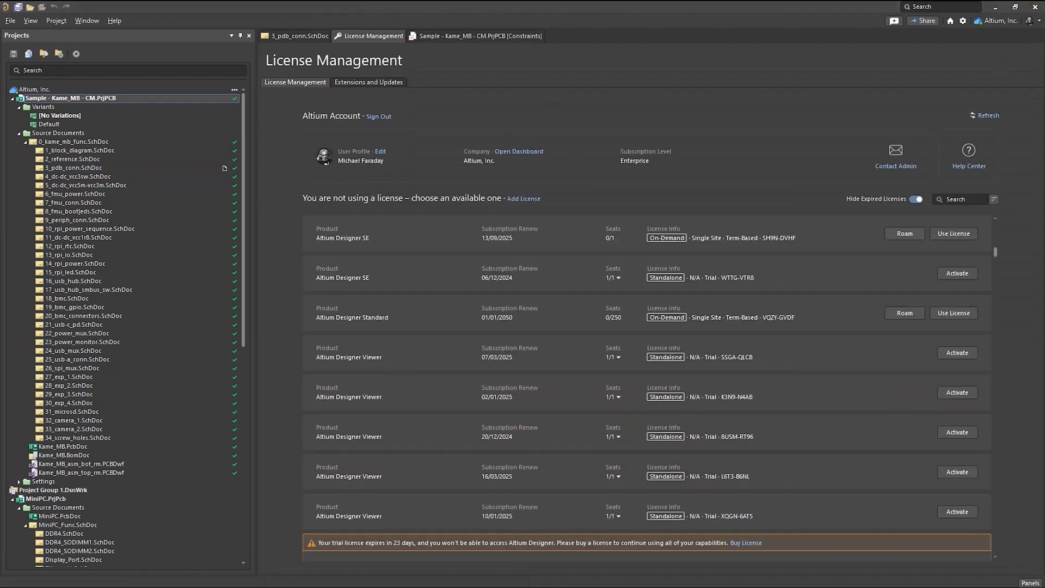
pyautogui.moveTo(953, 314)
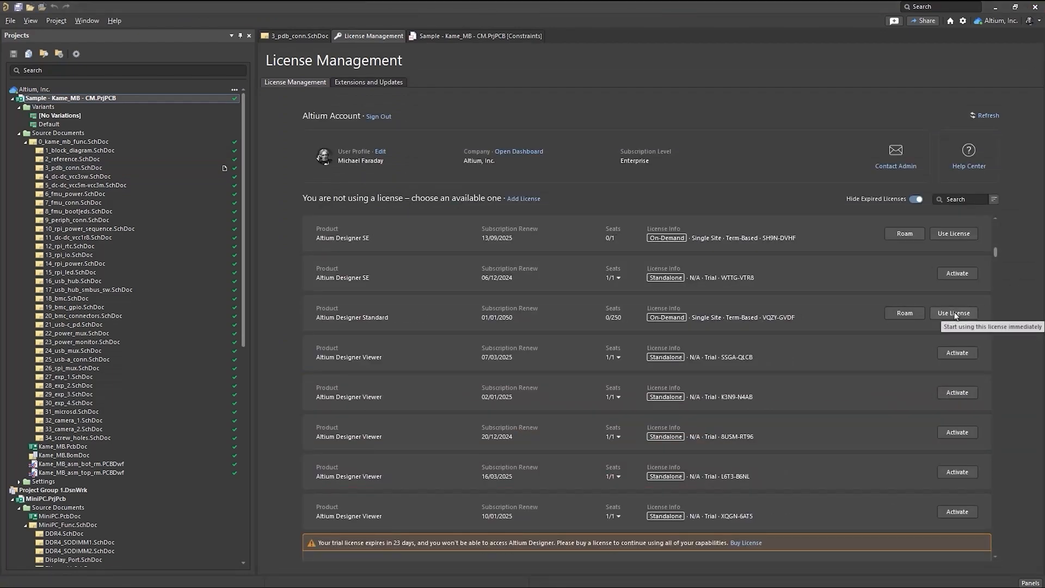
pyautogui.click(954, 314)
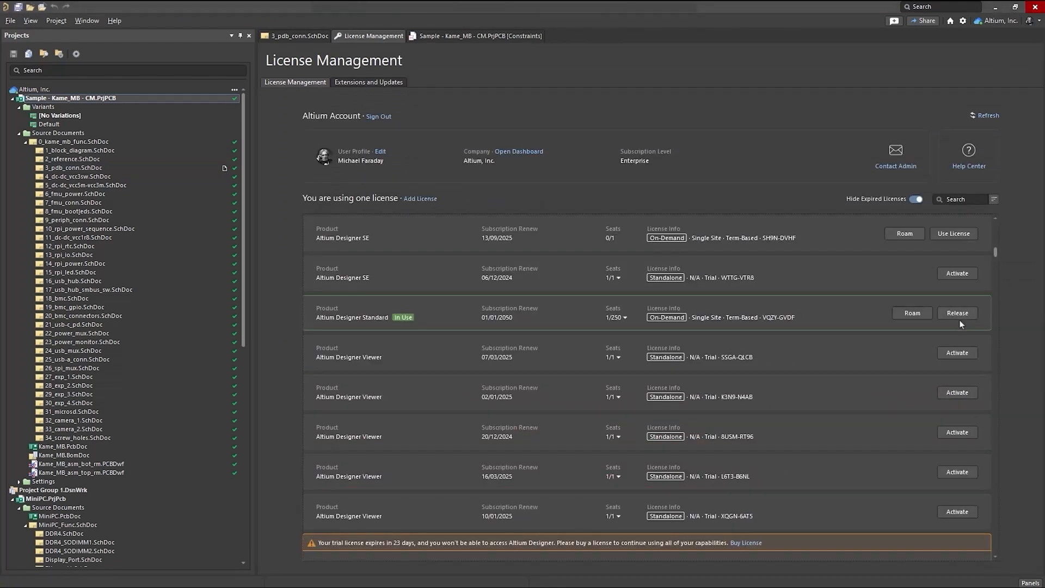
# Return to the PDB connector schematic, close the project constraints, and reopen Constraint Manager from Design.
pyautogui.click(295, 36)
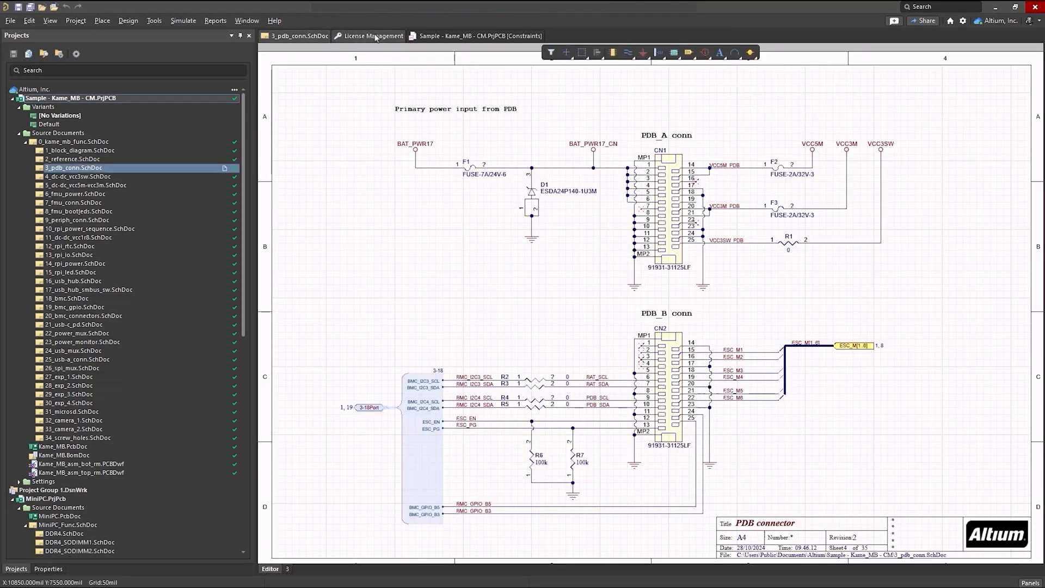
pyautogui.click(477, 36)
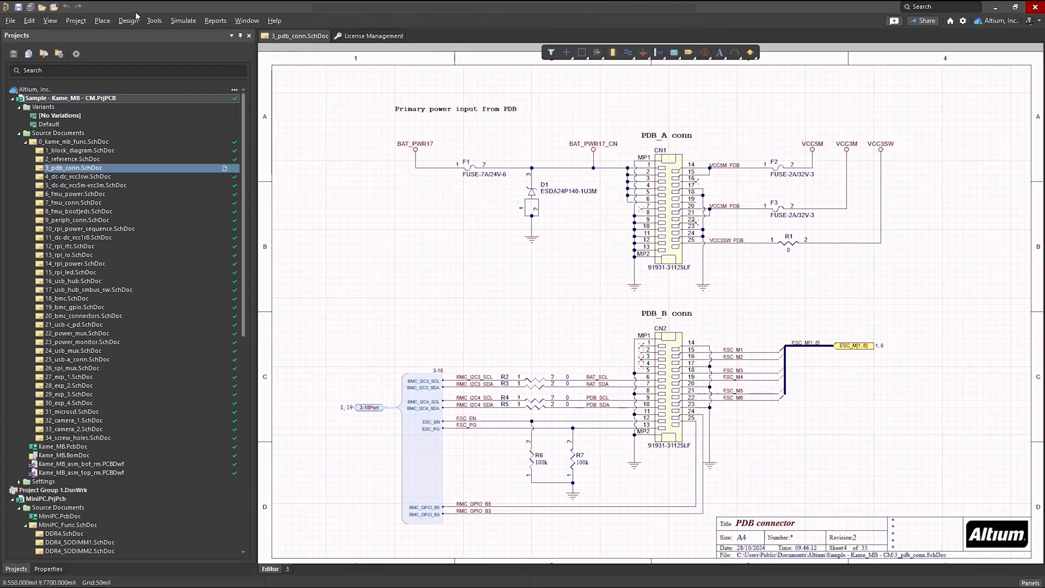
pyautogui.click(128, 20)
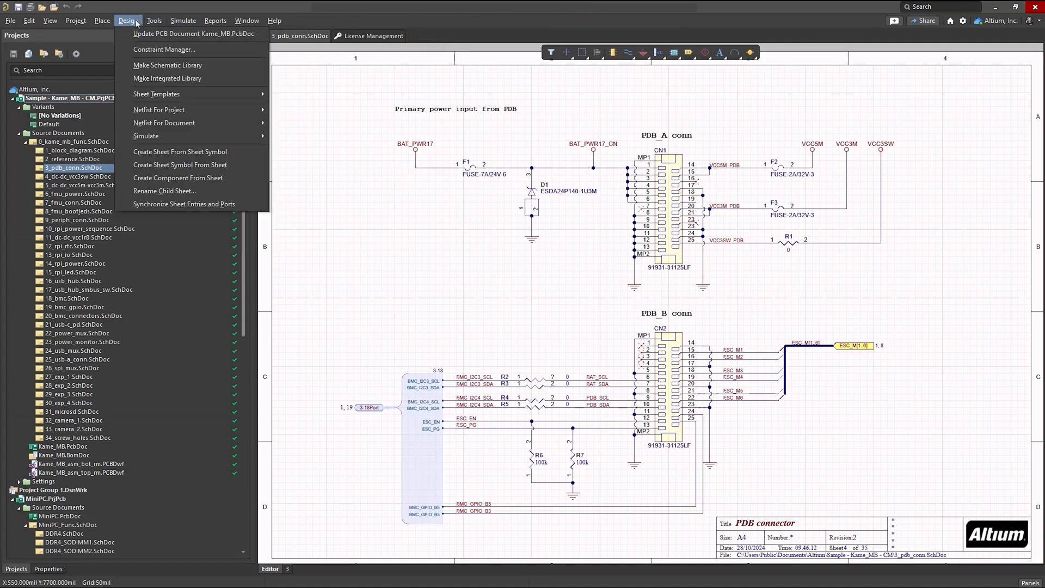
pyautogui.click(165, 49)
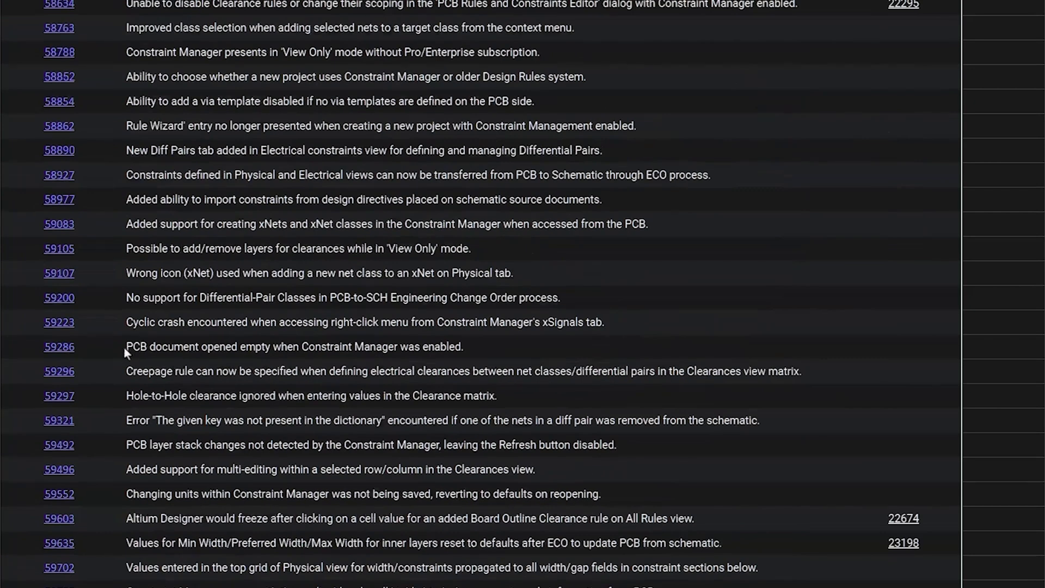
# Scroll down through the Constraint Manager fixes list toward the Public Release Notes link.
pyautogui.scroll(-3)
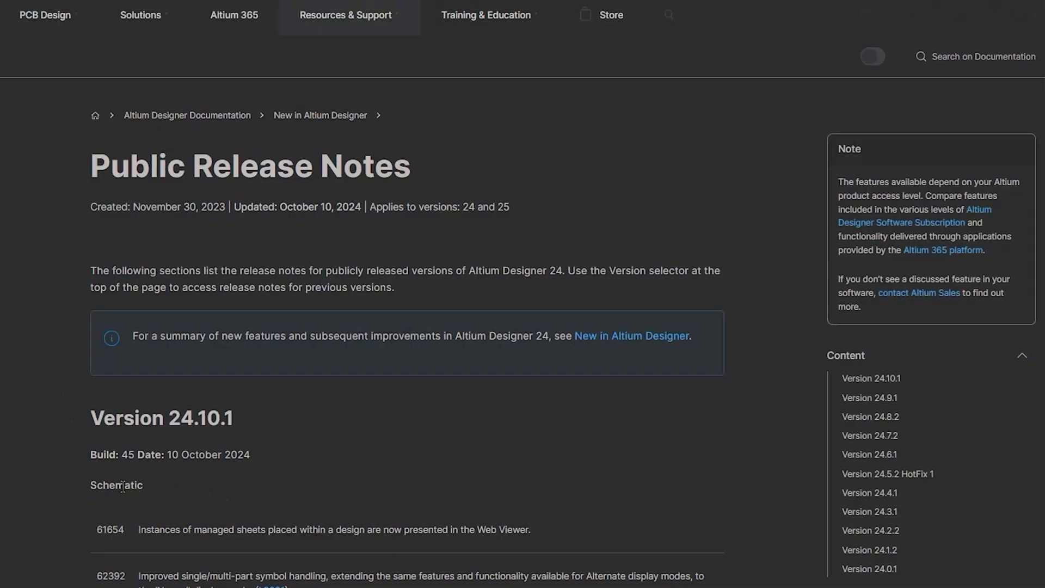
# Skim down the Altium Designer 24 release notes, Version 24.10.1 schematic fixes.
pyautogui.scroll(-3)
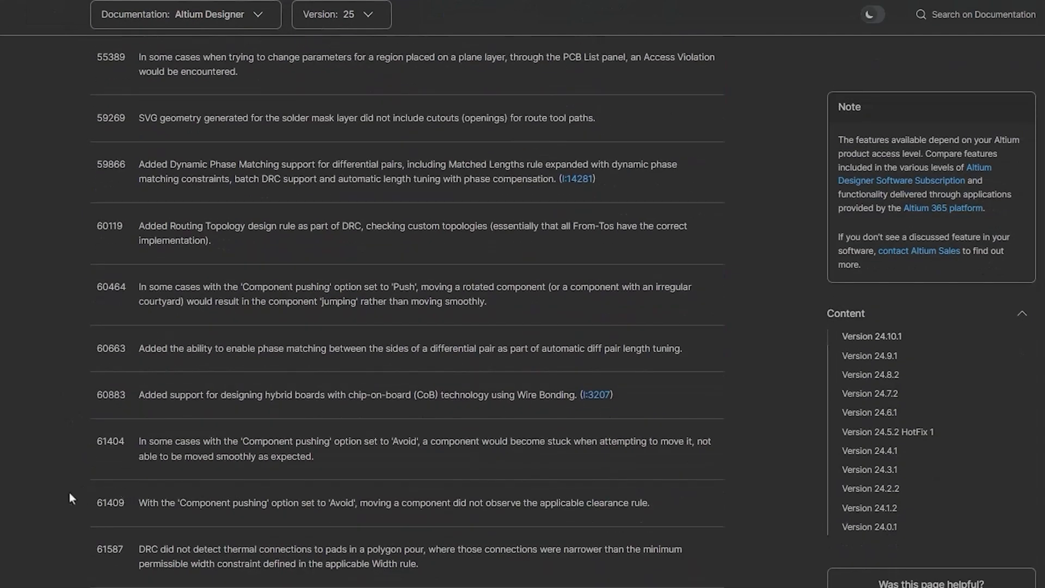
pyautogui.scroll(-3)
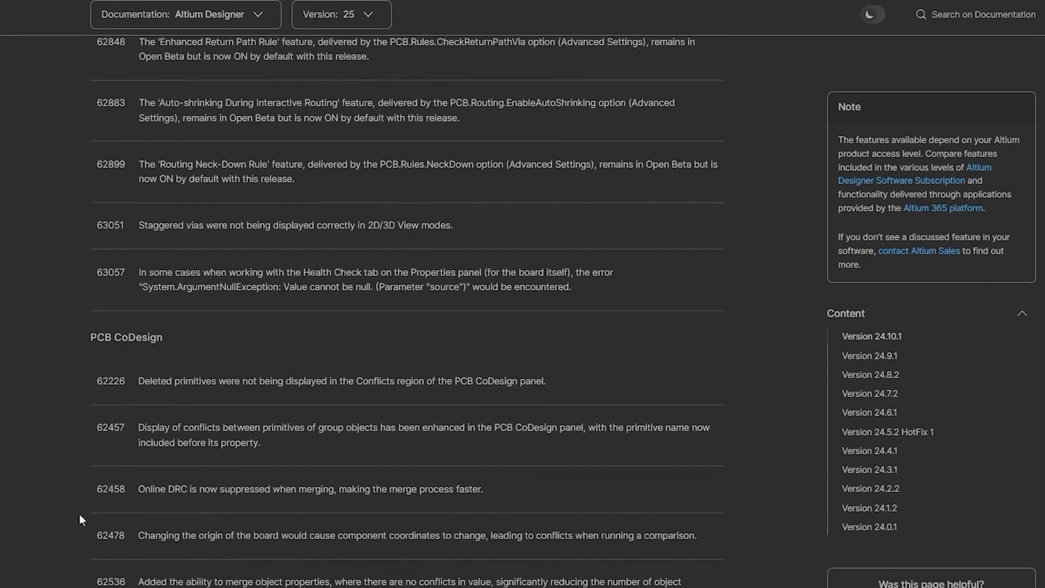
pyautogui.scroll(-3)
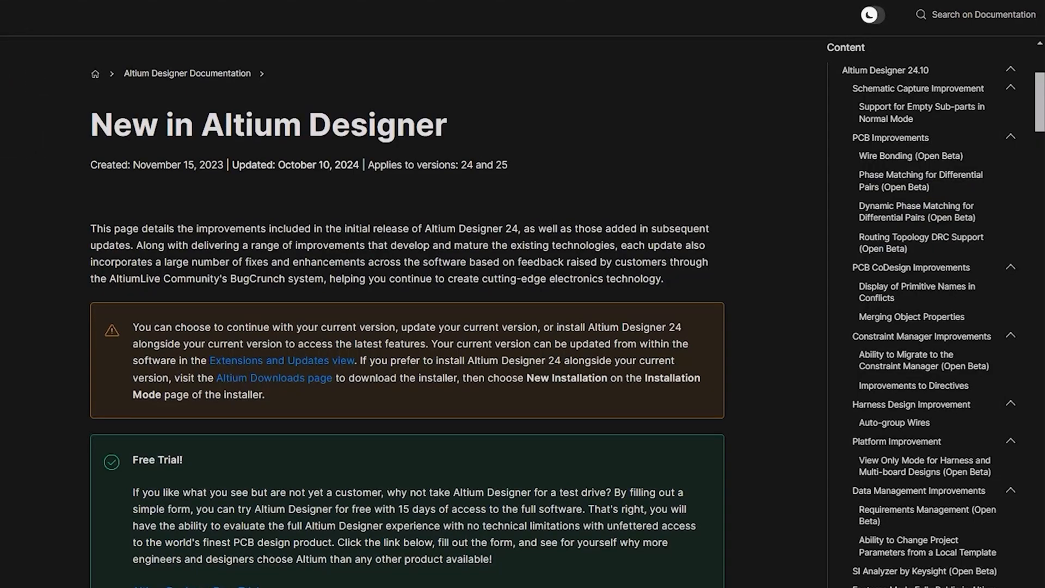
# Browse the New in Altium Designer PCB improvements down to Dynamic Phase Matching for Differential Pairs.
pyautogui.scroll(-3)
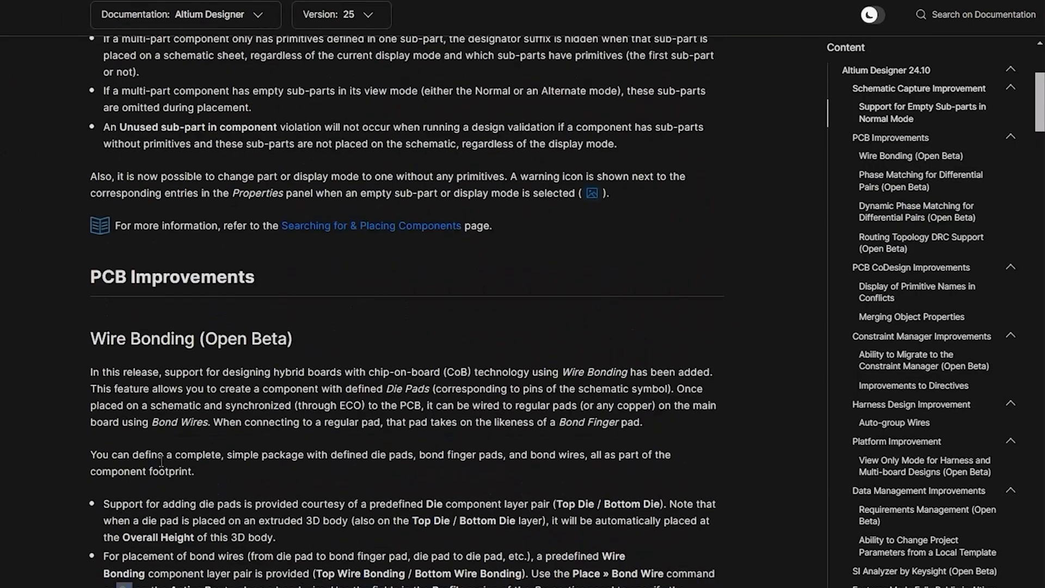
pyautogui.scroll(-3)
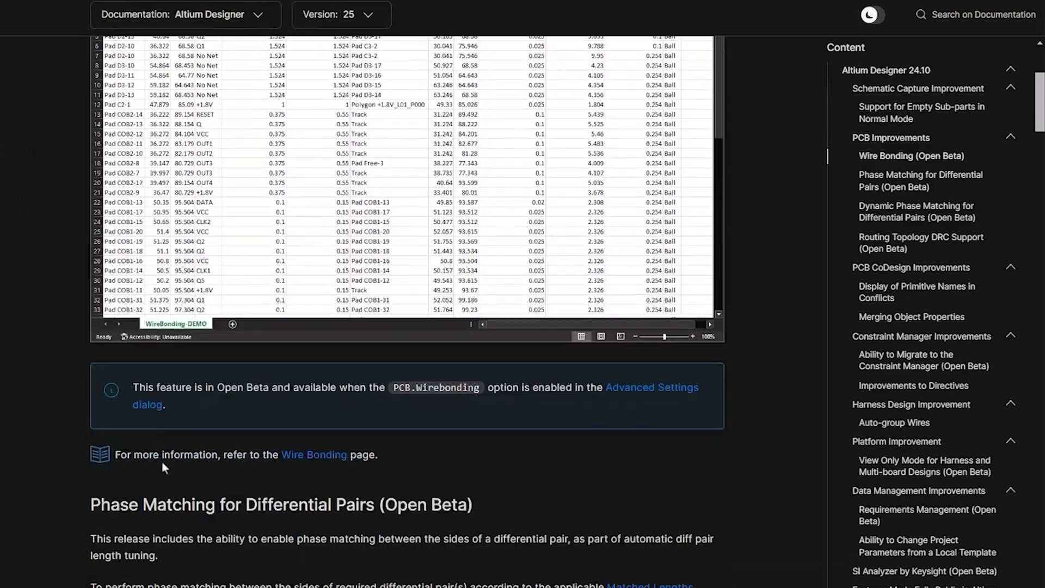
pyautogui.scroll(-3)
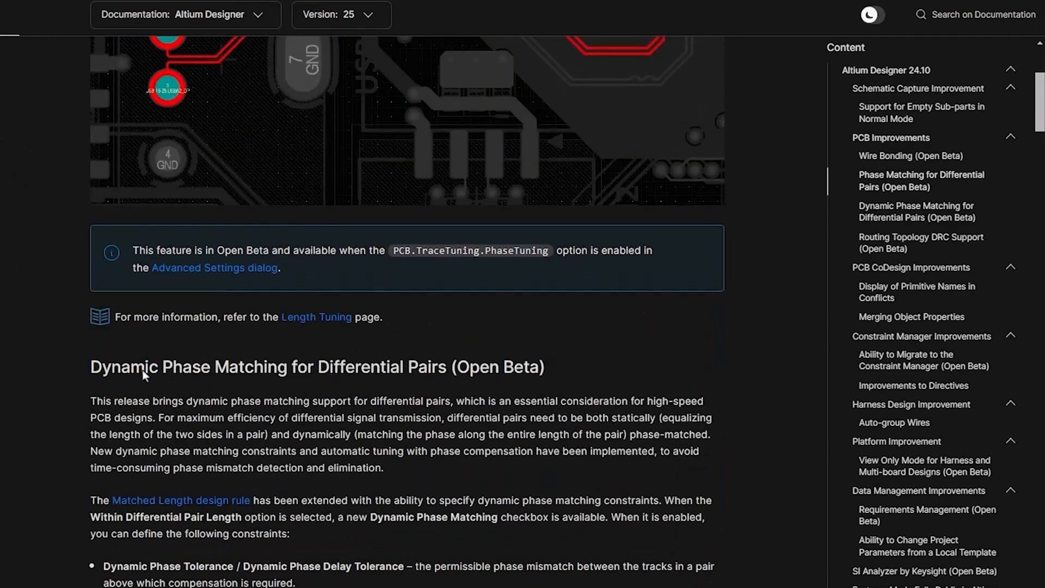
pyautogui.scroll(-3)
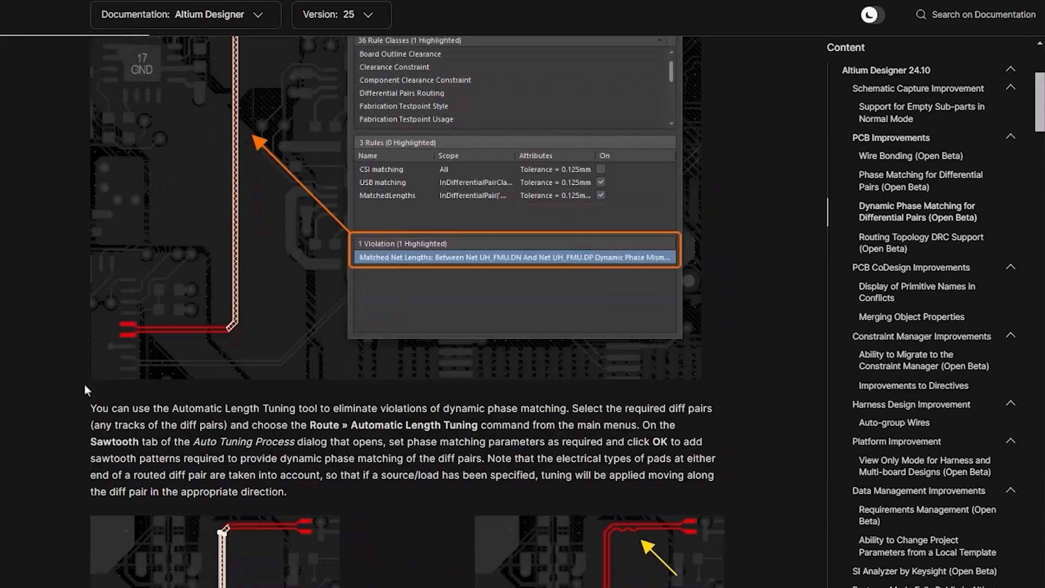